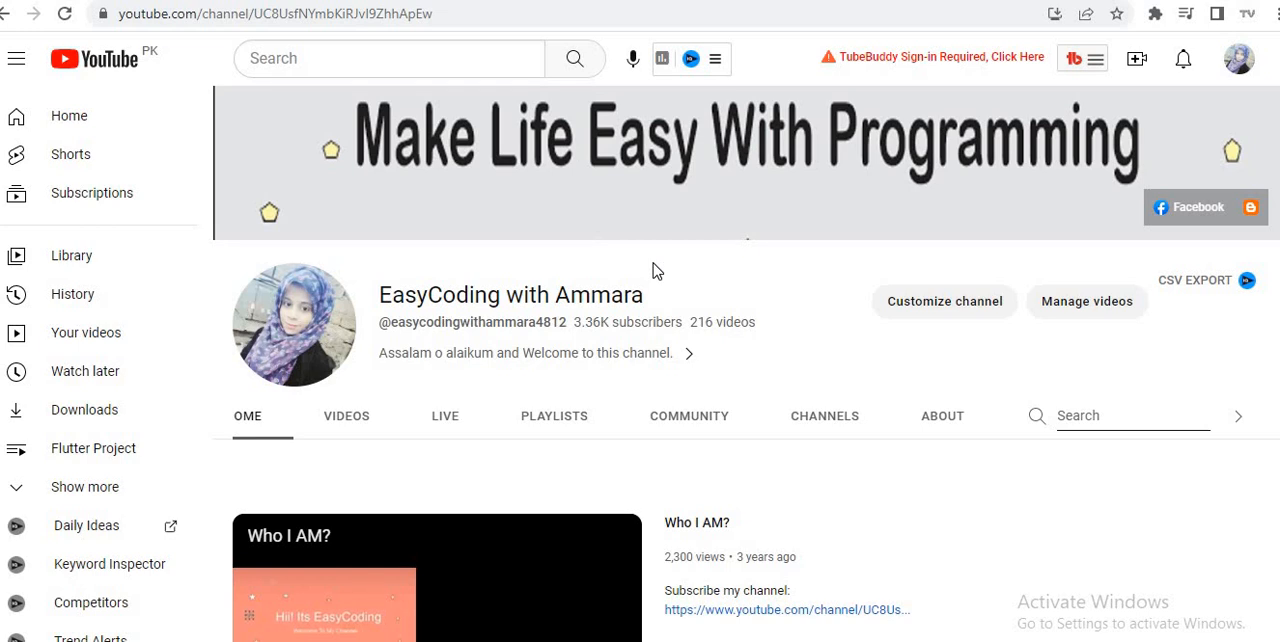
mouse_move(944, 300)
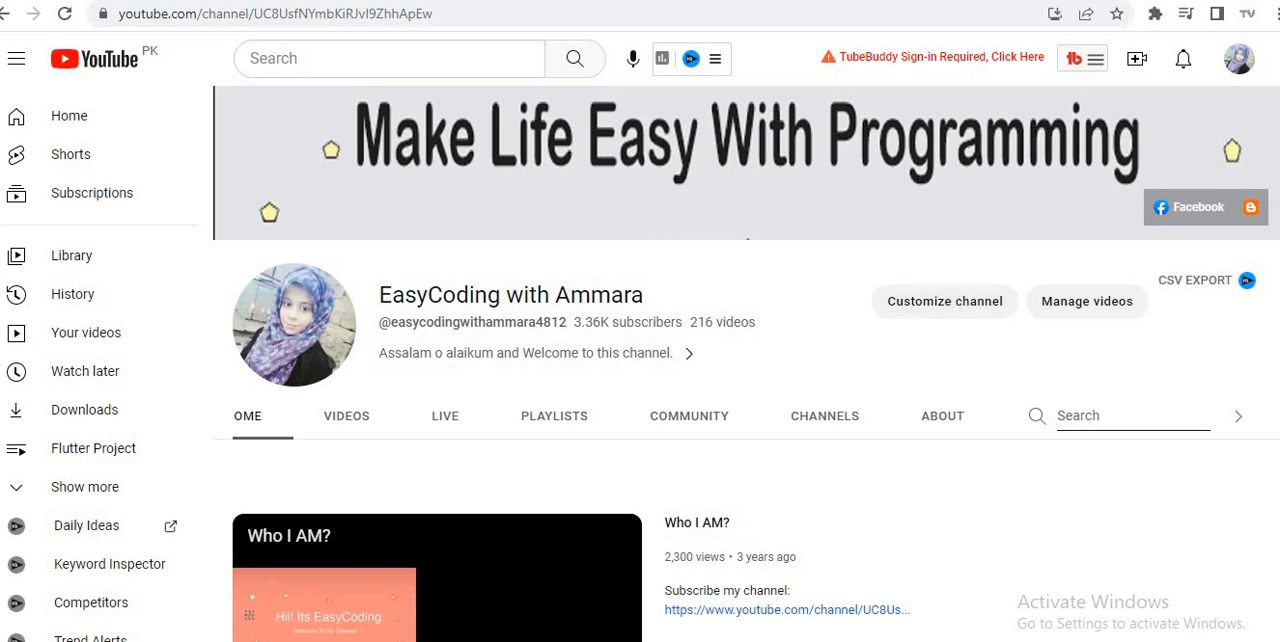
Browse the running app's pages and the phone's app drawer before restarting to the Select Image screen.
scroll(down, 3)
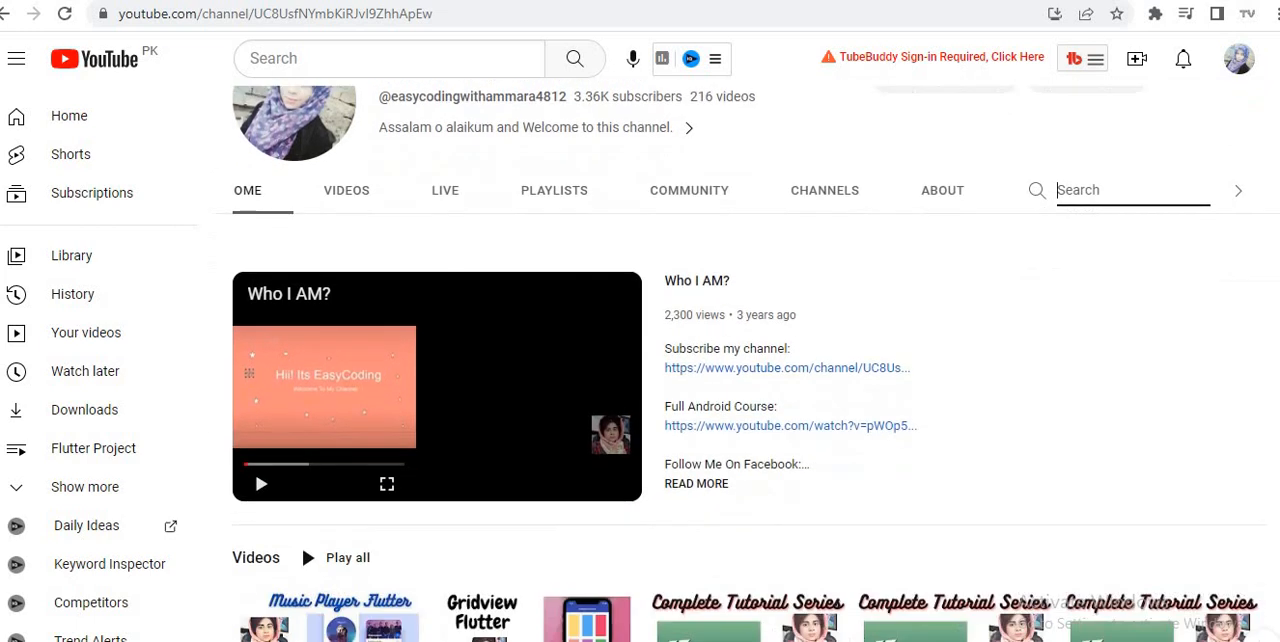
scroll(down, 3)
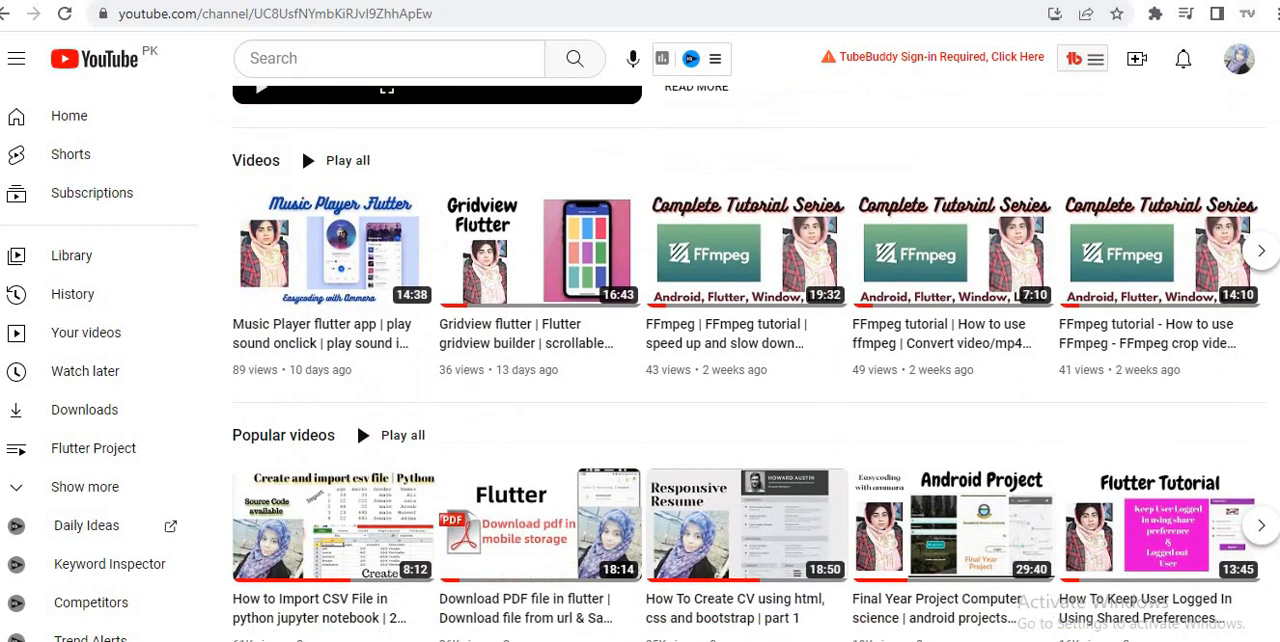
scroll(down, 3)
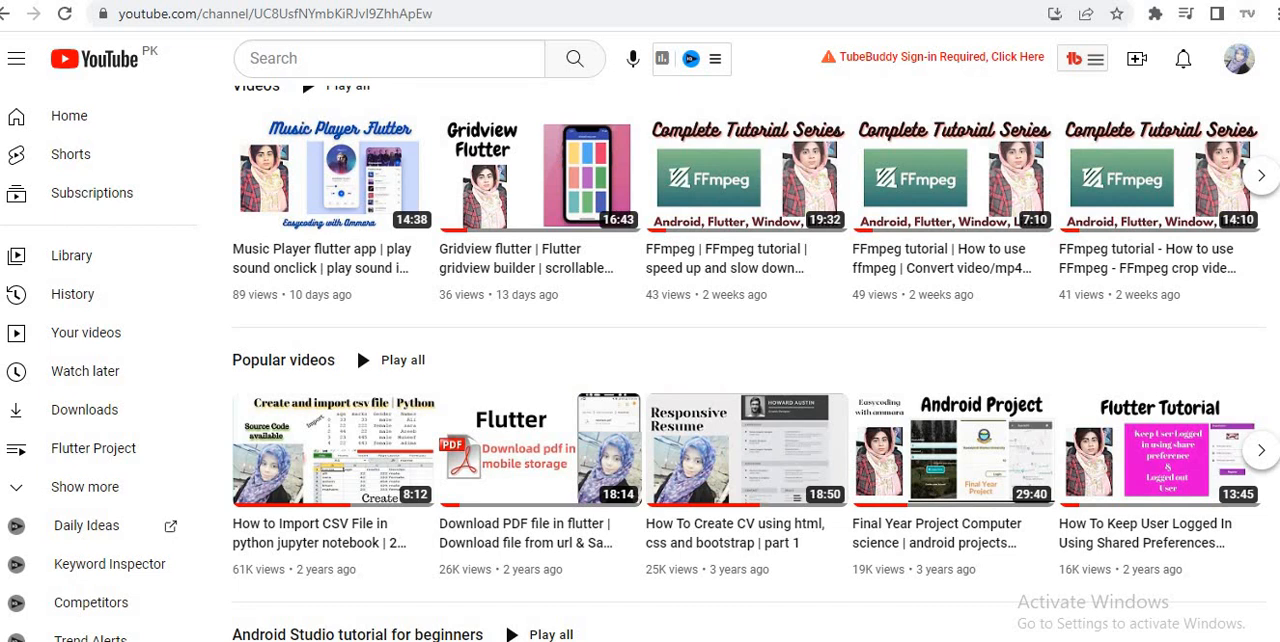
scroll(up, 3)
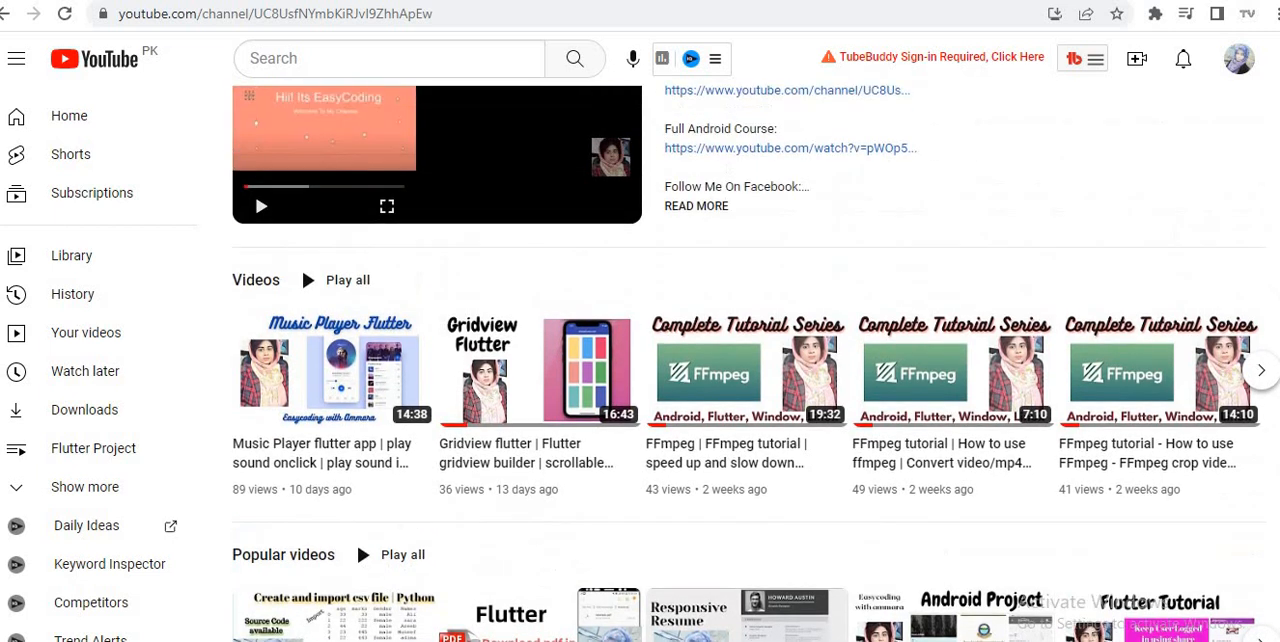
scroll(up, 3)
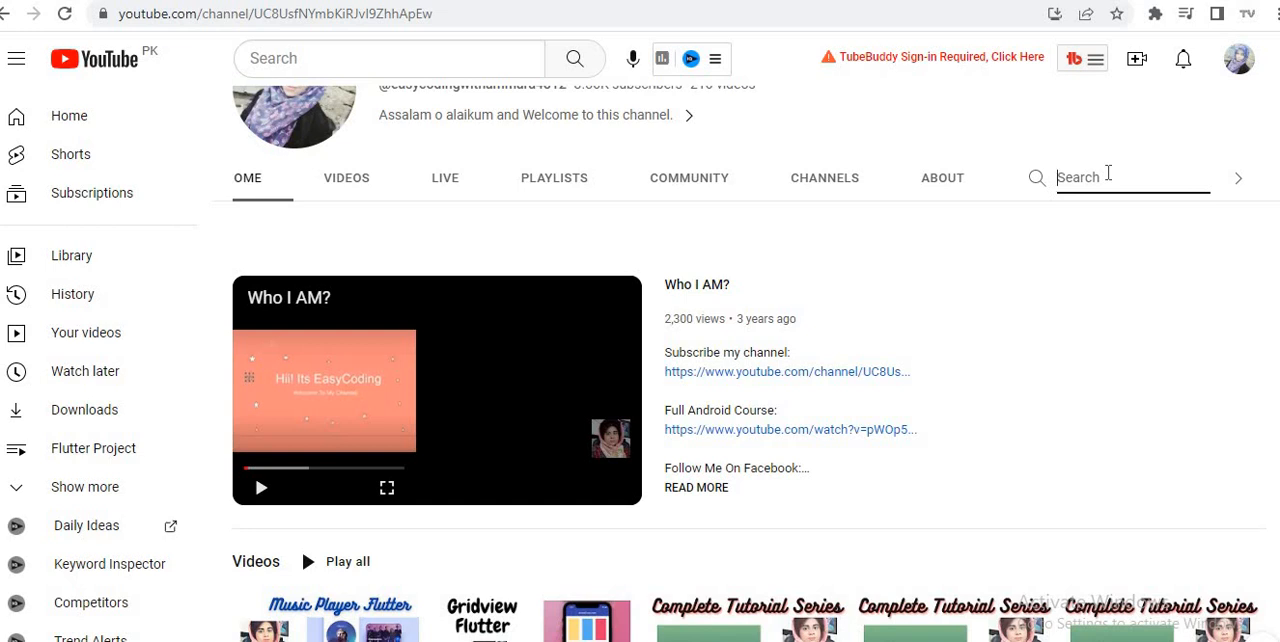
mouse_move(1236, 174)
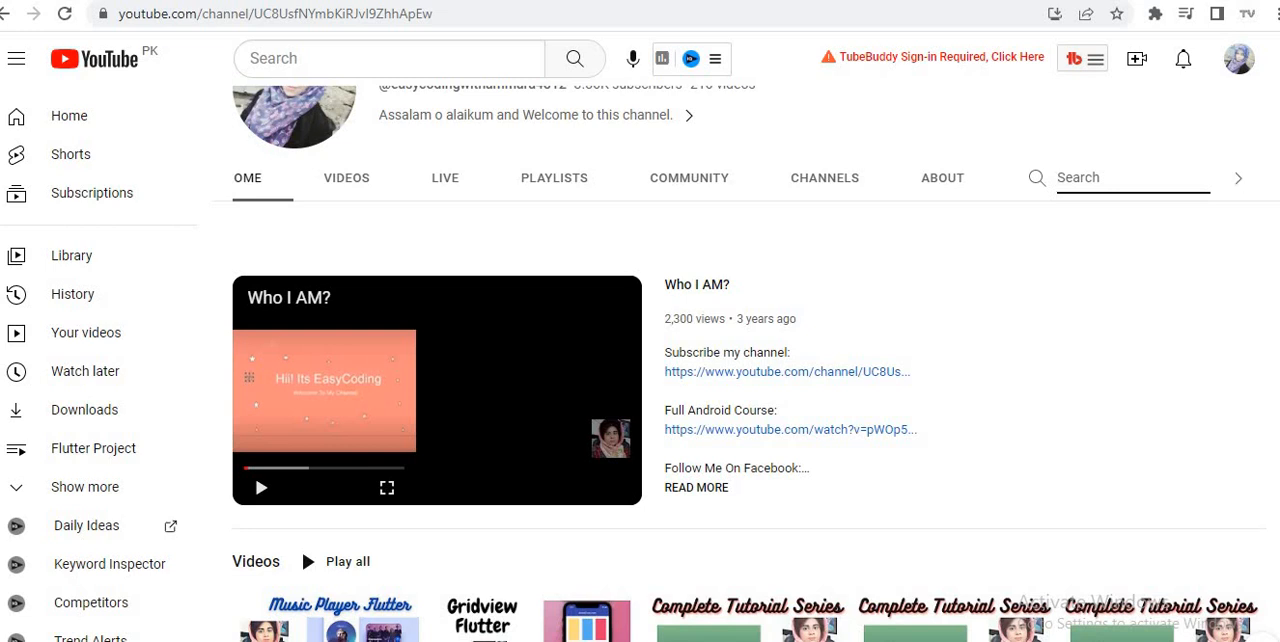
scroll(up, 3)
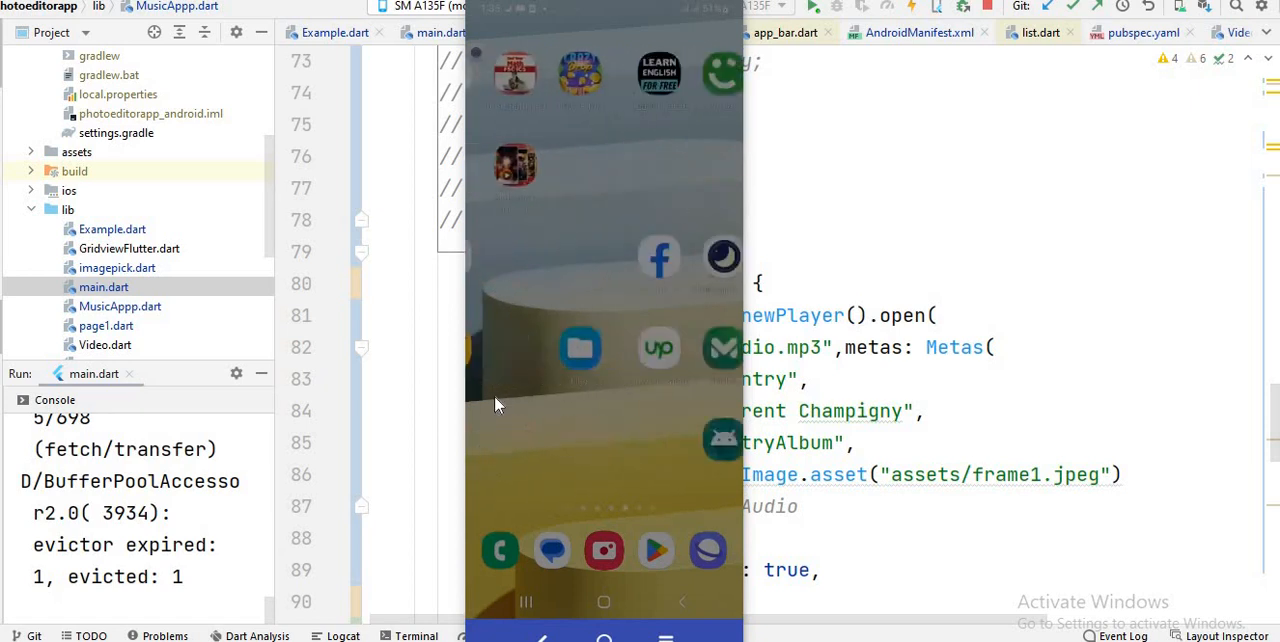
scroll(left, 3)
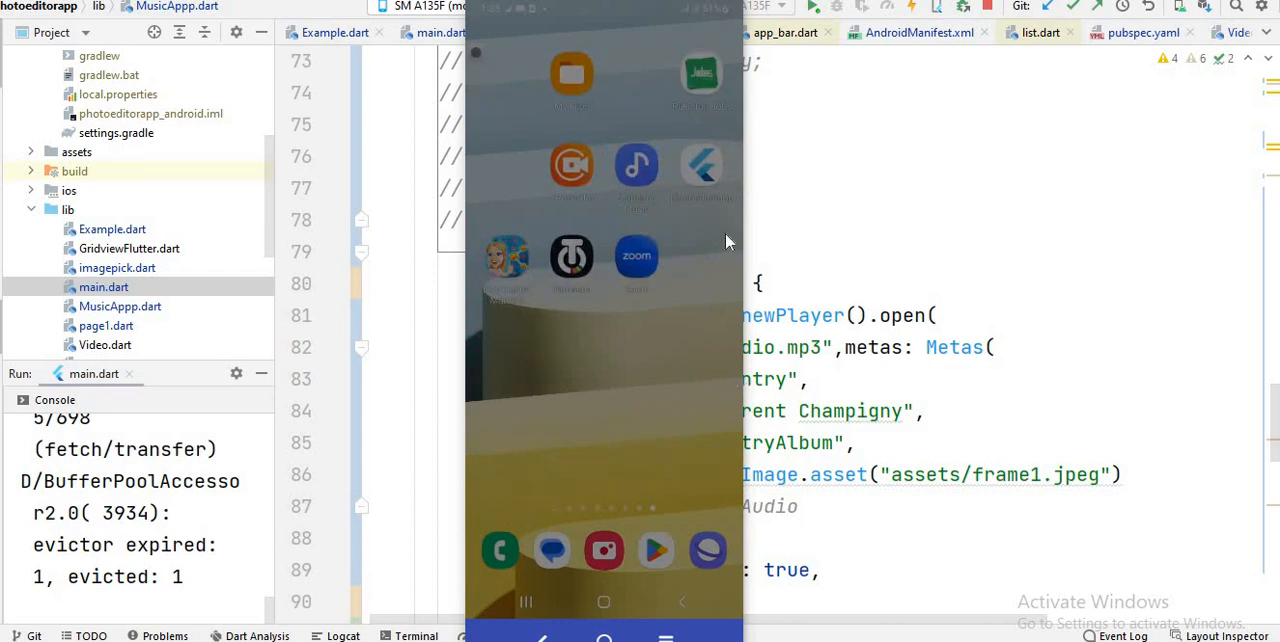
mouse_move(704, 174)
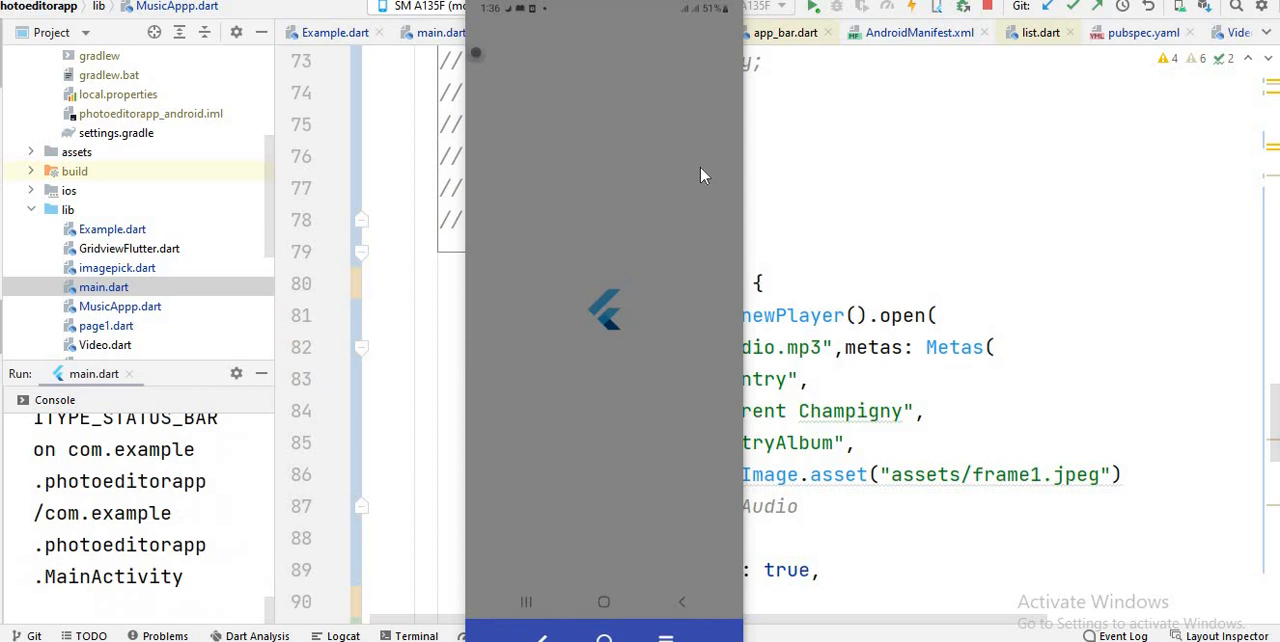
mouse_move(642, 296)
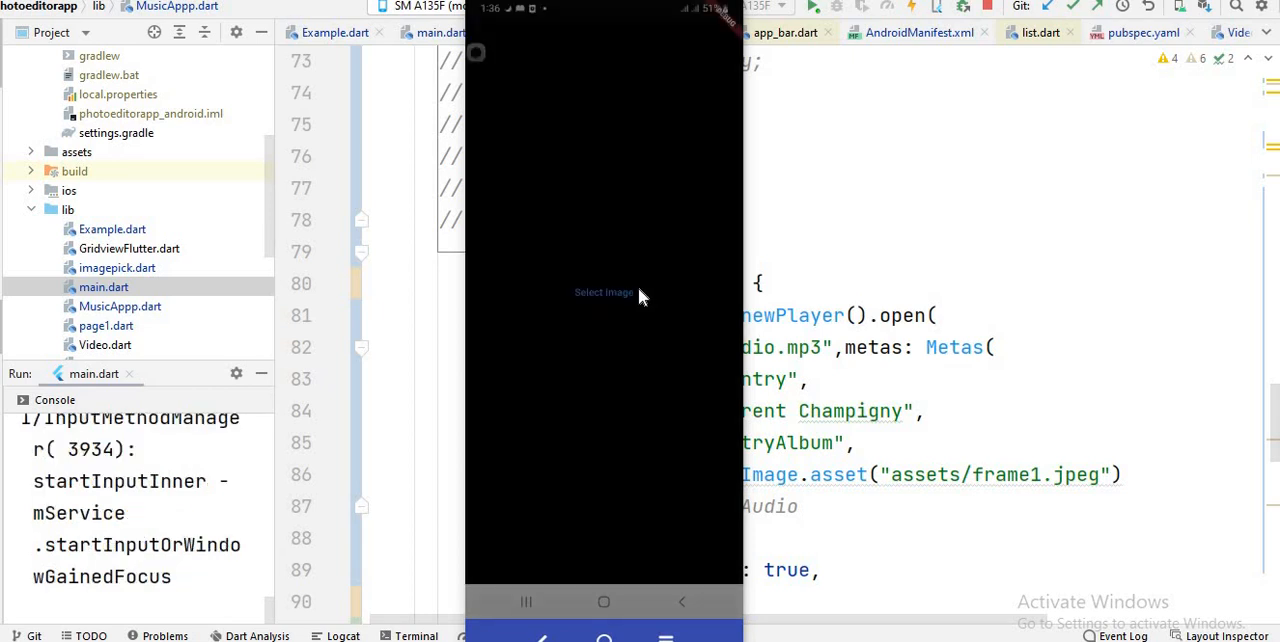
mouse_move(572, 304)
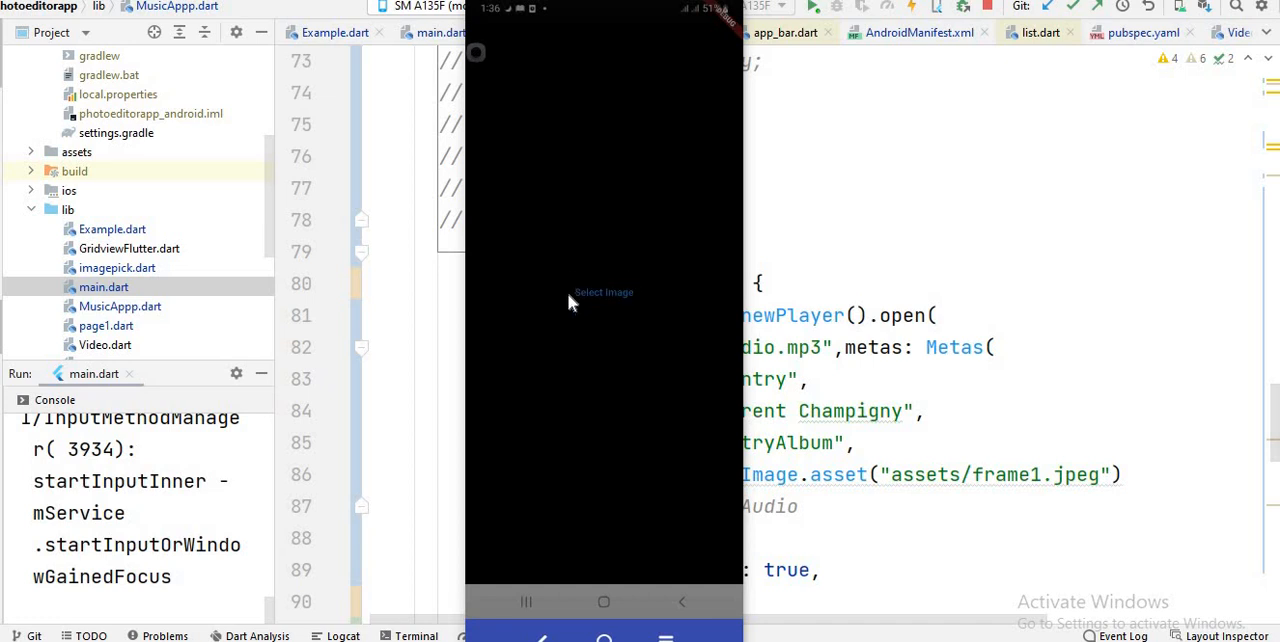
mouse_move(600, 298)
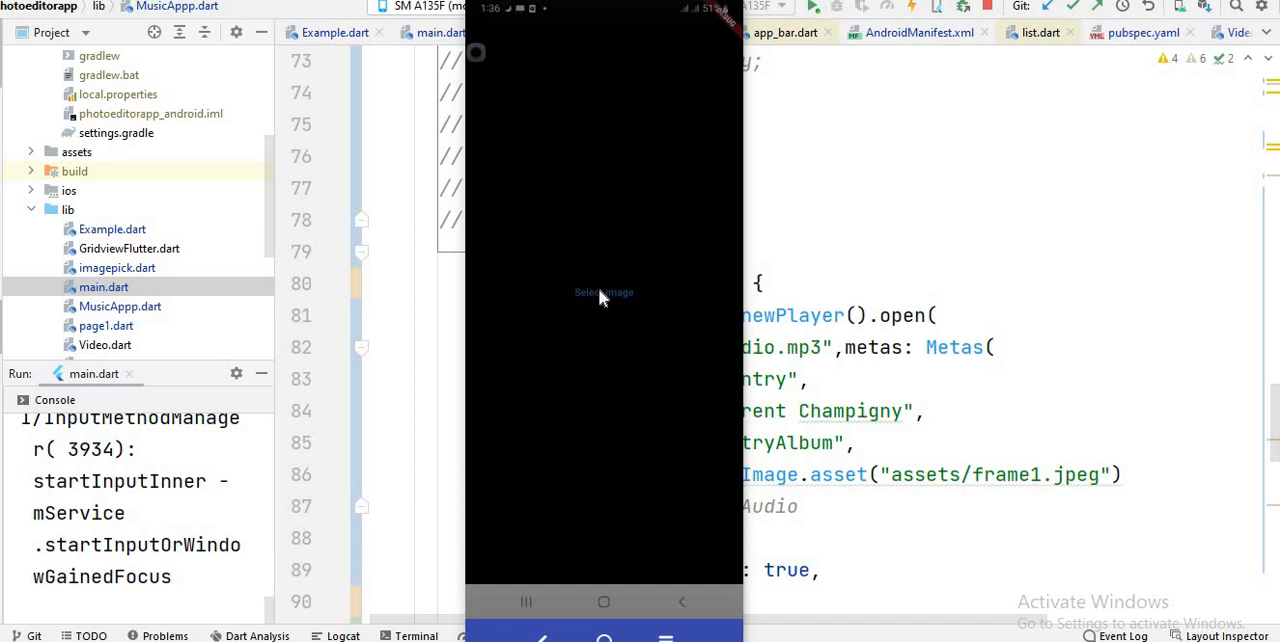
mouse_move(616, 296)
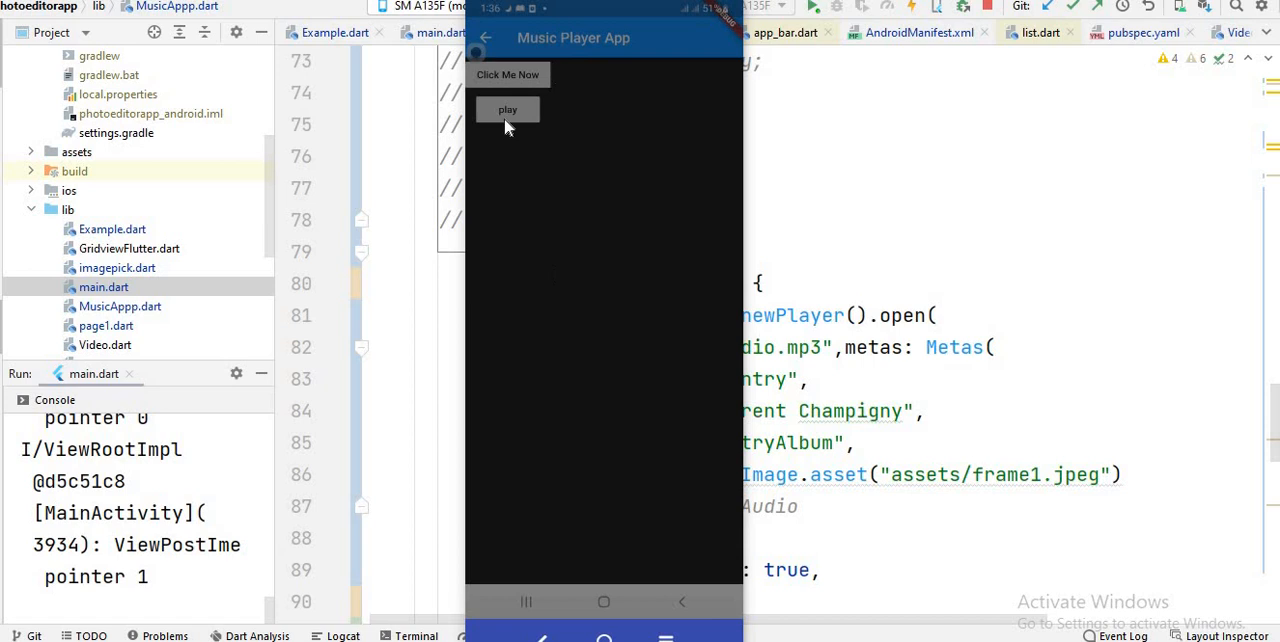
mouse_move(508, 76)
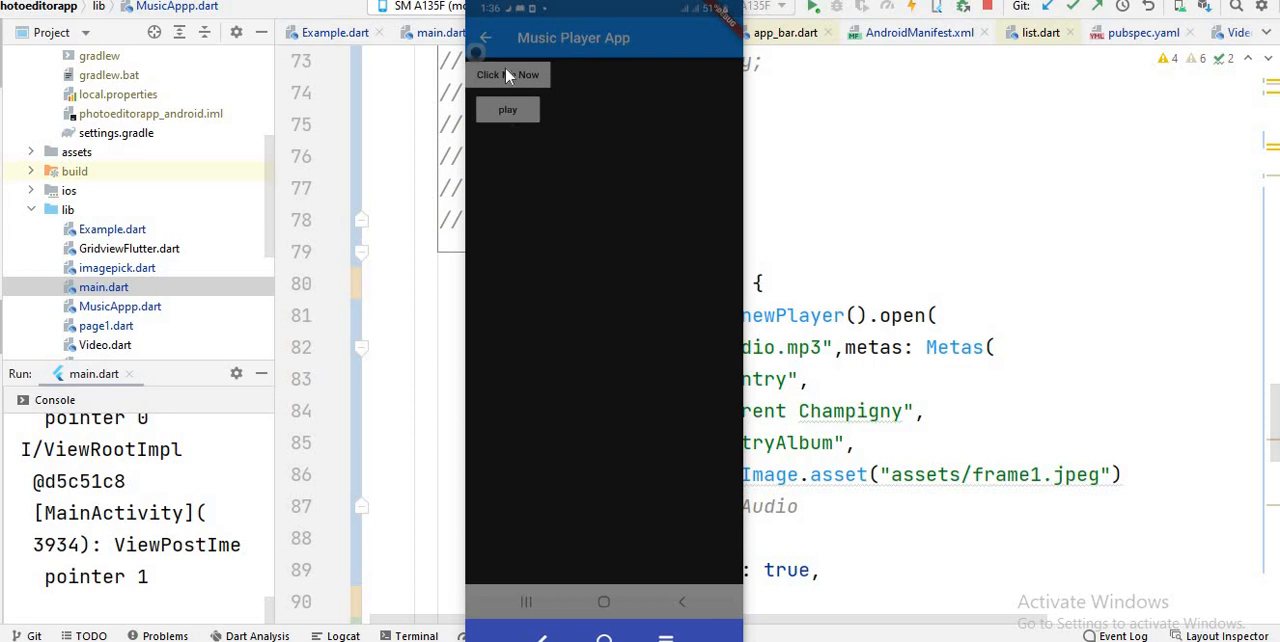
mouse_move(518, 304)
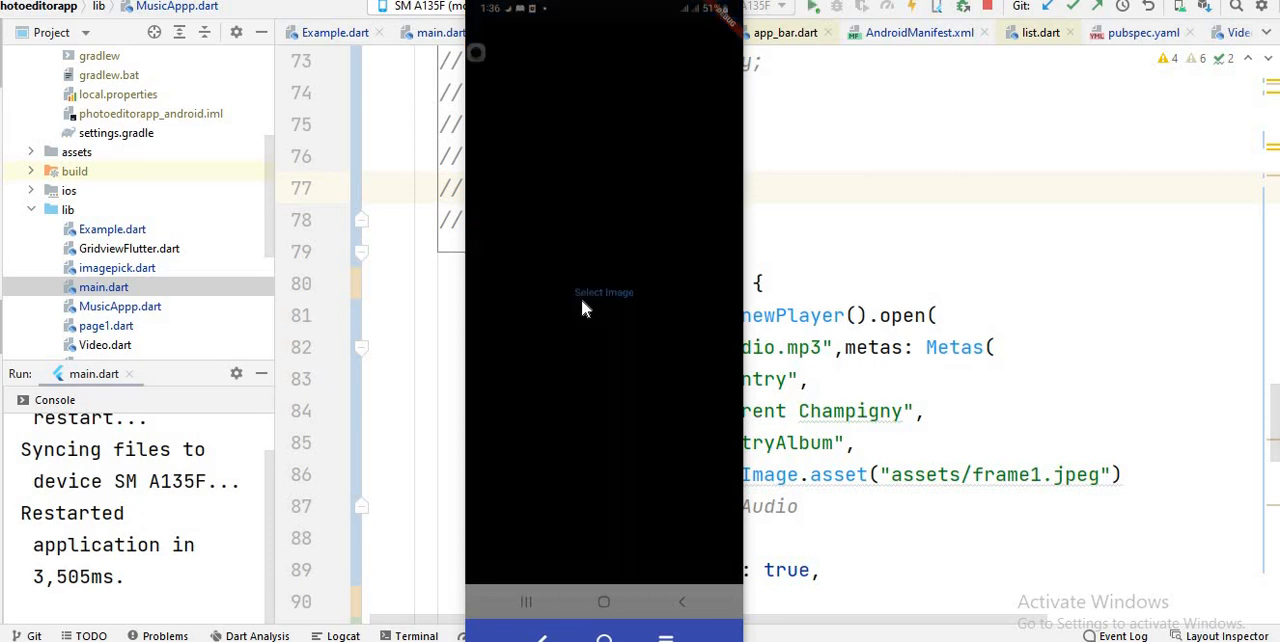
mouse_move(612, 304)
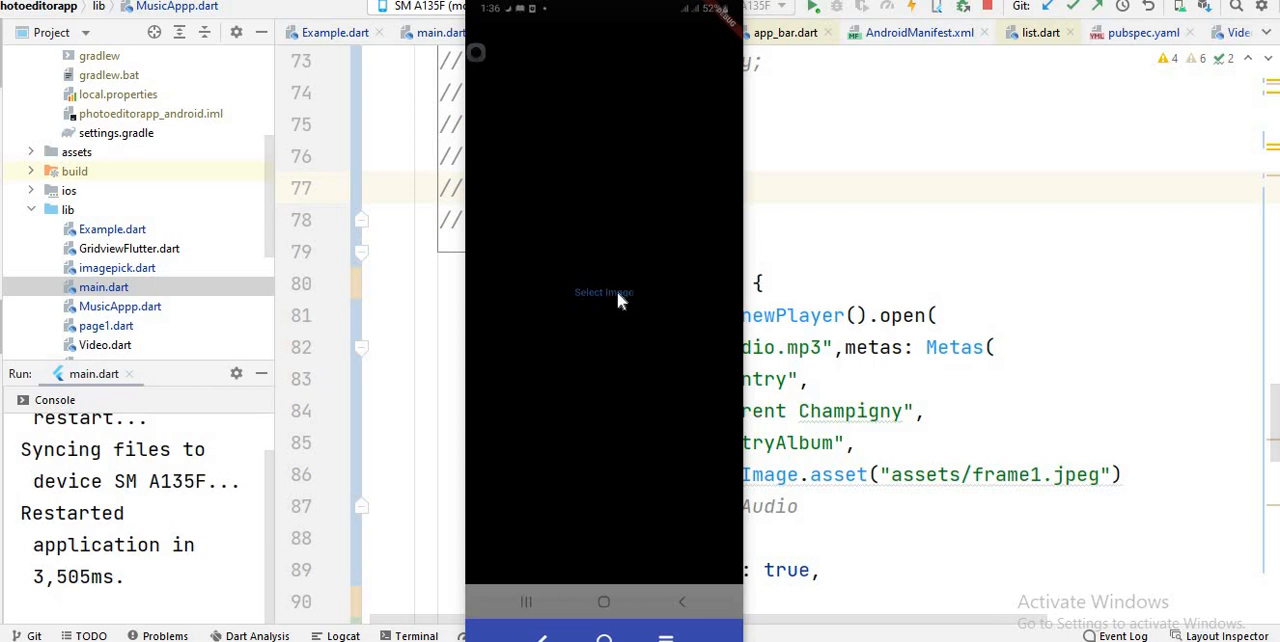
Navigate from Select Image to the Music Player App screen with its Show Notification button.
click(604, 292)
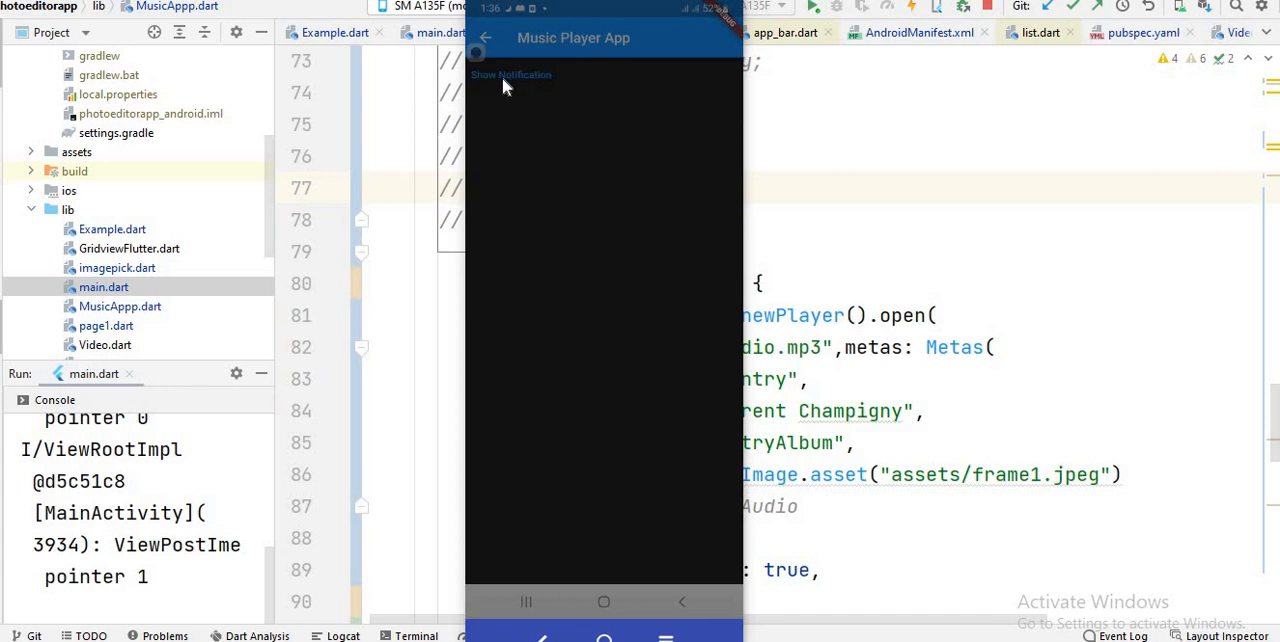
mouse_move(544, 82)
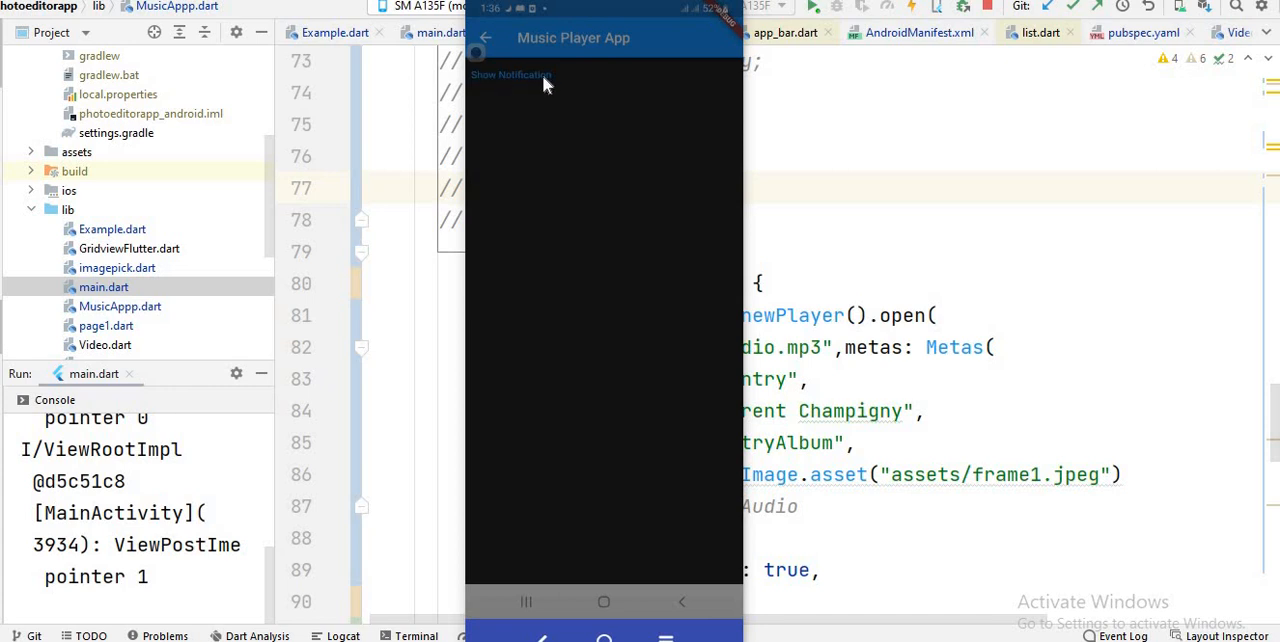
mouse_move(540, 82)
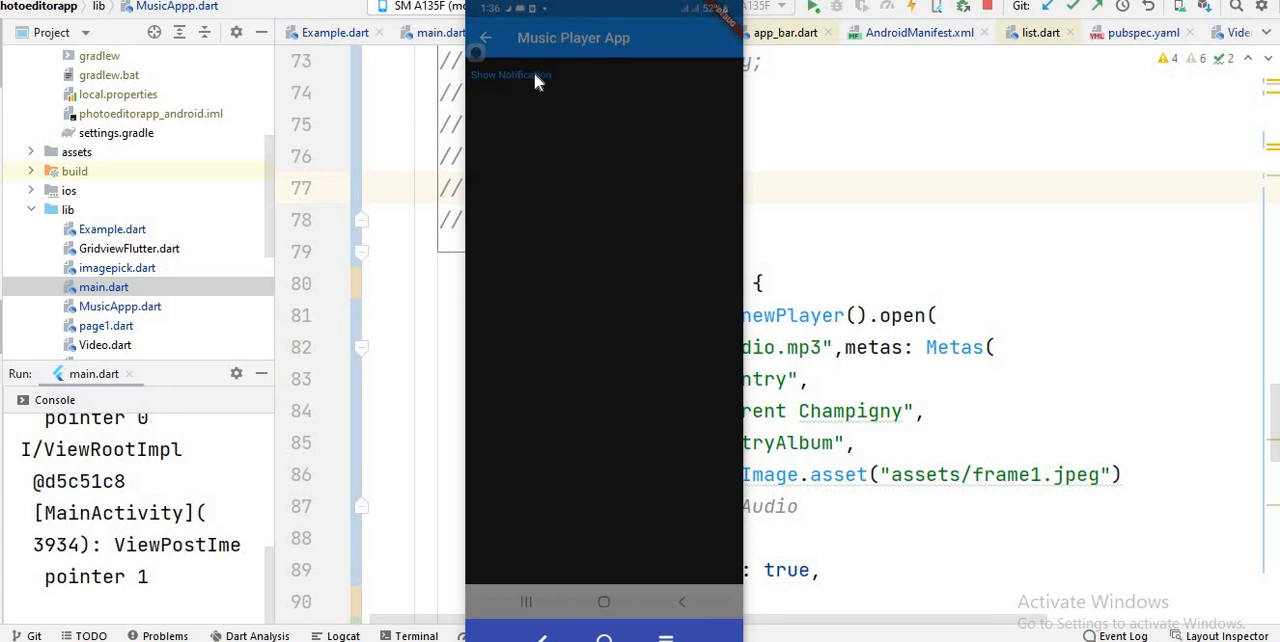
mouse_move(600, 196)
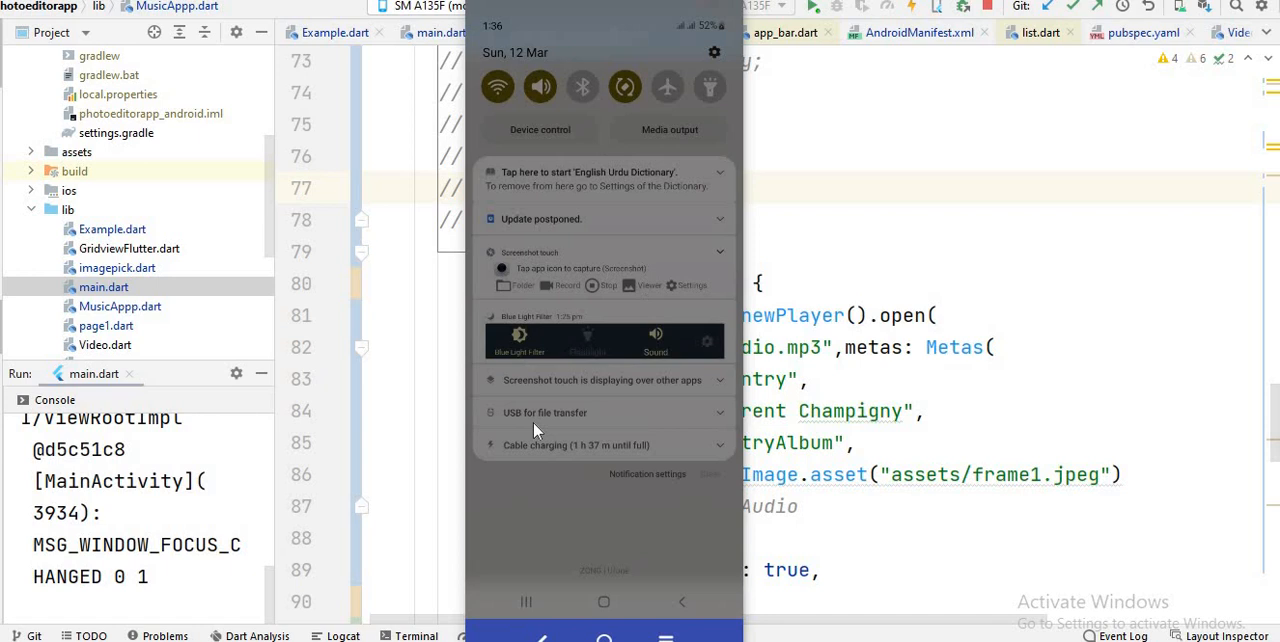
mouse_move(644, 556)
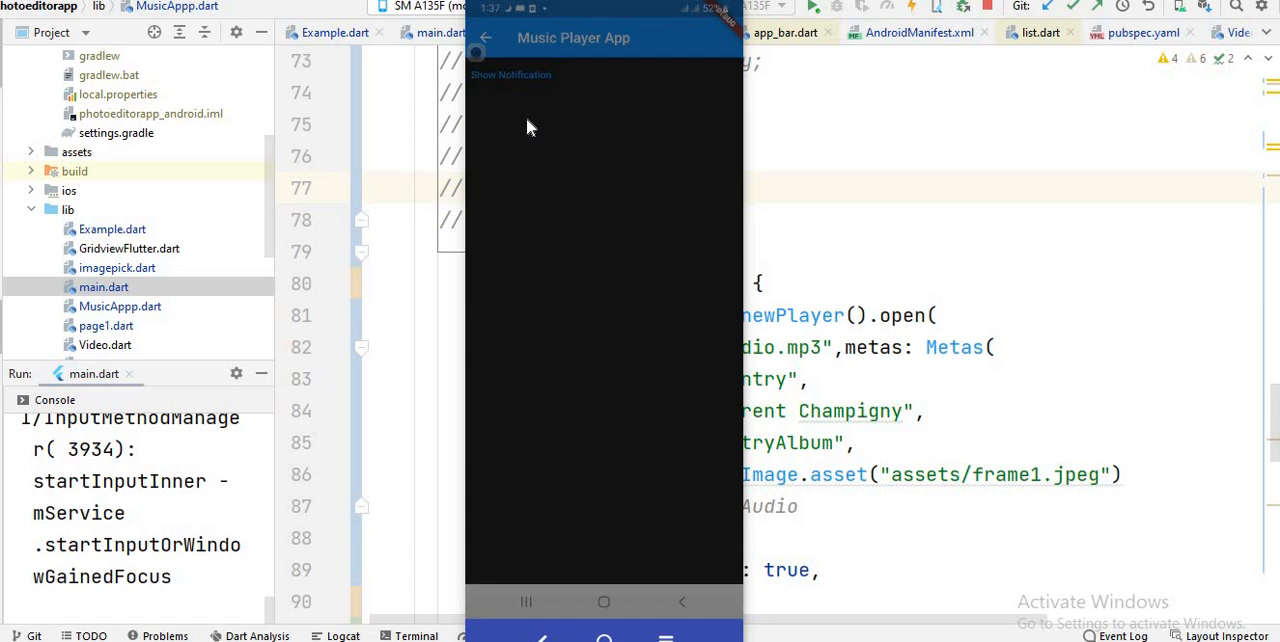
mouse_move(528, 116)
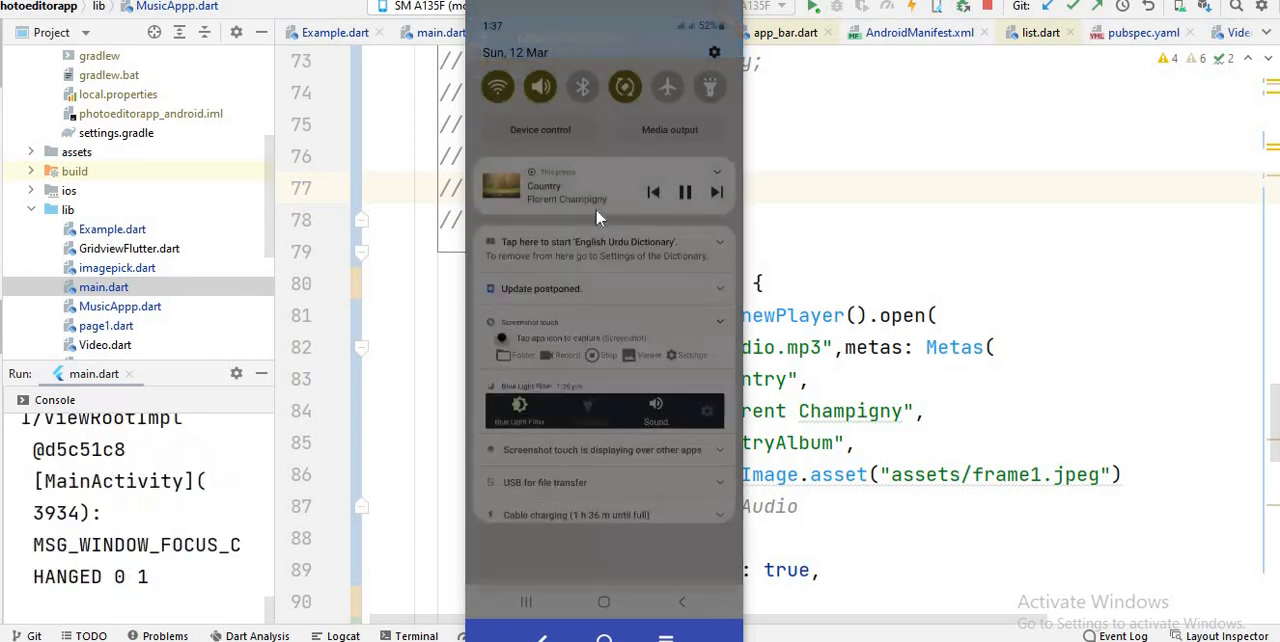
Pause the song Country by Florent Champigny from the notification media controls.
click(686, 192)
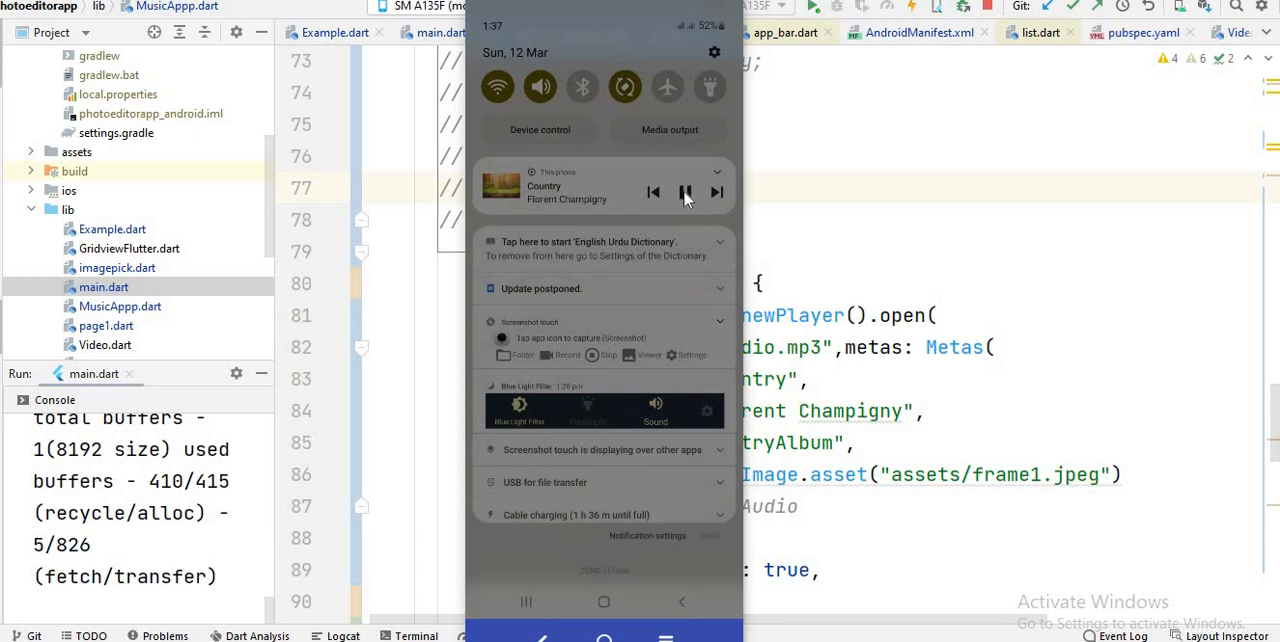
click(684, 192)
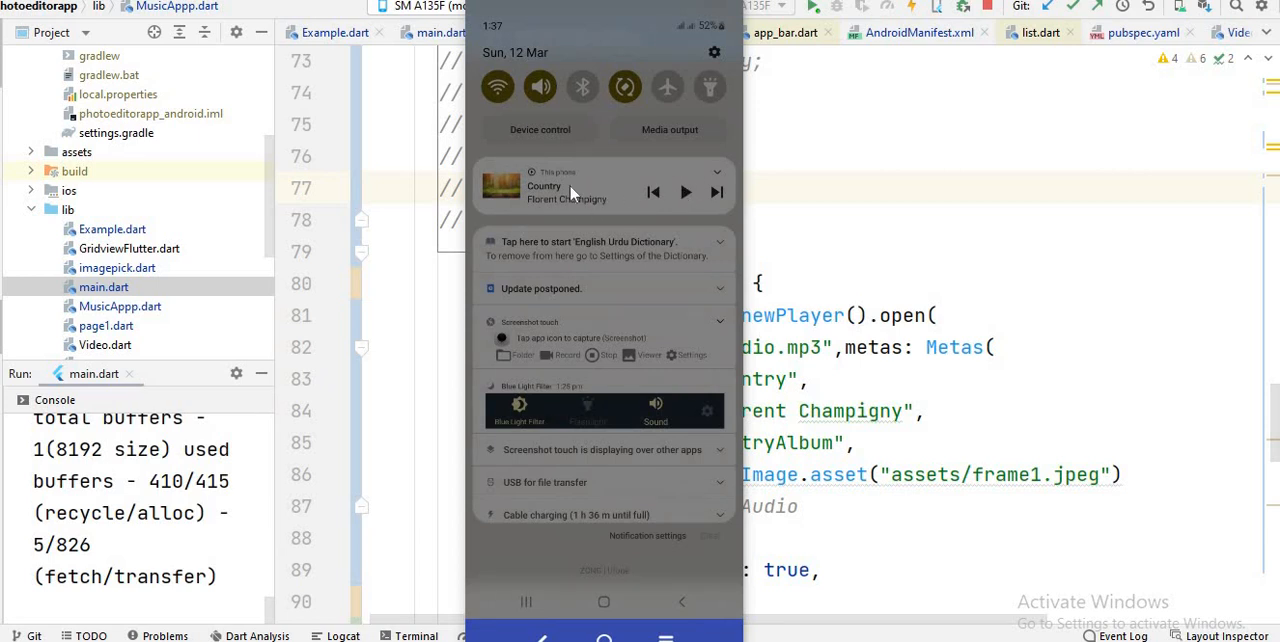
mouse_move(558, 200)
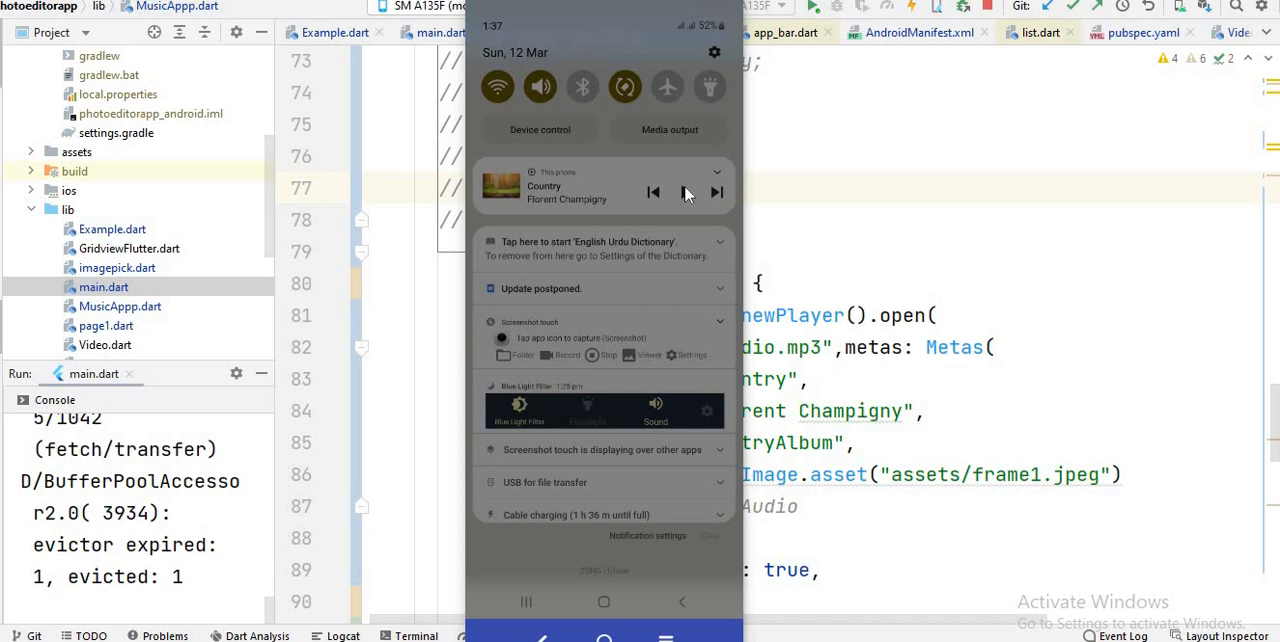
mouse_move(724, 196)
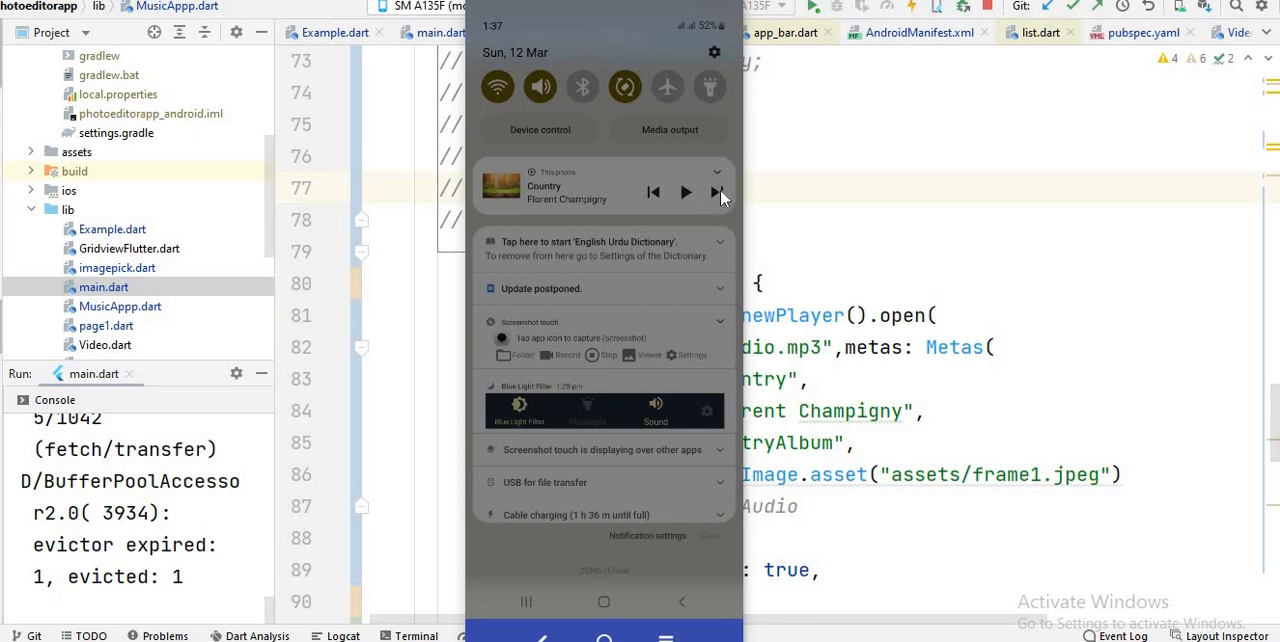
mouse_move(656, 200)
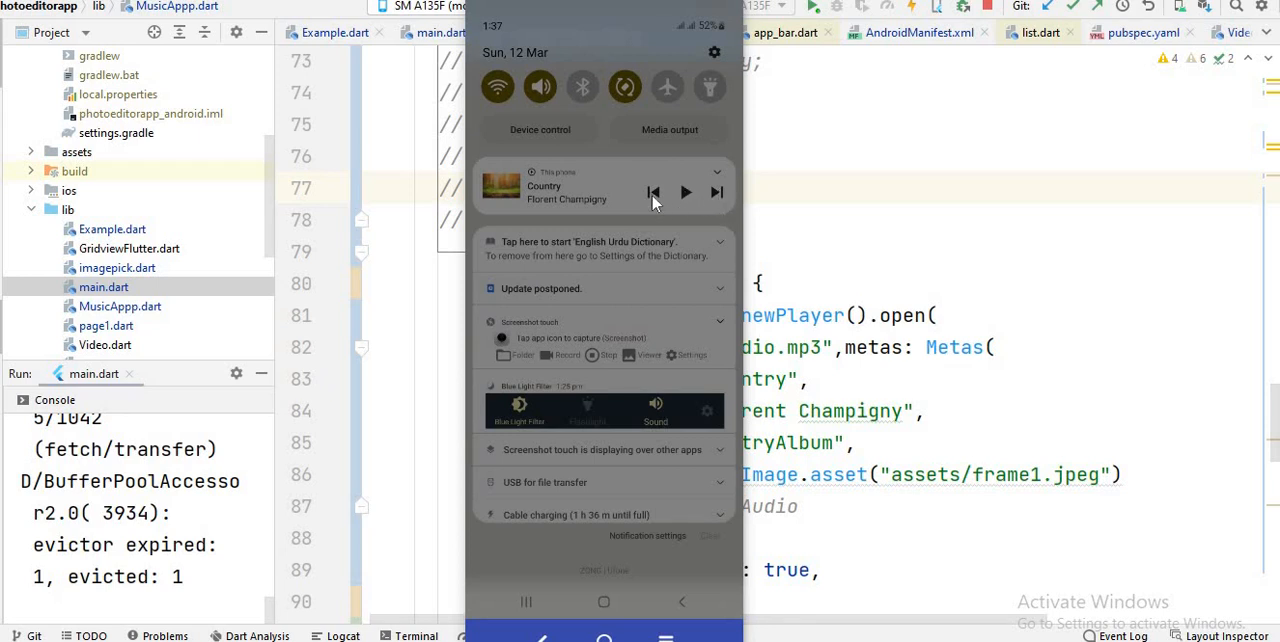
mouse_move(528, 192)
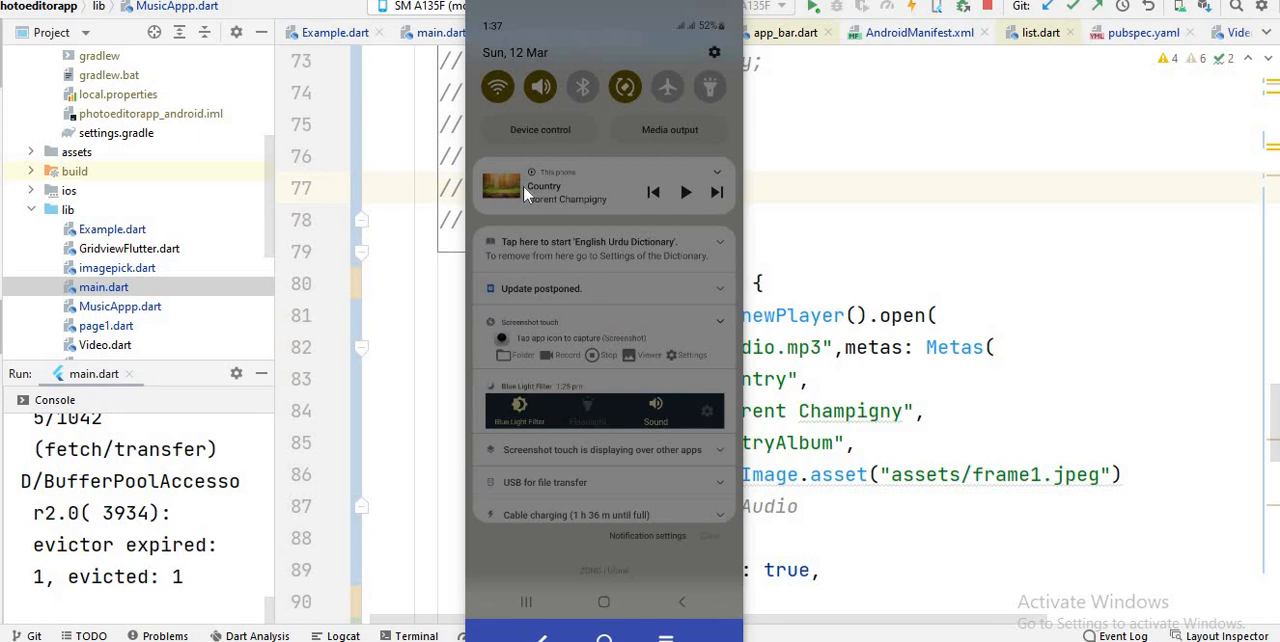
mouse_move(536, 196)
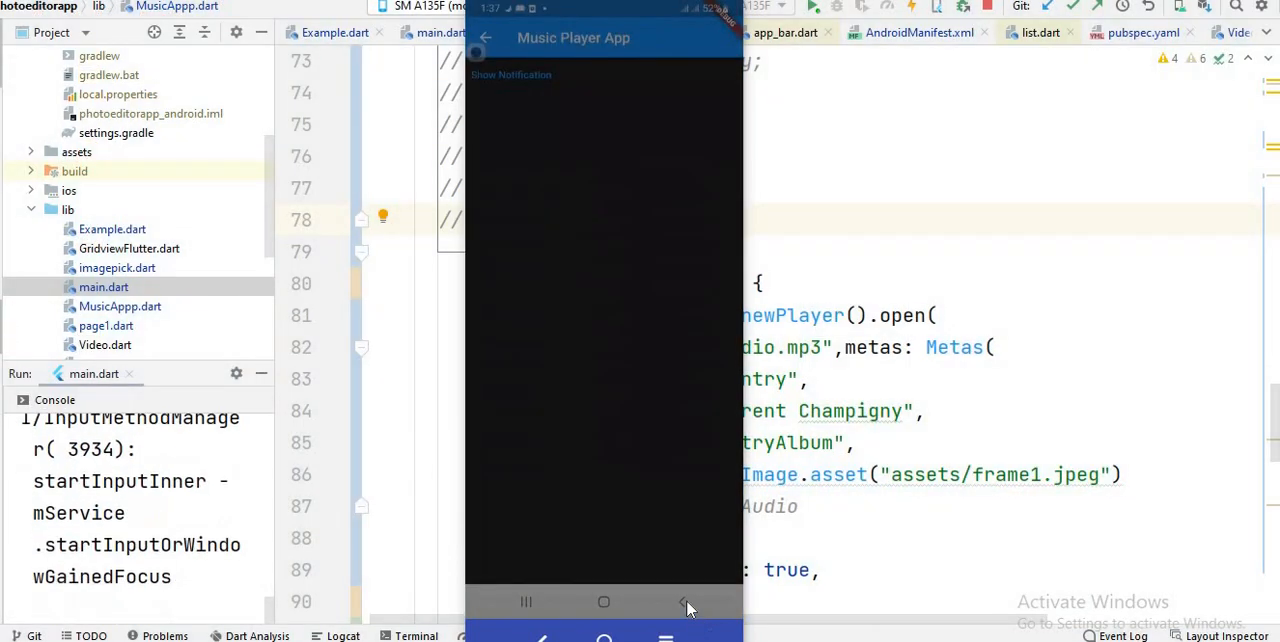
Return the mirrored app from the Music Player page to its Select Image home screen.
click(688, 602)
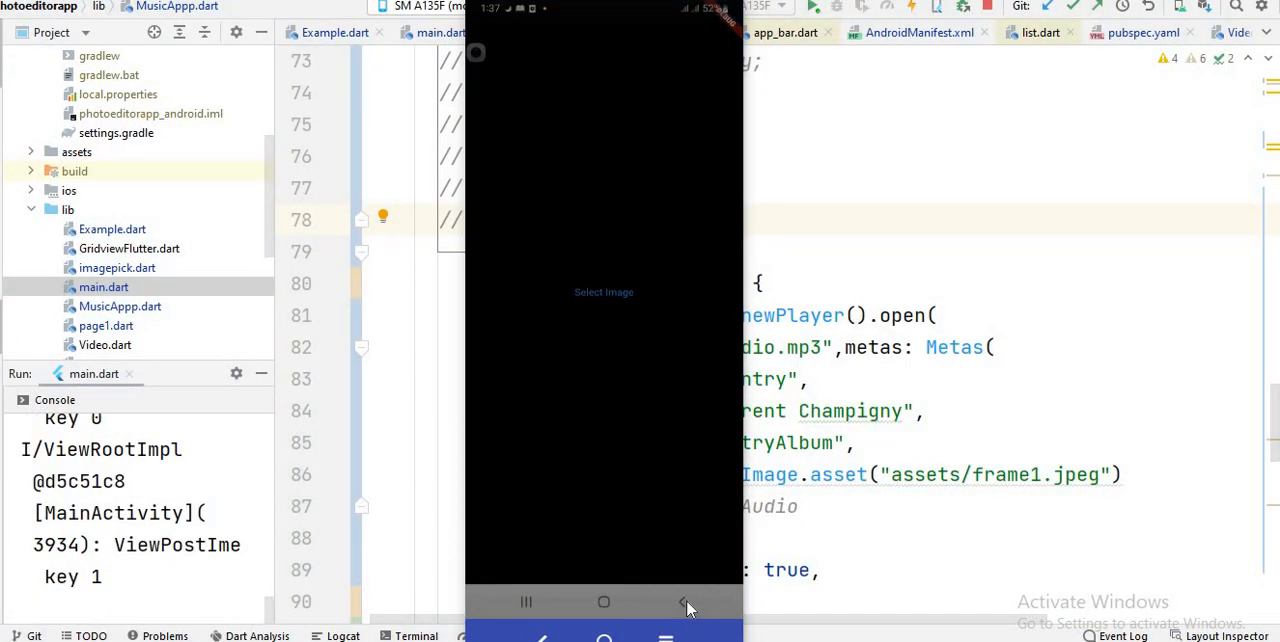
mouse_move(678, 314)
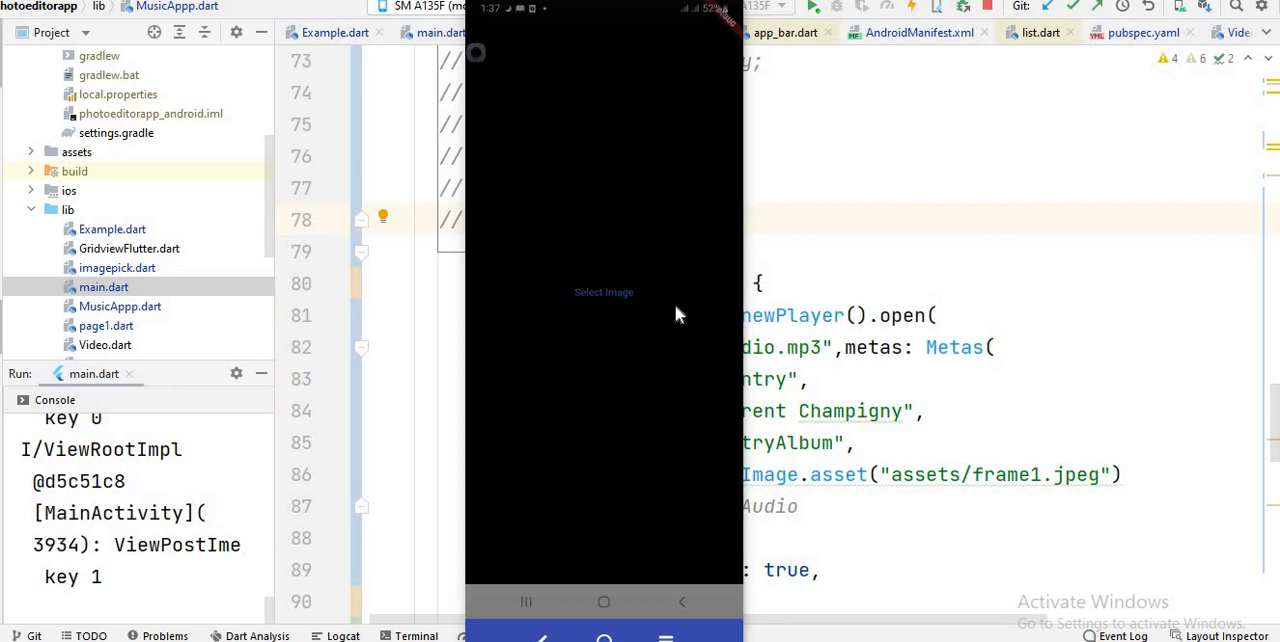
mouse_move(640, 302)
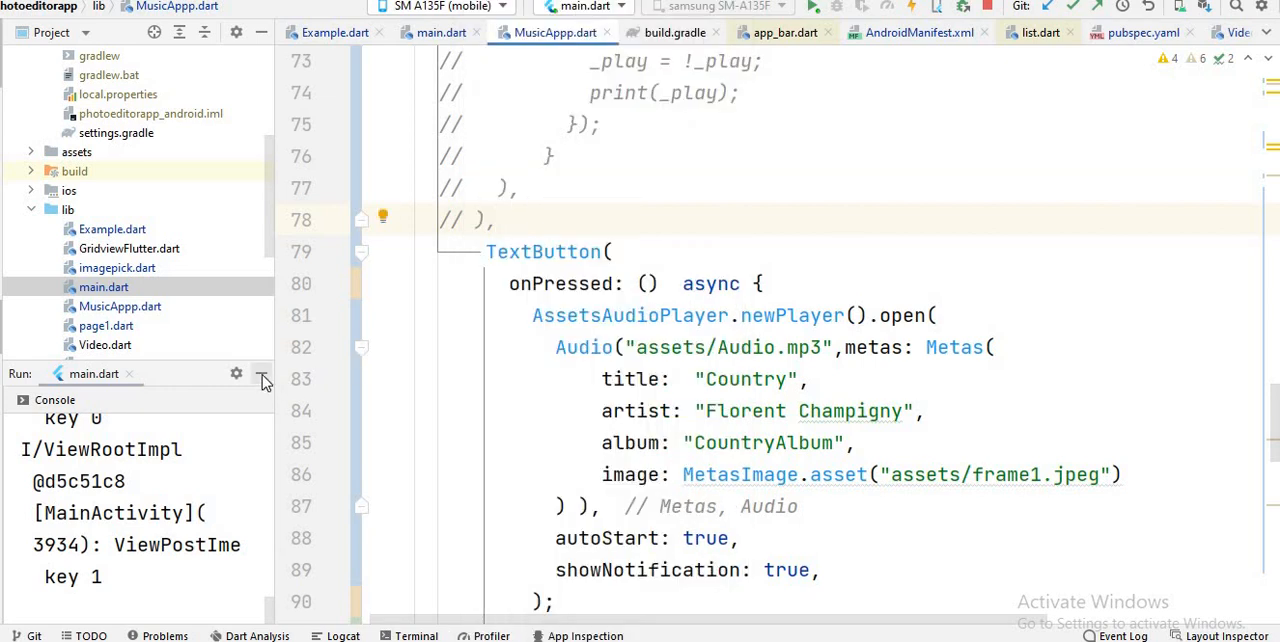
Remove the unused import lines at the top of main.dart.
click(104, 288)
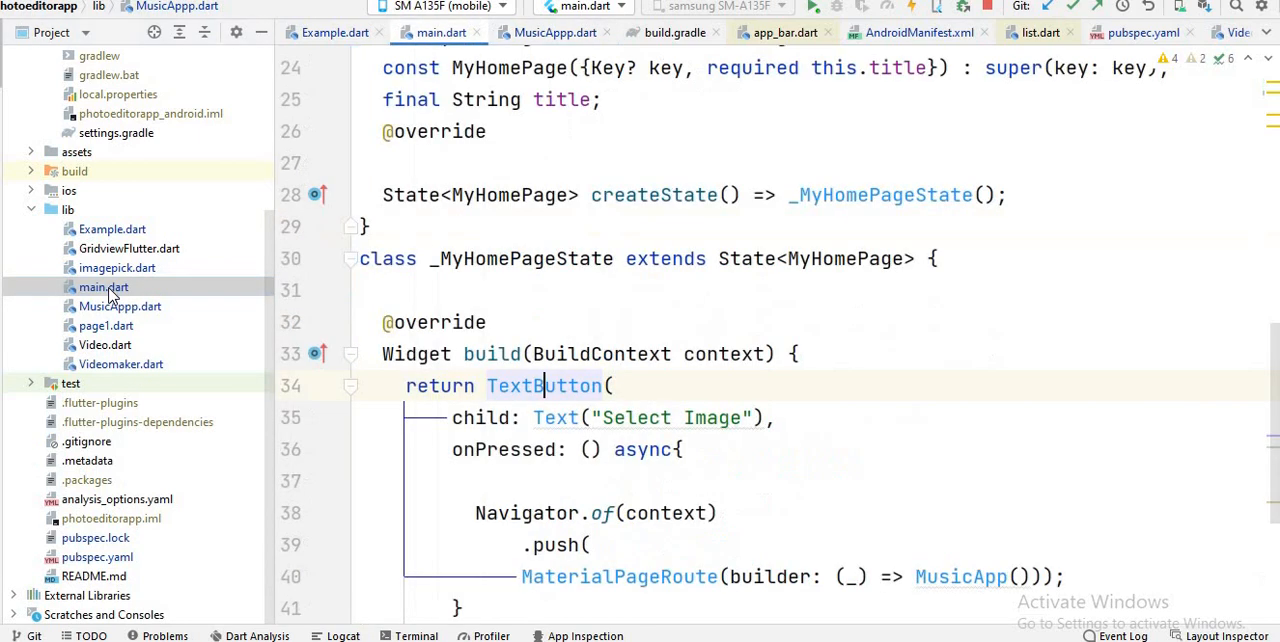
click(104, 288)
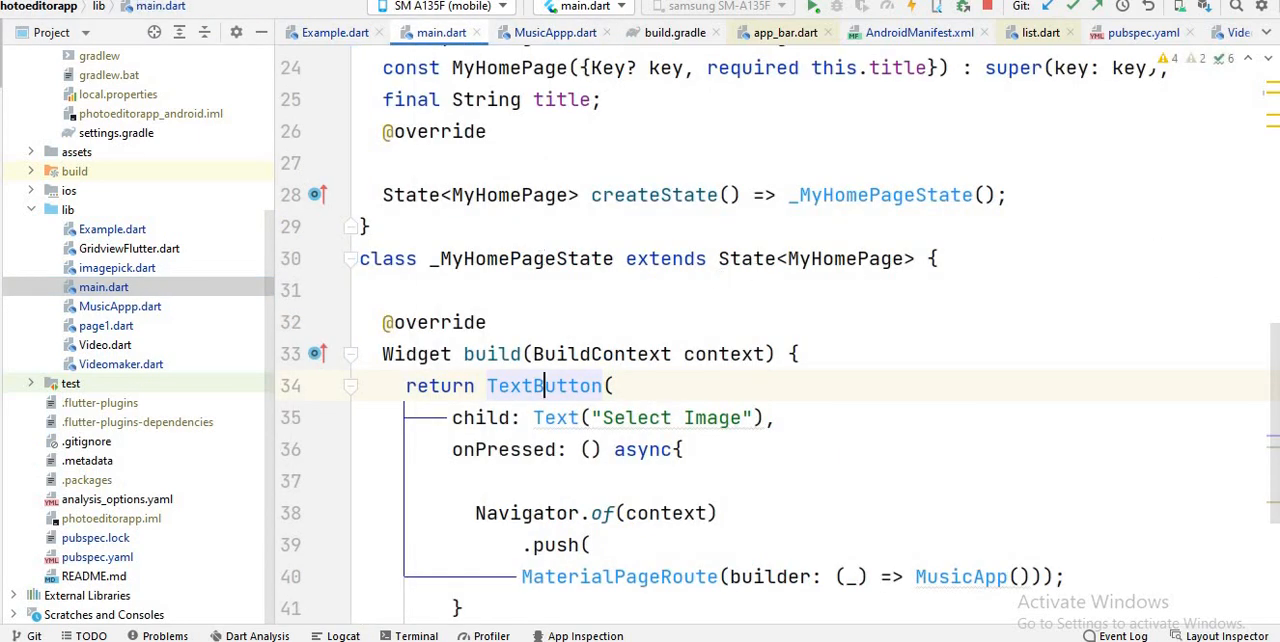
scroll(up, 3)
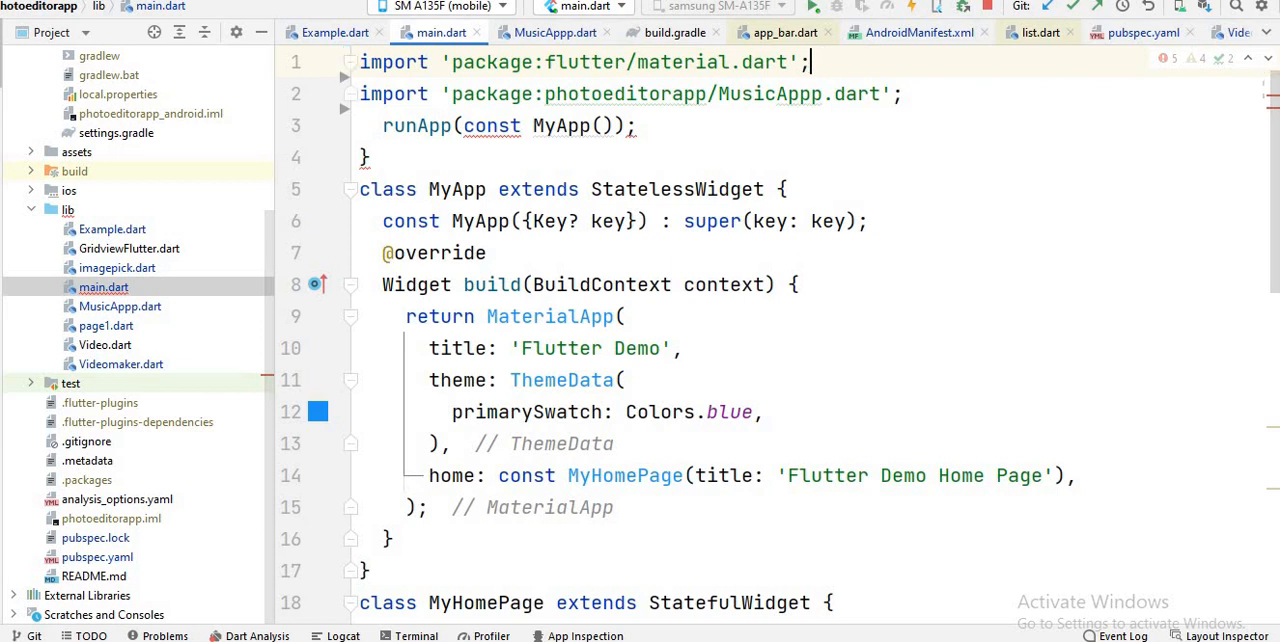
mouse_move(758, 220)
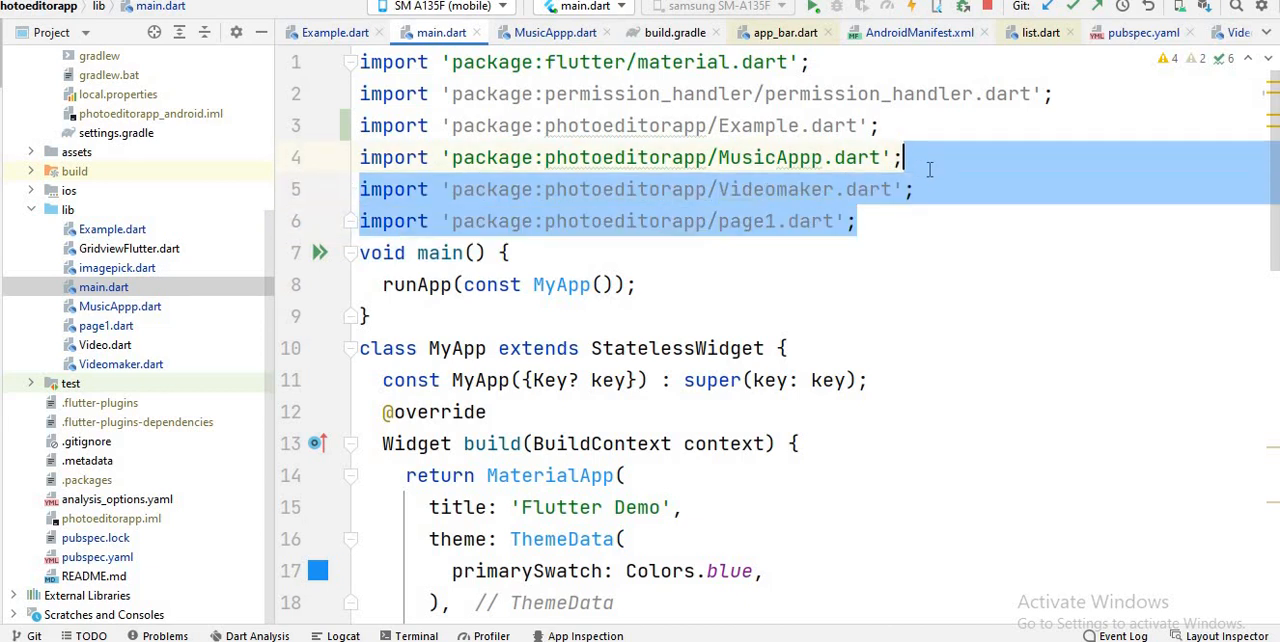
key(Delete)
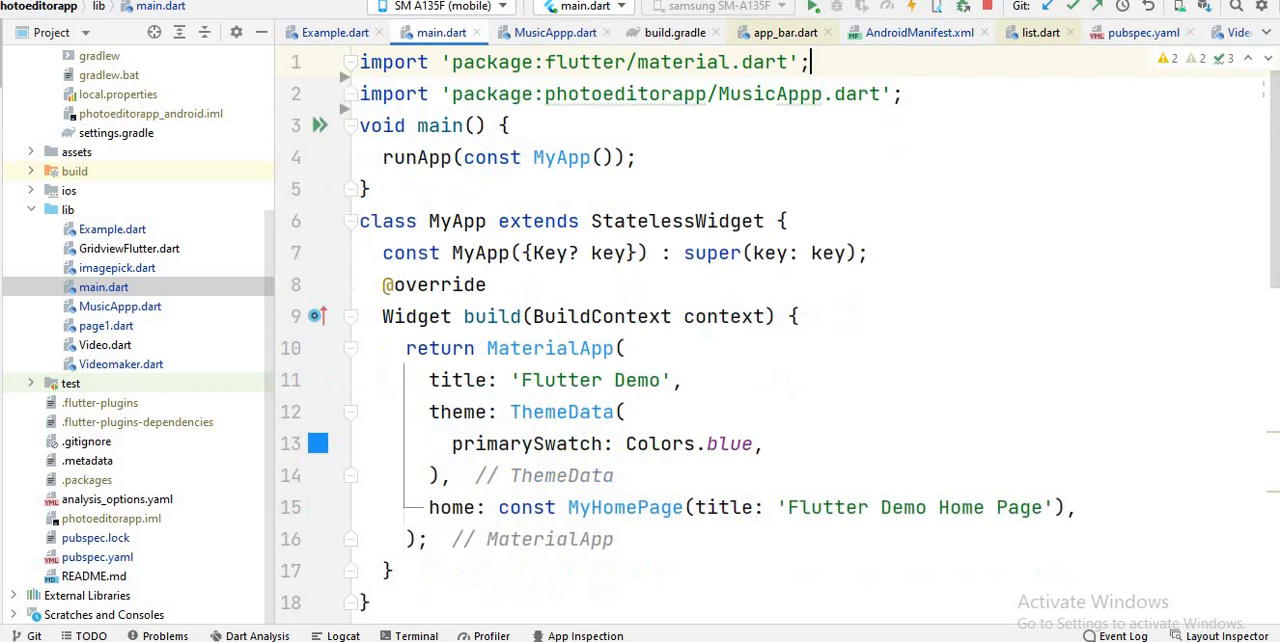
scroll(down, 3)
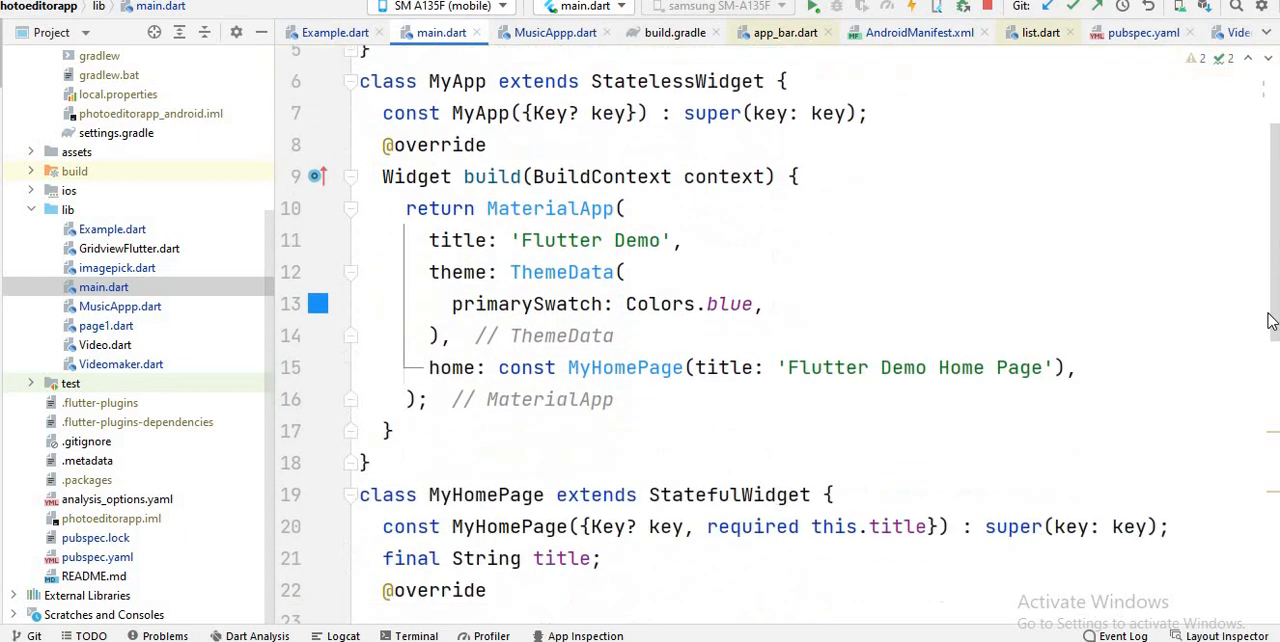
scroll(down, 3)
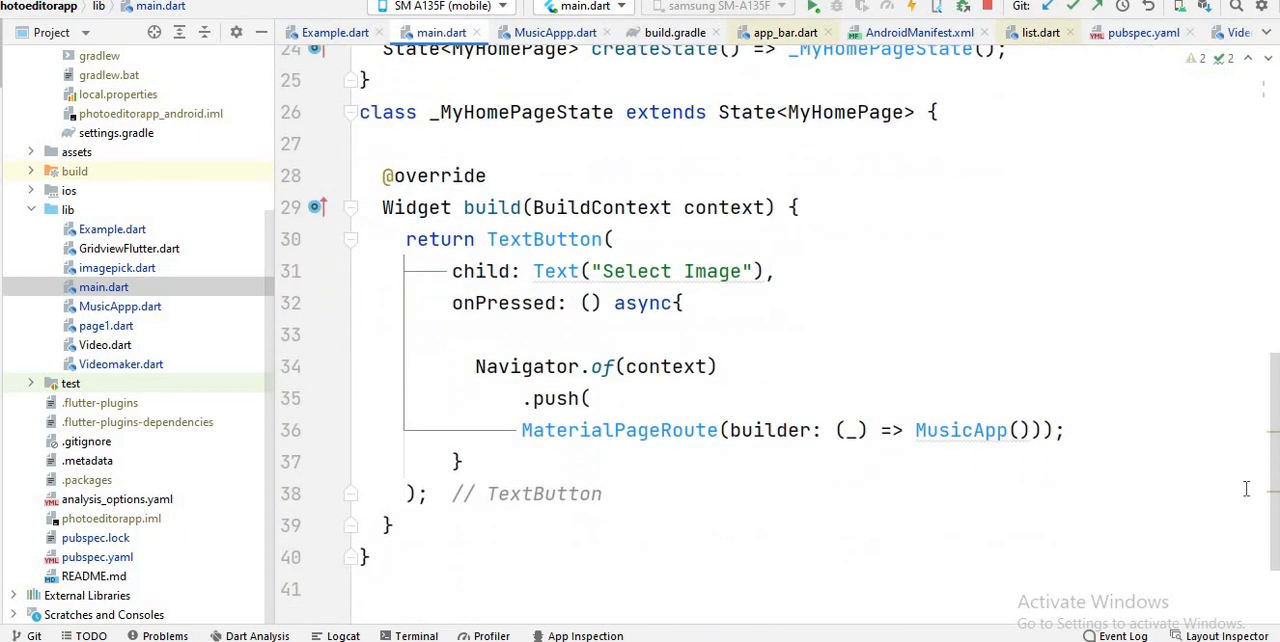
scroll(up, 3)
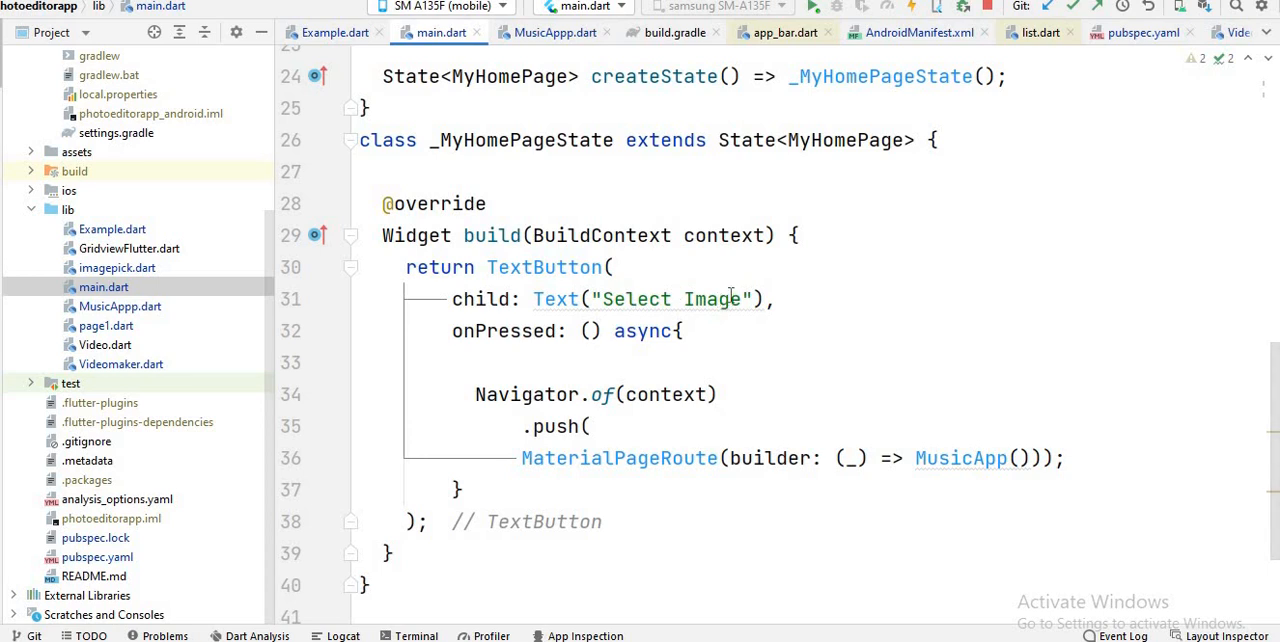
Relabel the home page button from Select Image to Open Notification Page.
double_click(668, 298)
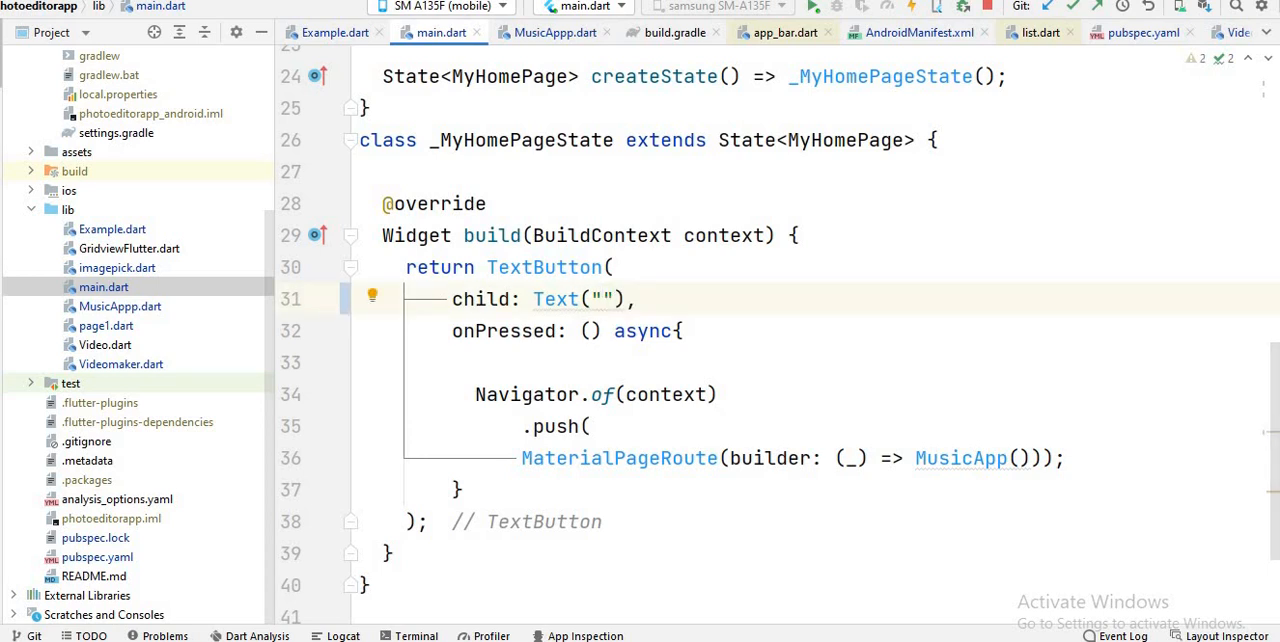
text(Open)
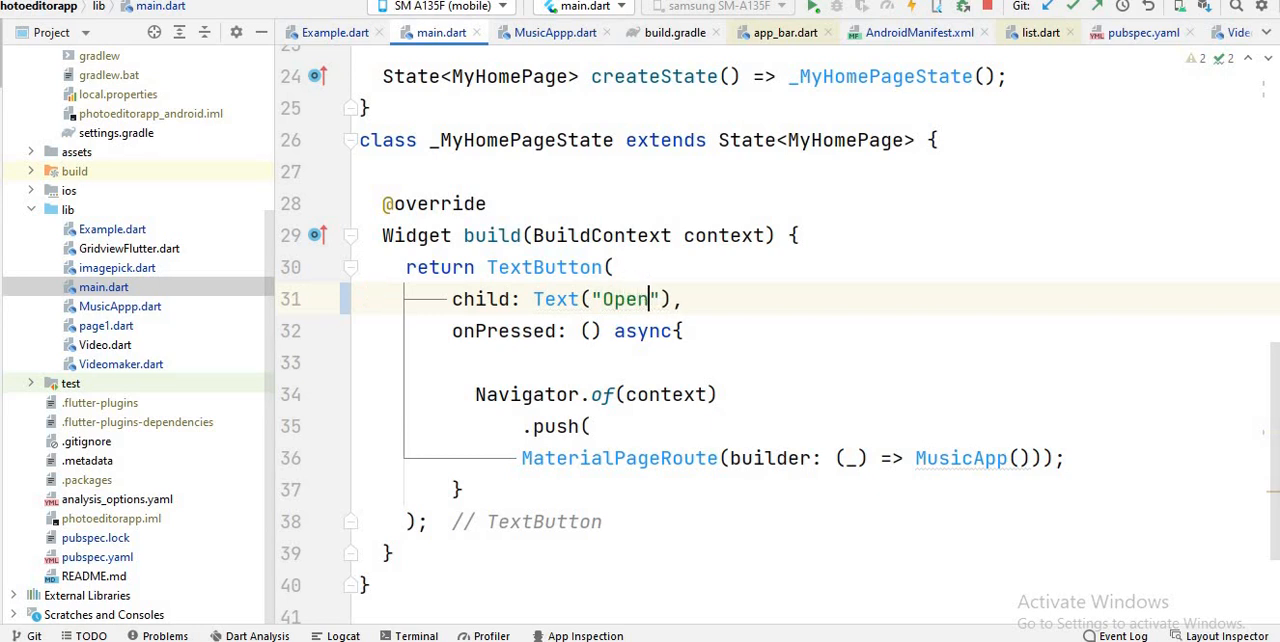
text(Noti)
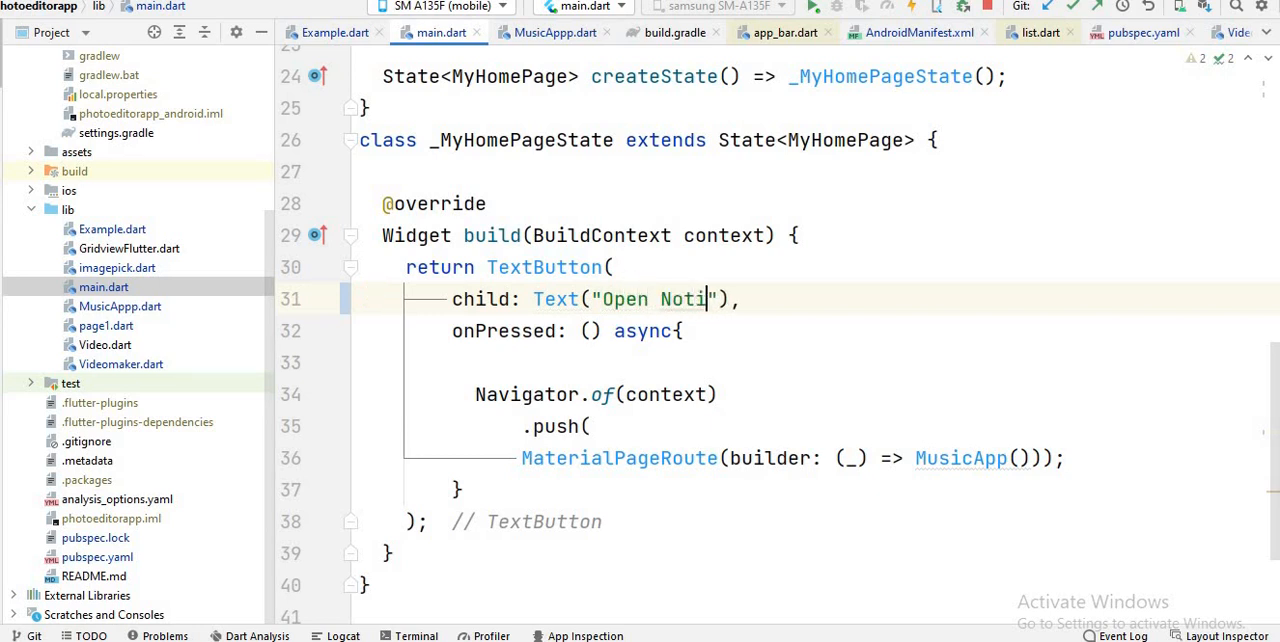
text(fication P)
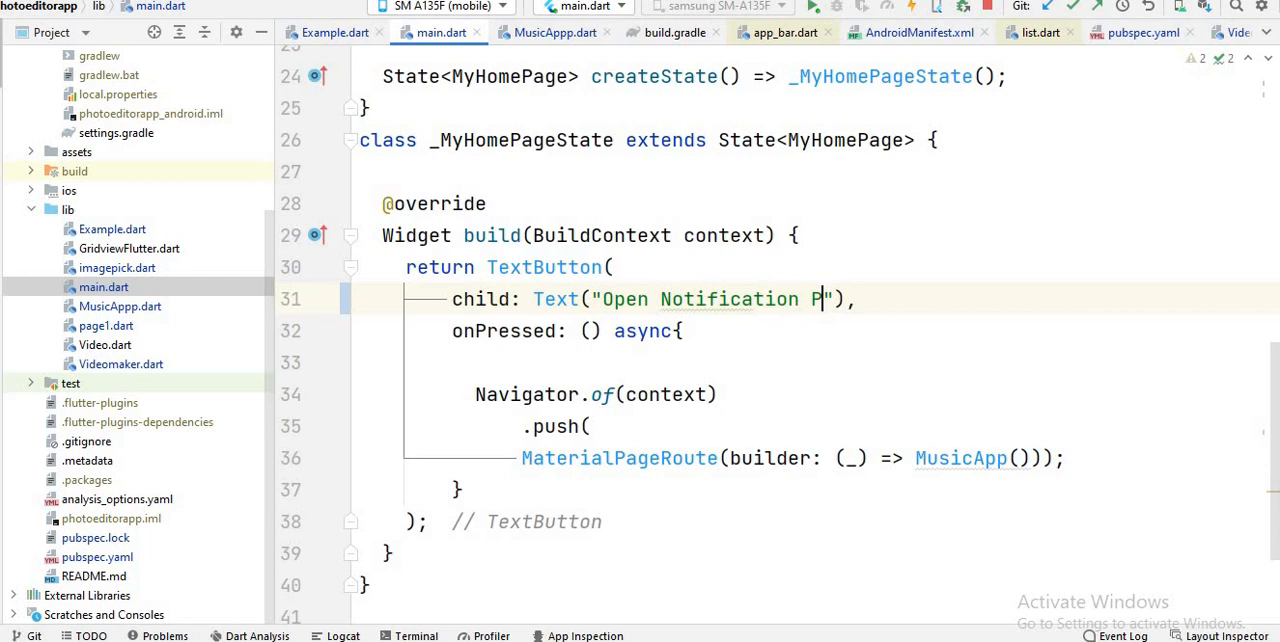
text(age)
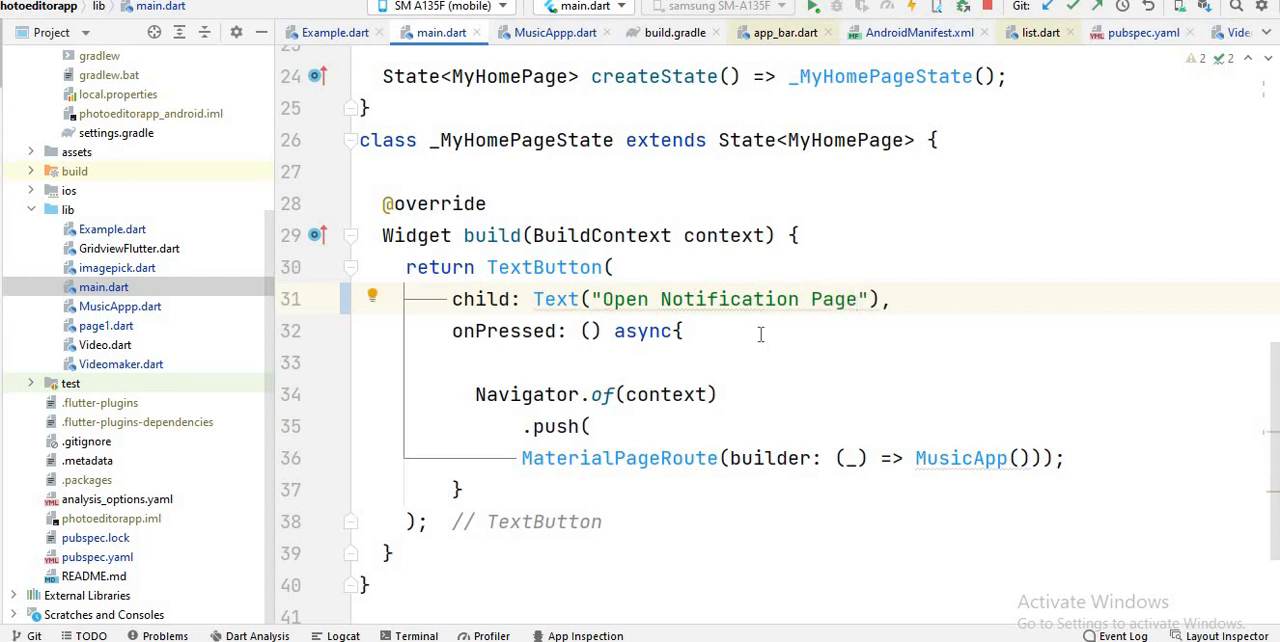
mouse_move(680, 374)
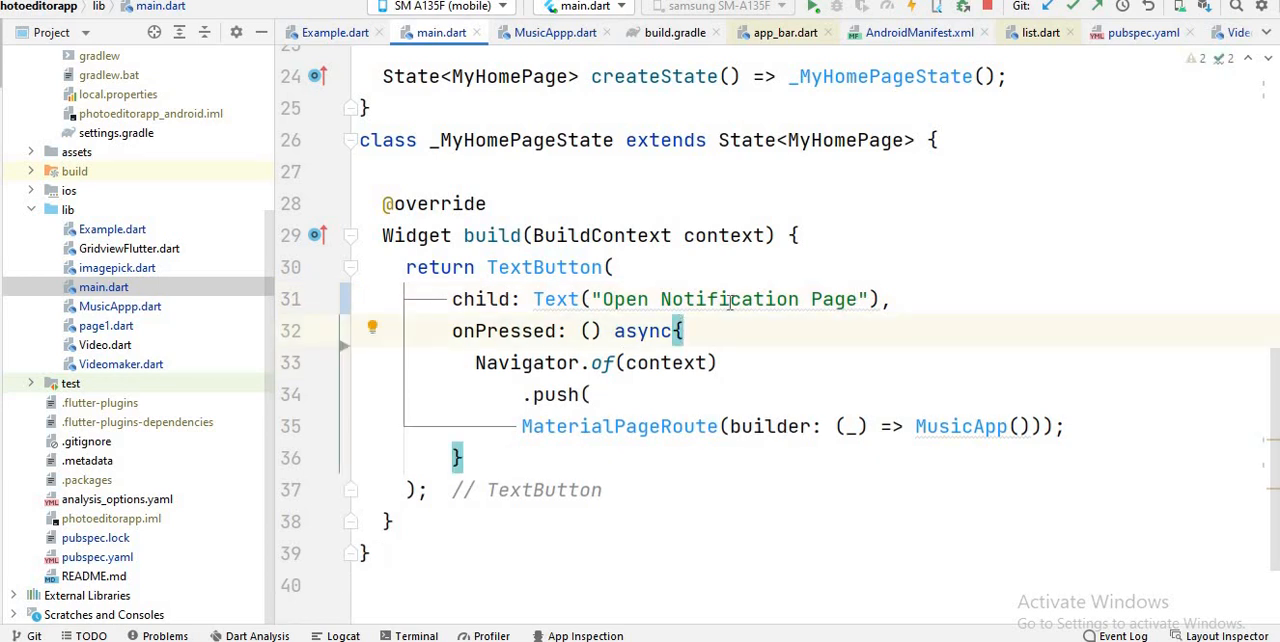
mouse_move(596, 394)
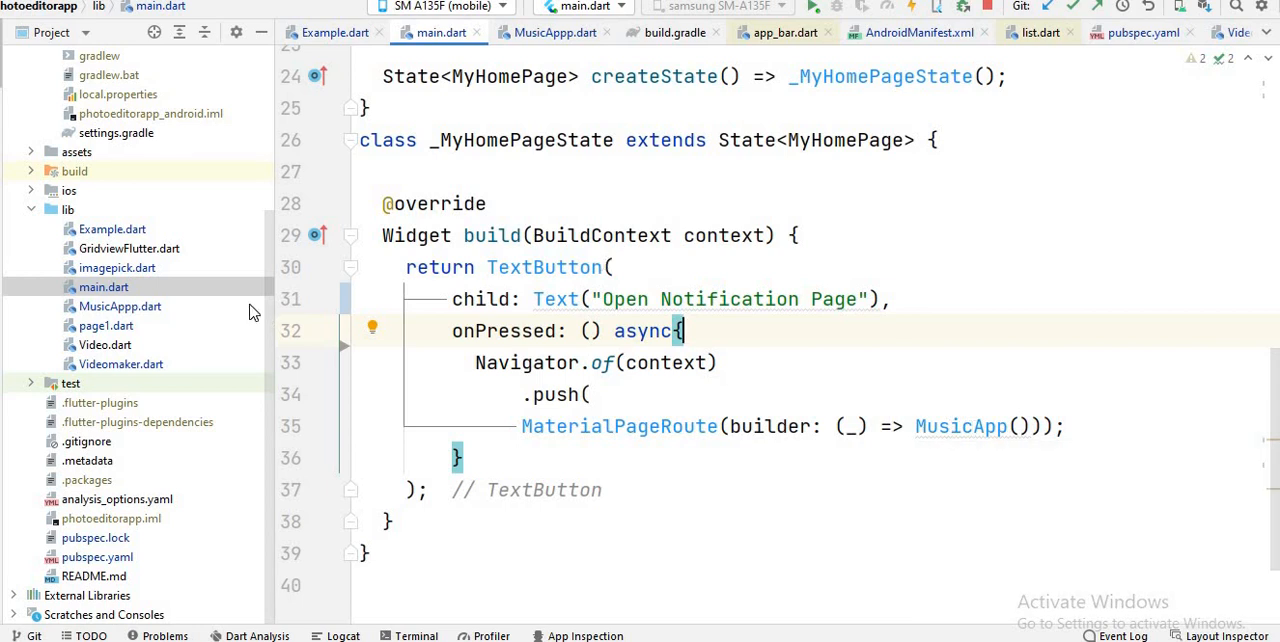
mouse_move(116, 308)
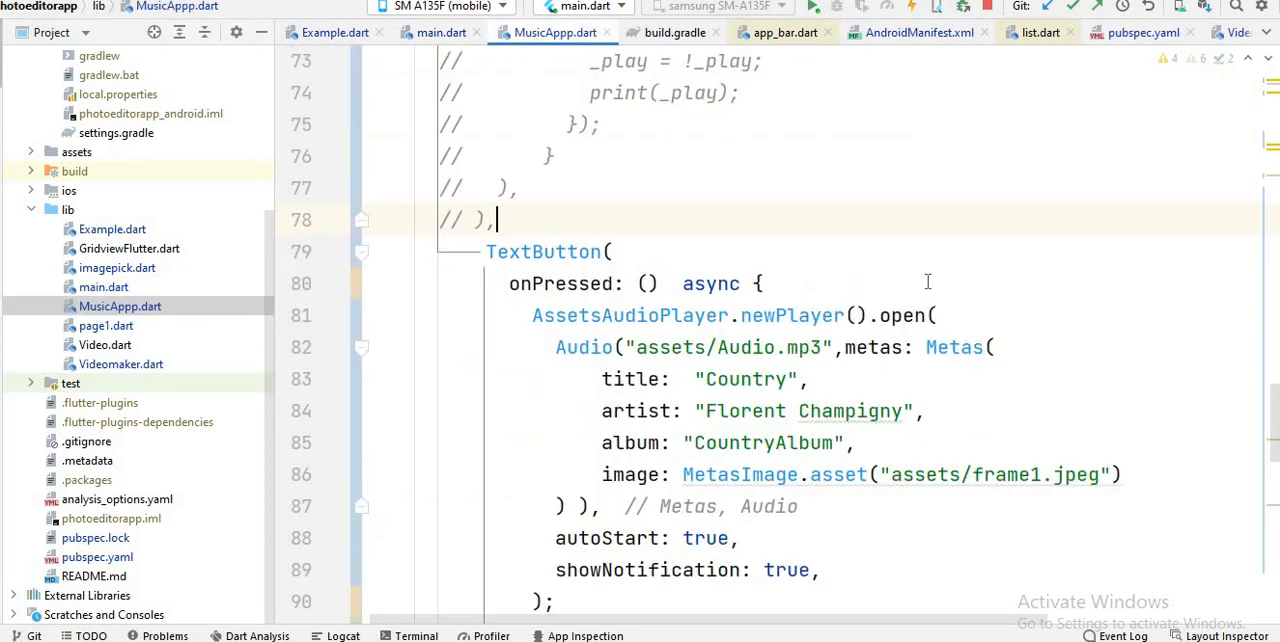
Review MusicAppp.dart's onPressed handler opening assets/Audio.mp3 with Country metas, autoStart and showNotification.
scroll(up, 3)
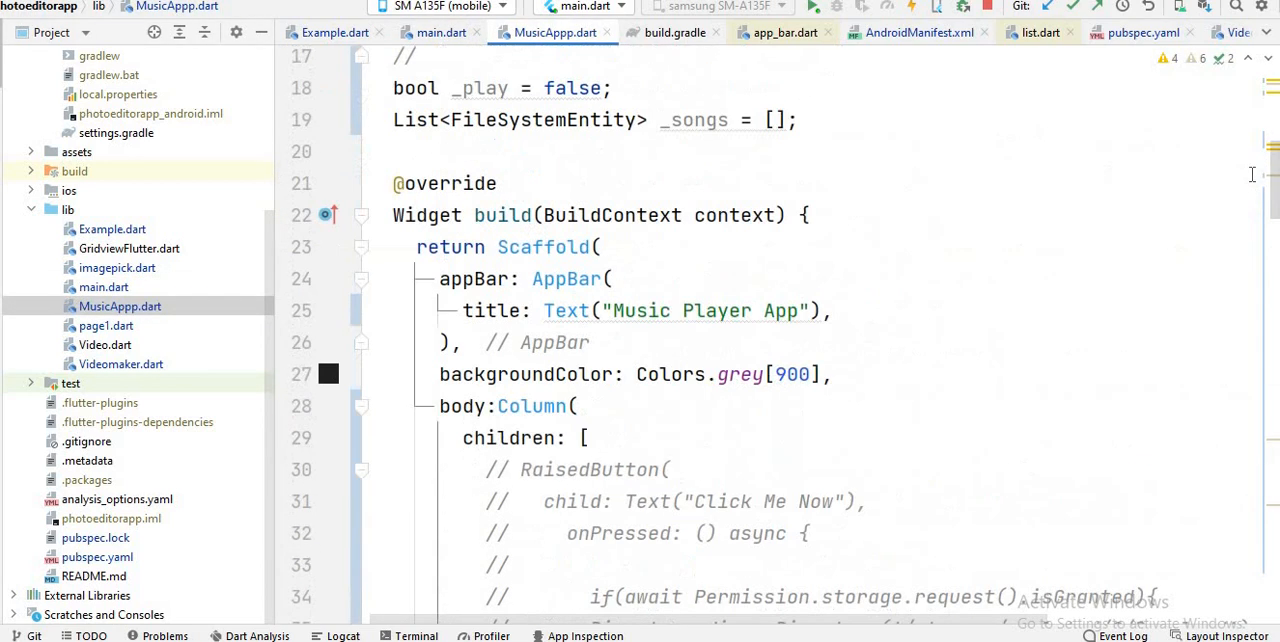
scroll(up, 3)
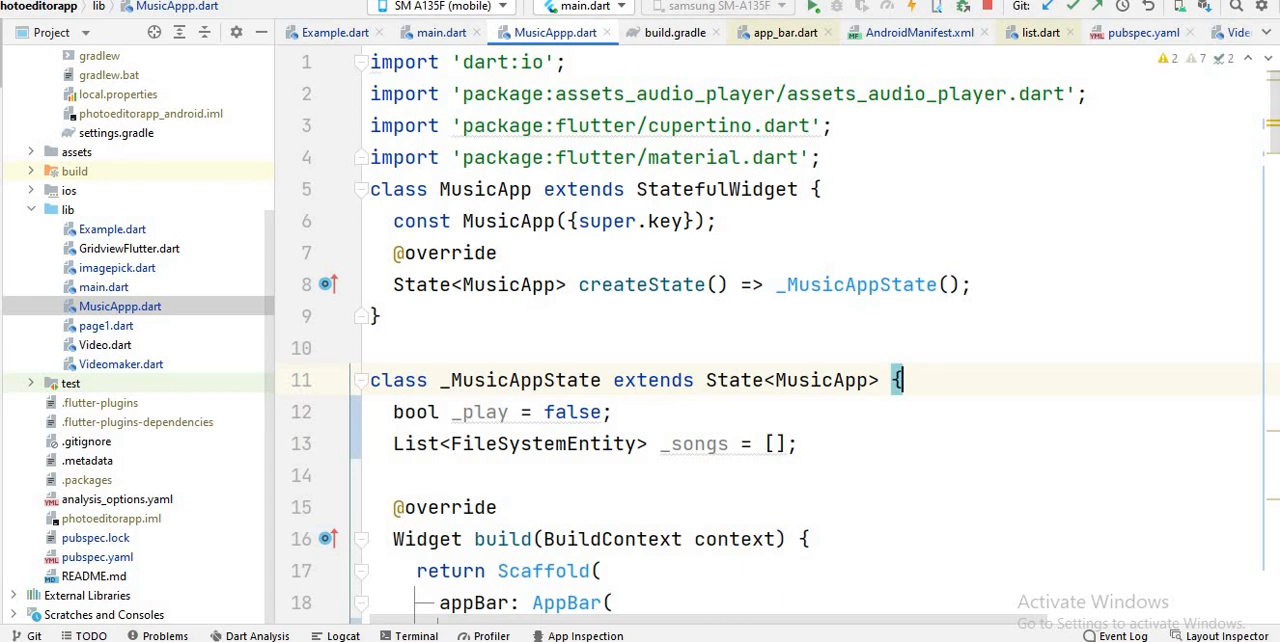
scroll(down, 3)
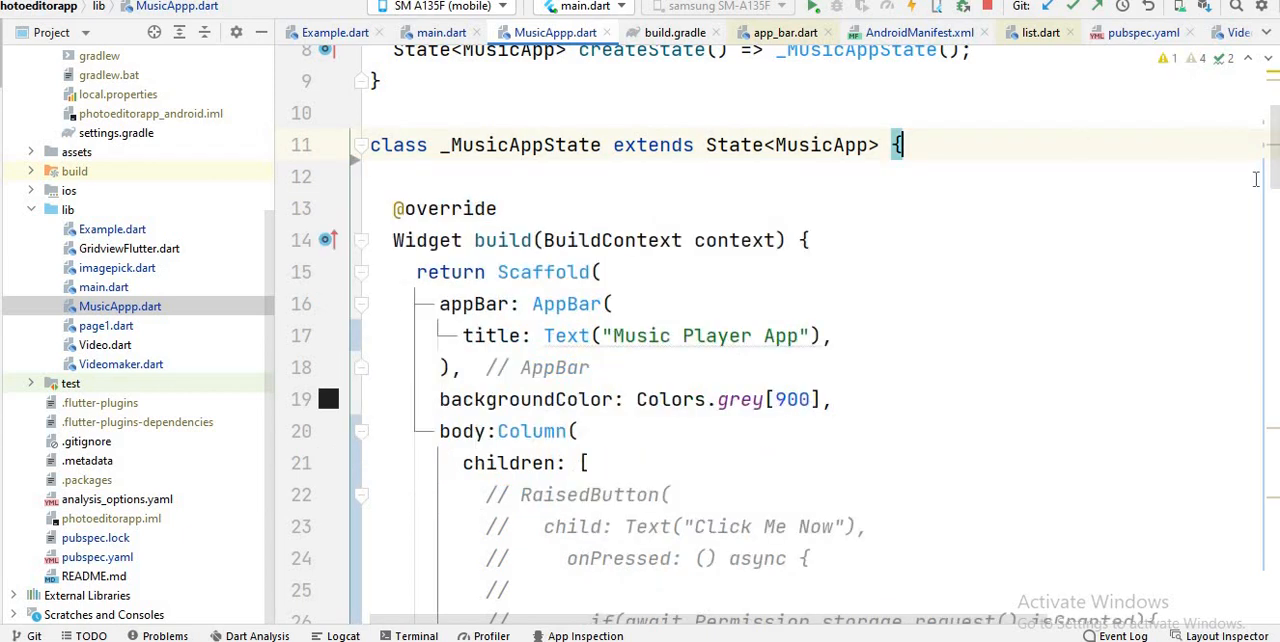
scroll(down, 3)
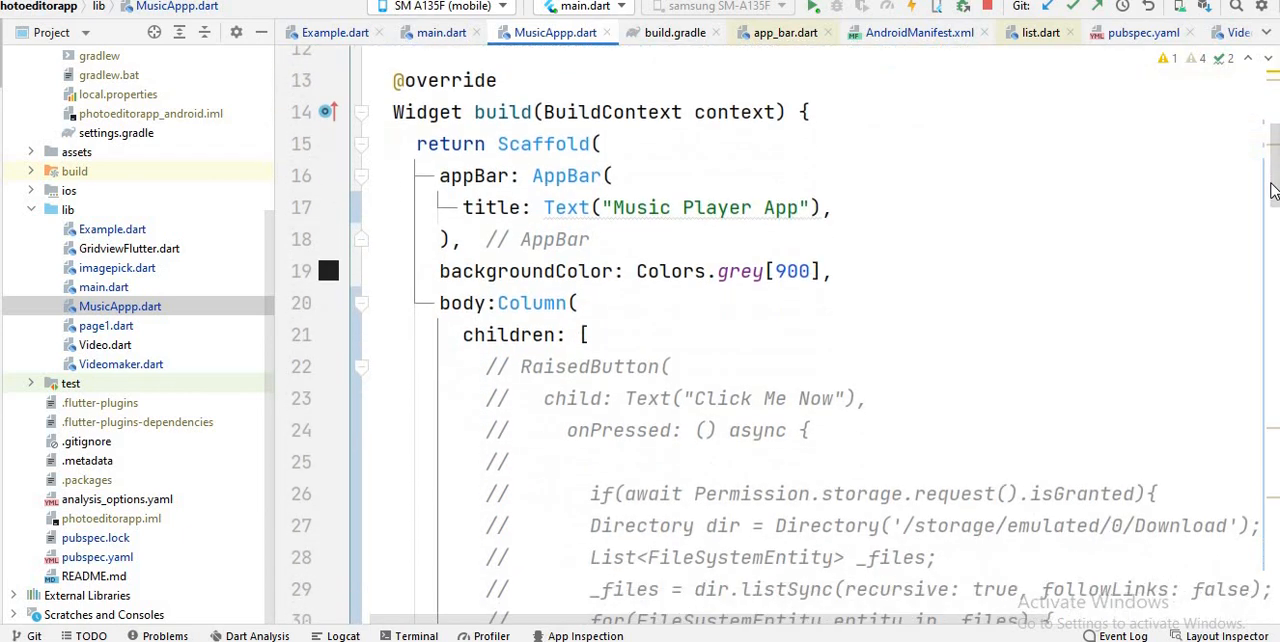
scroll(up, 3)
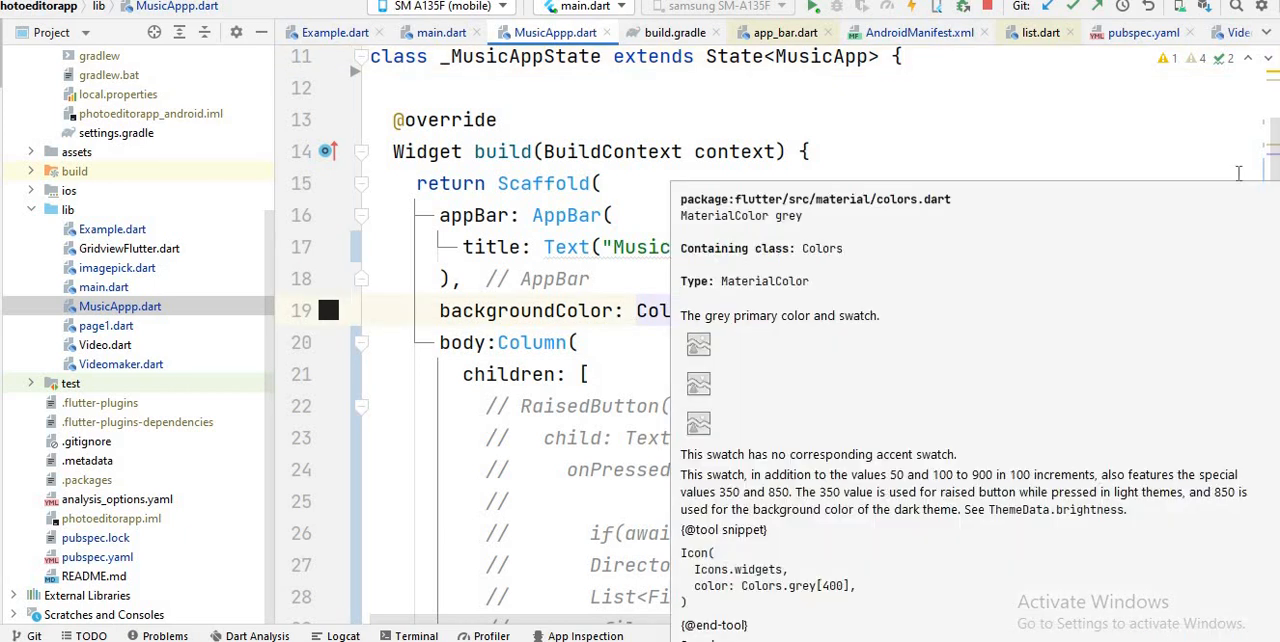
scroll(down, 3)
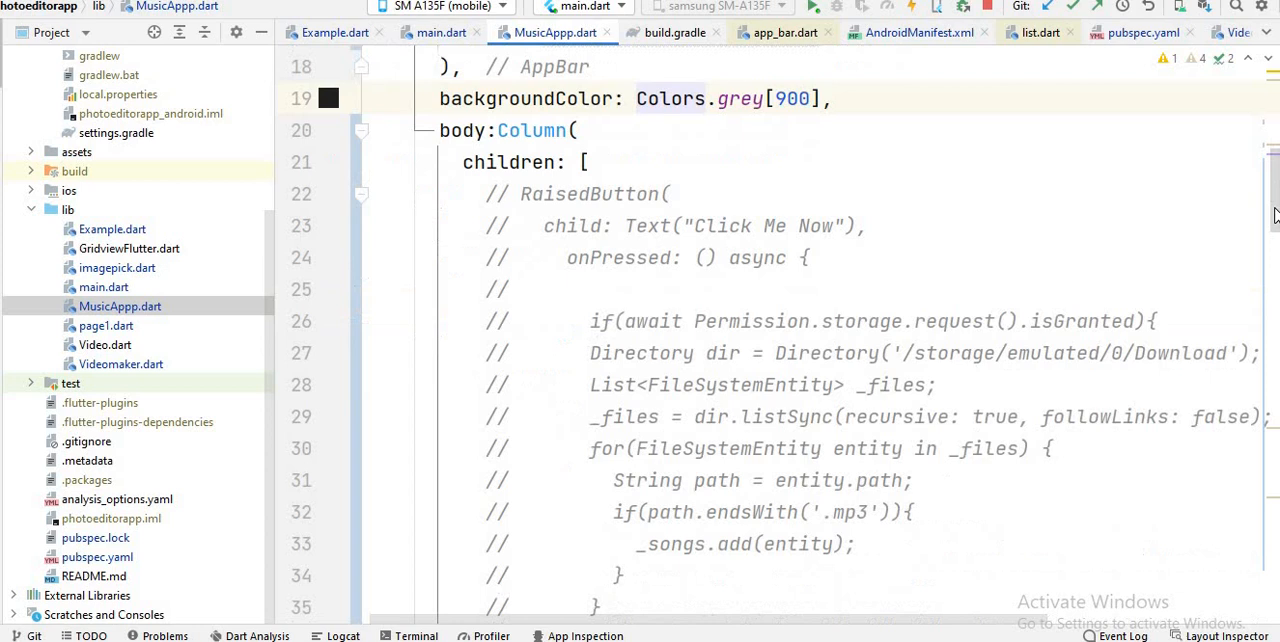
scroll(down, 3)
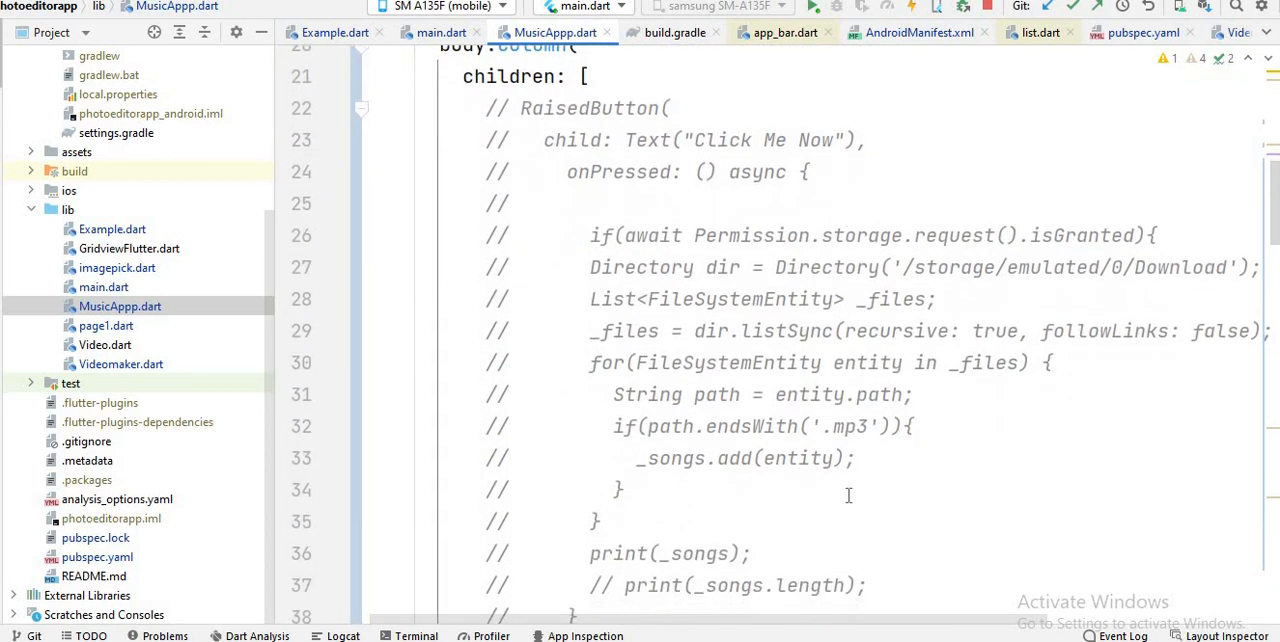
scroll(down, 3)
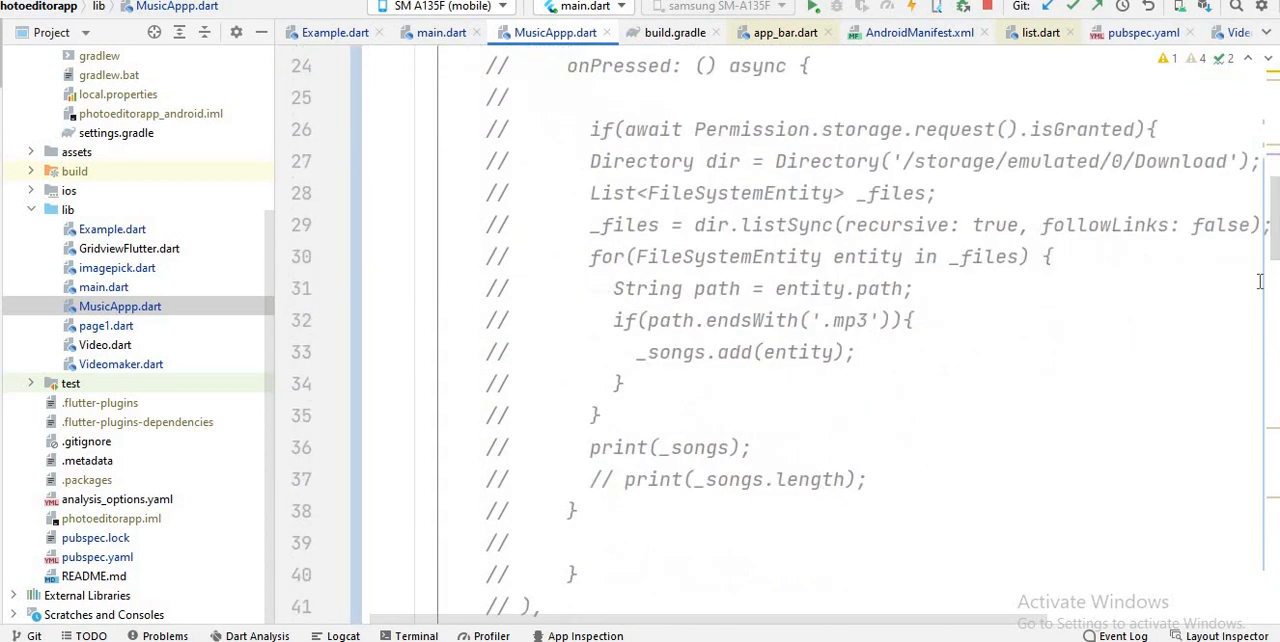
scroll(down, 3)
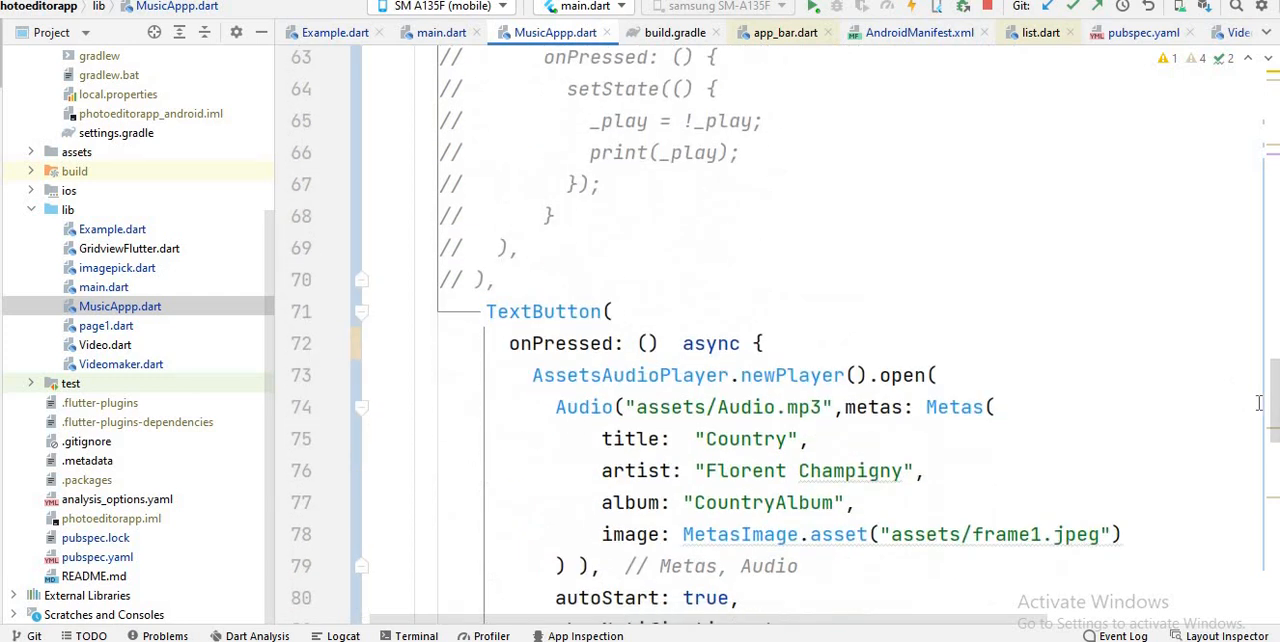
scroll(down, 3)
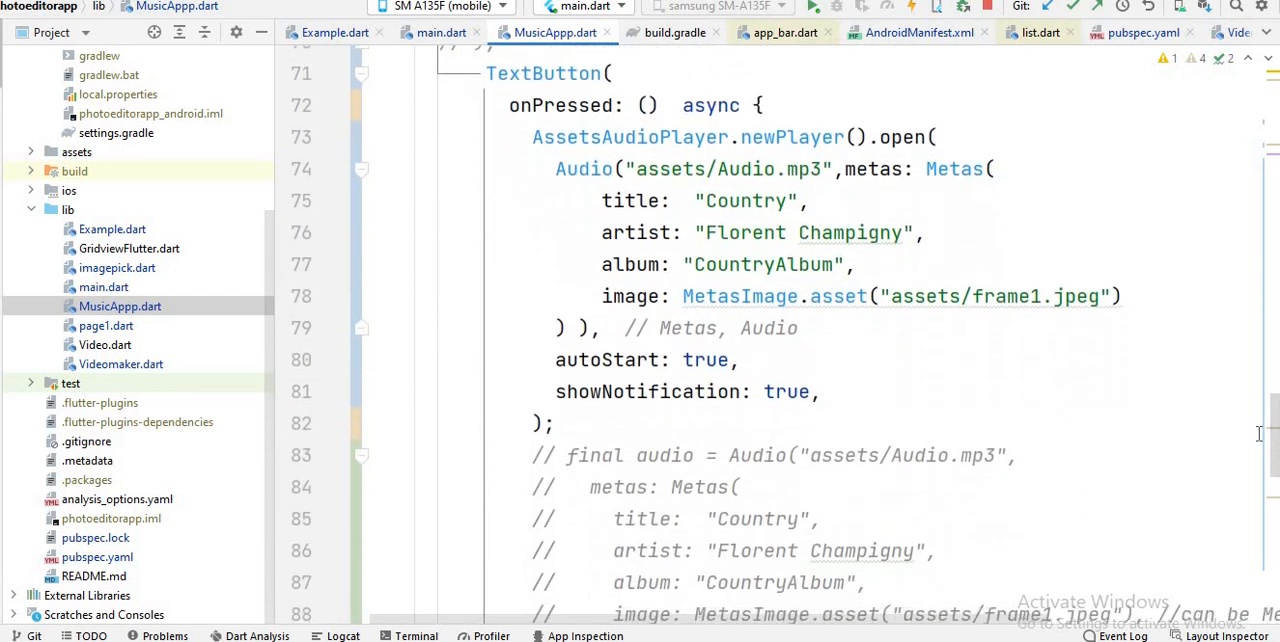
scroll(up, 3)
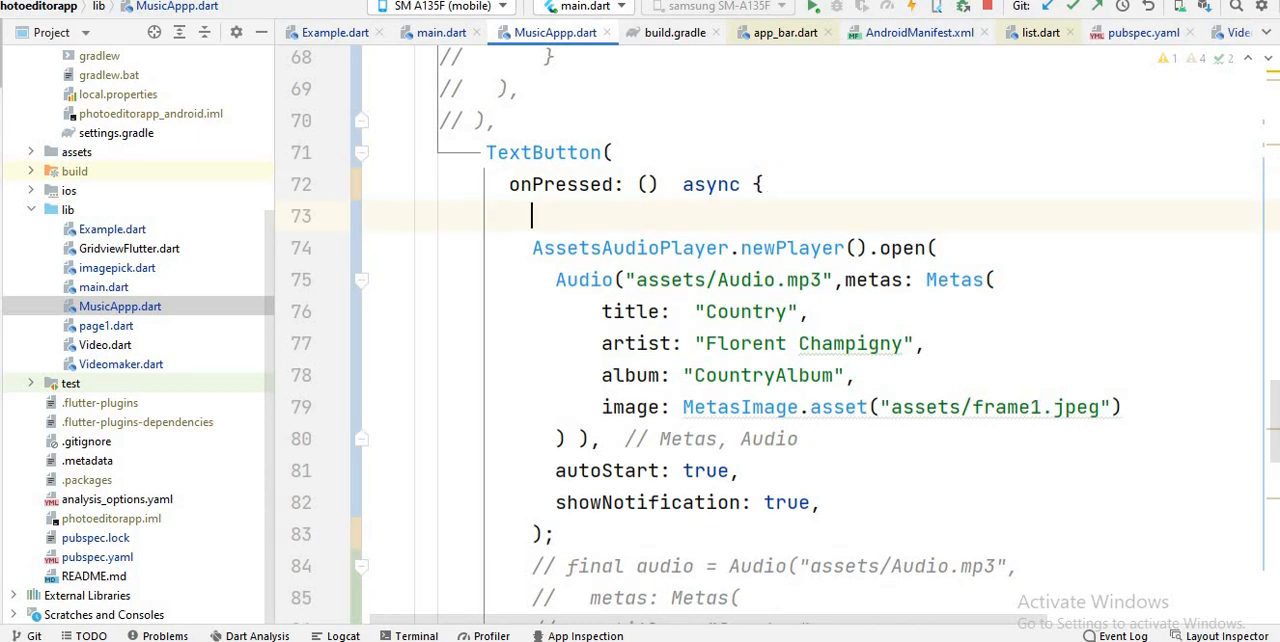
mouse_move(756, 288)
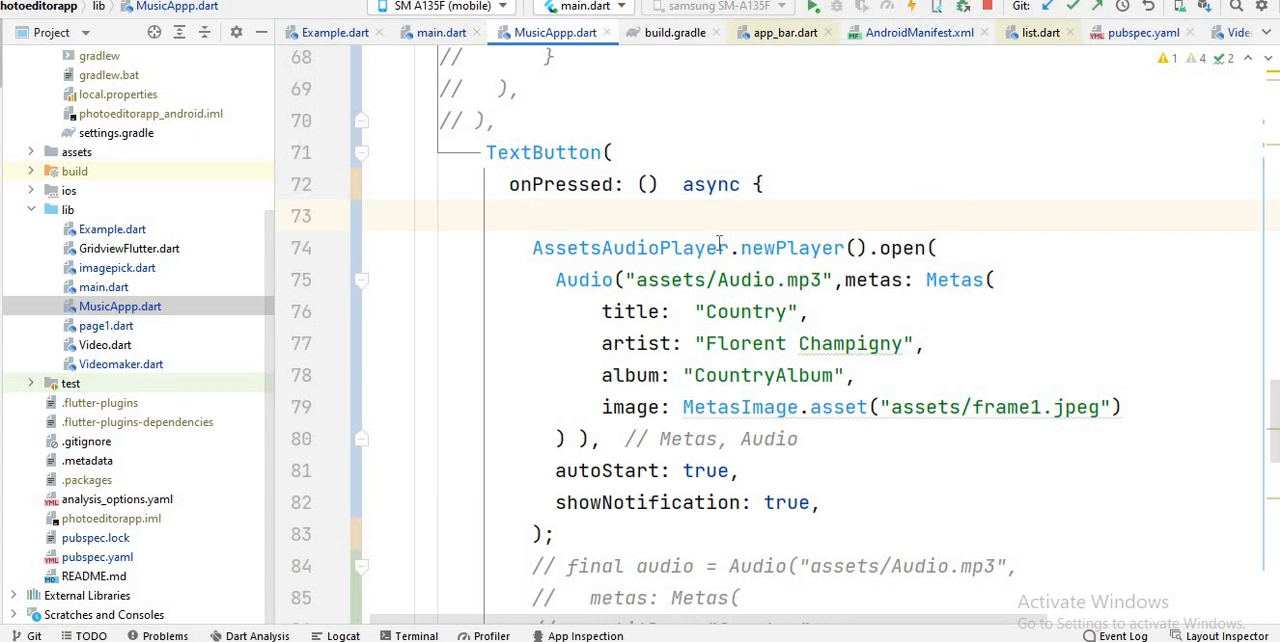
mouse_move(112, 564)
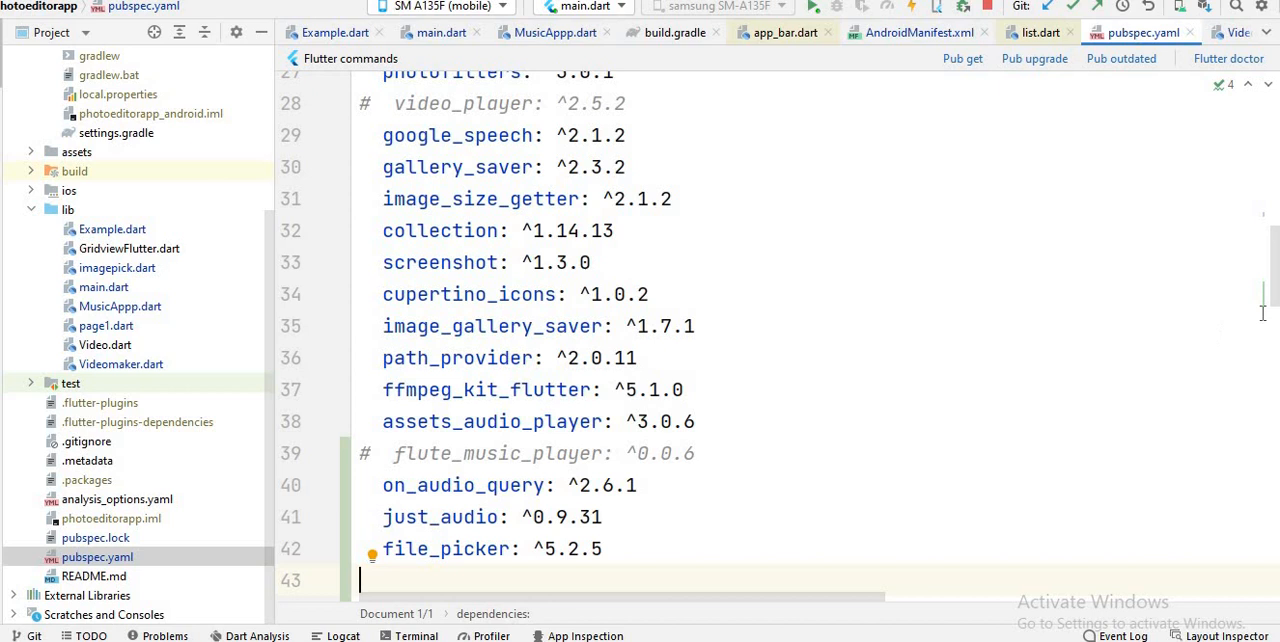
mouse_move(1108, 348)
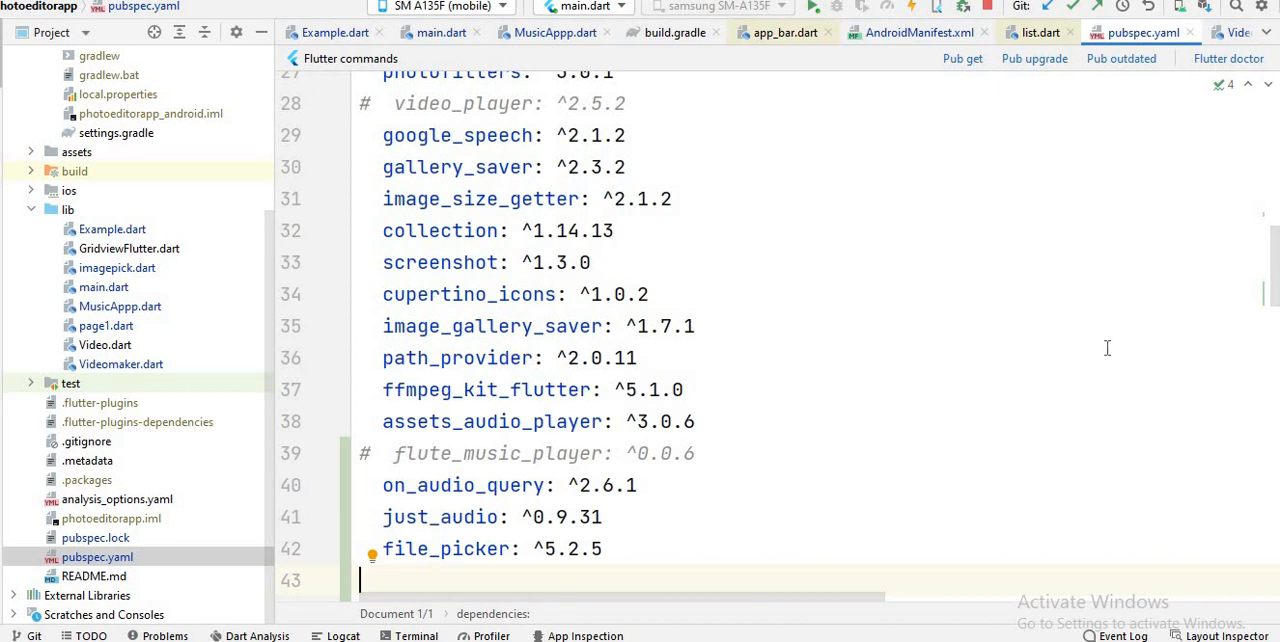
mouse_move(1272, 276)
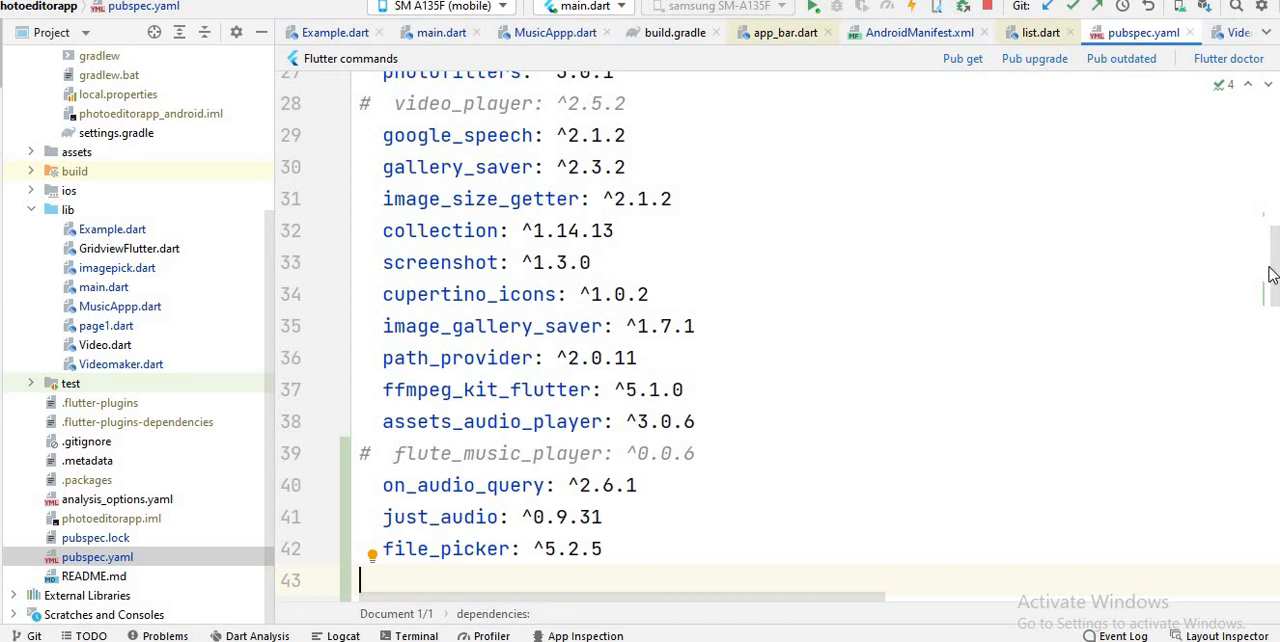
Highlight the assets_audio_player: ^3.0.6 dependency in pubspec.yaml and run Pub get.
scroll(down, 3)
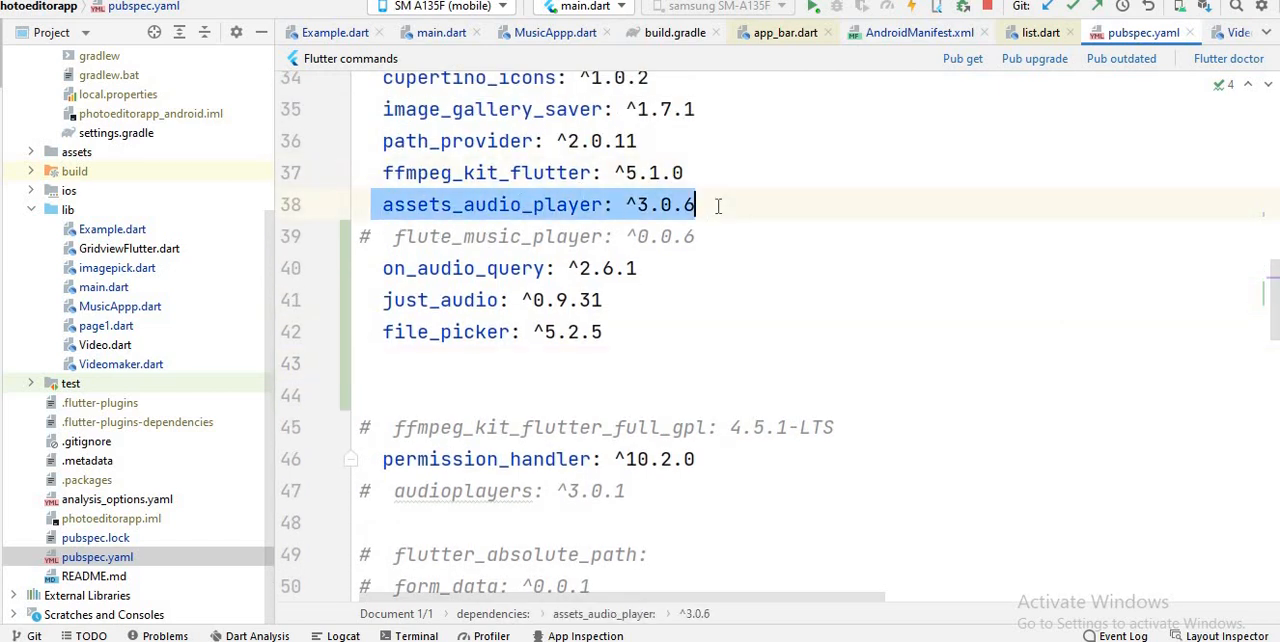
click(636, 268)
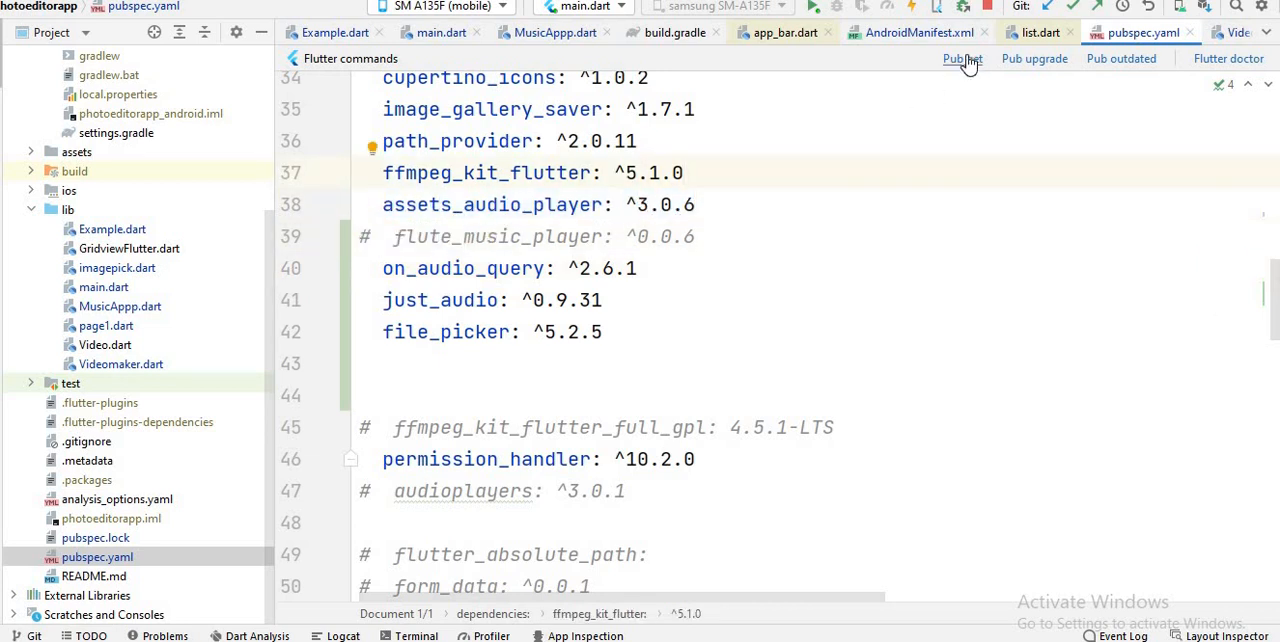
mouse_move(540, 290)
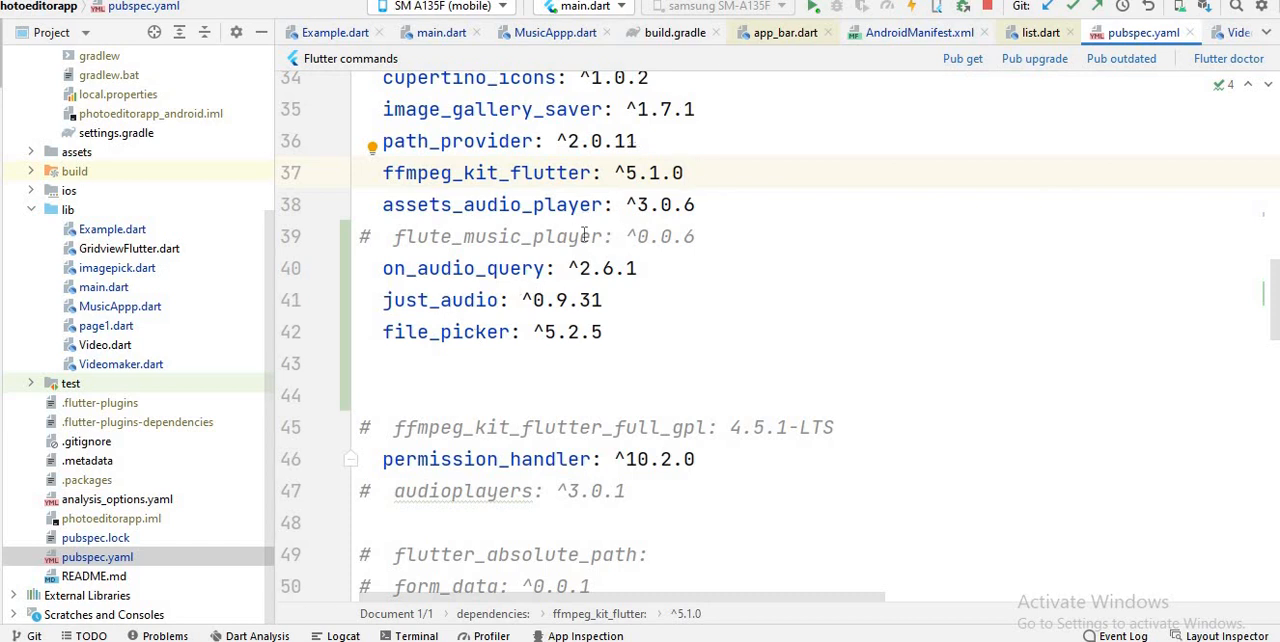
click(684, 172)
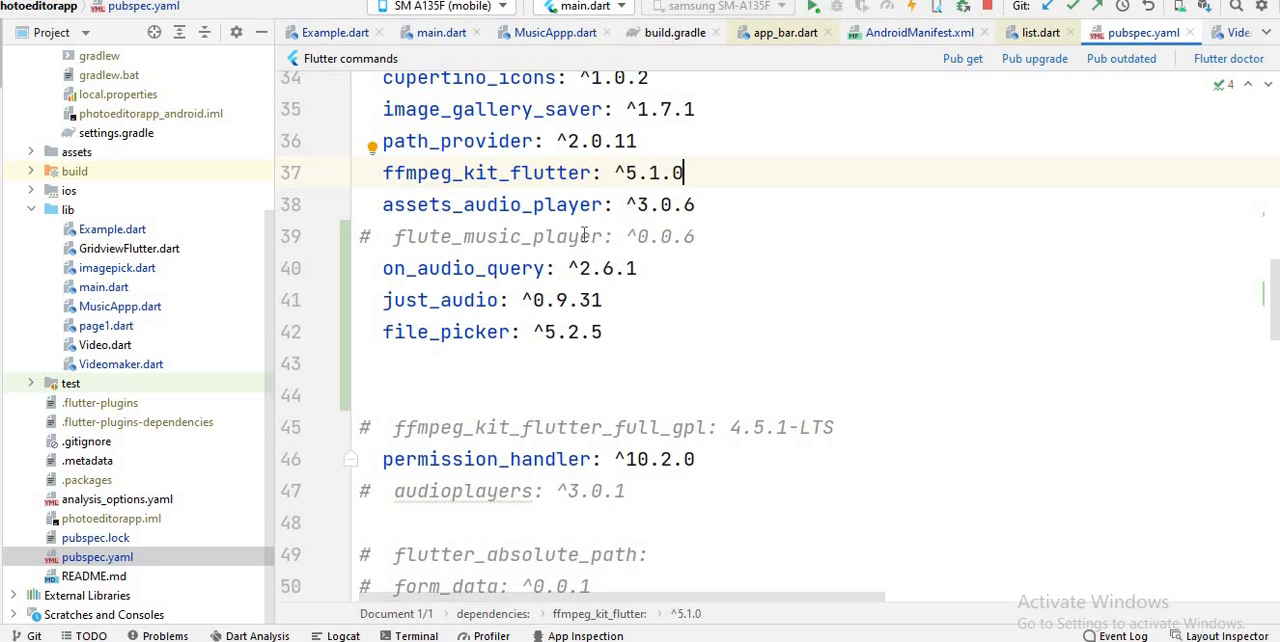
mouse_move(348, 308)
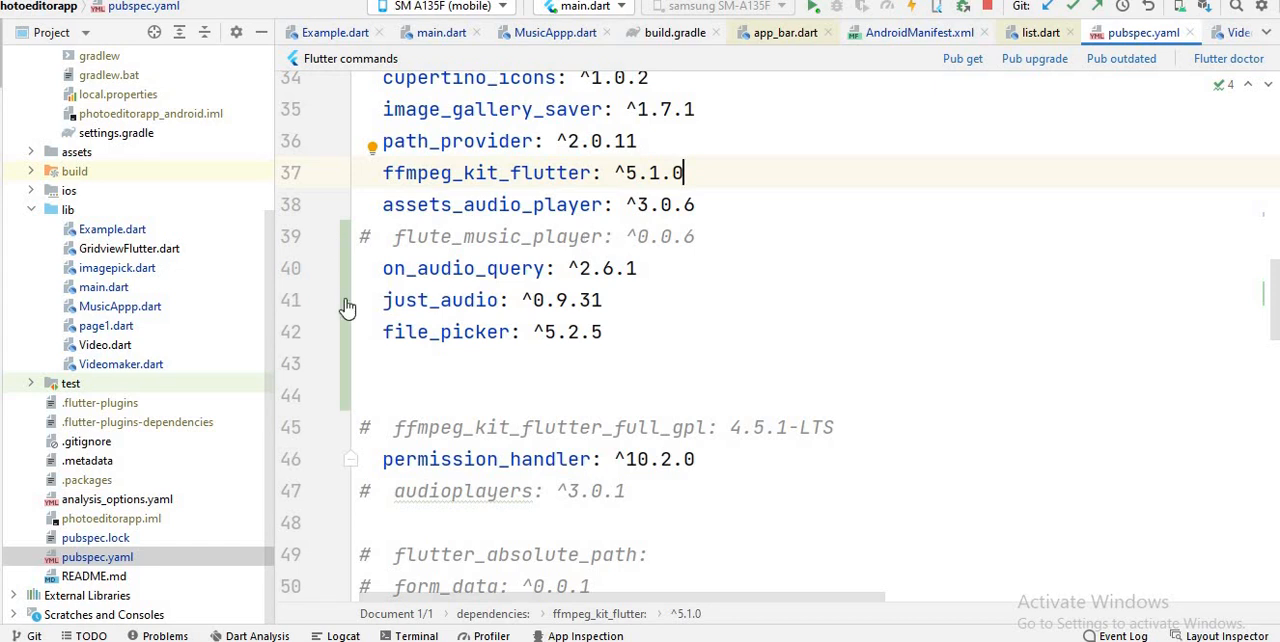
mouse_move(152, 308)
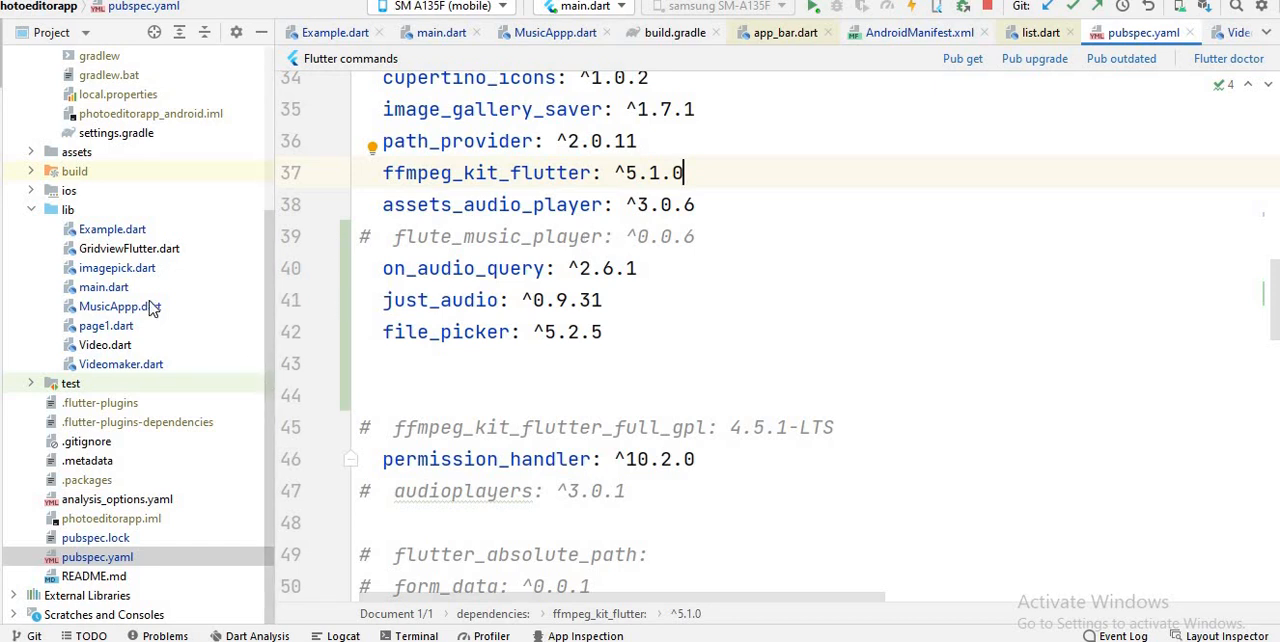
click(120, 306)
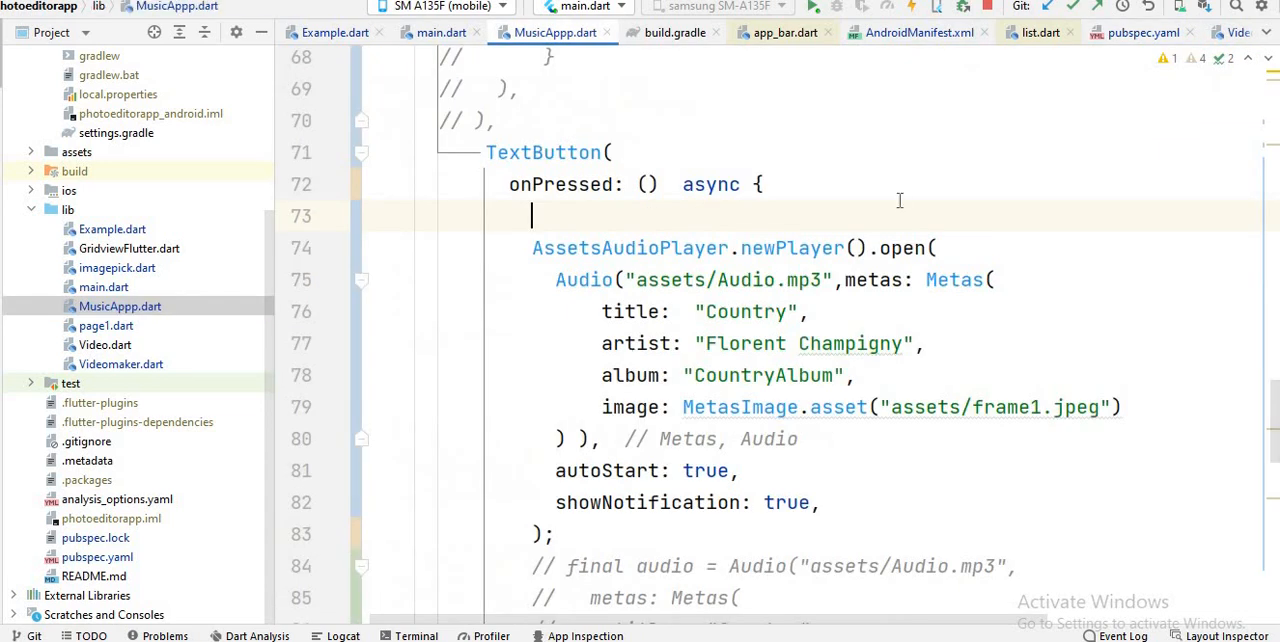
scroll(down, 3)
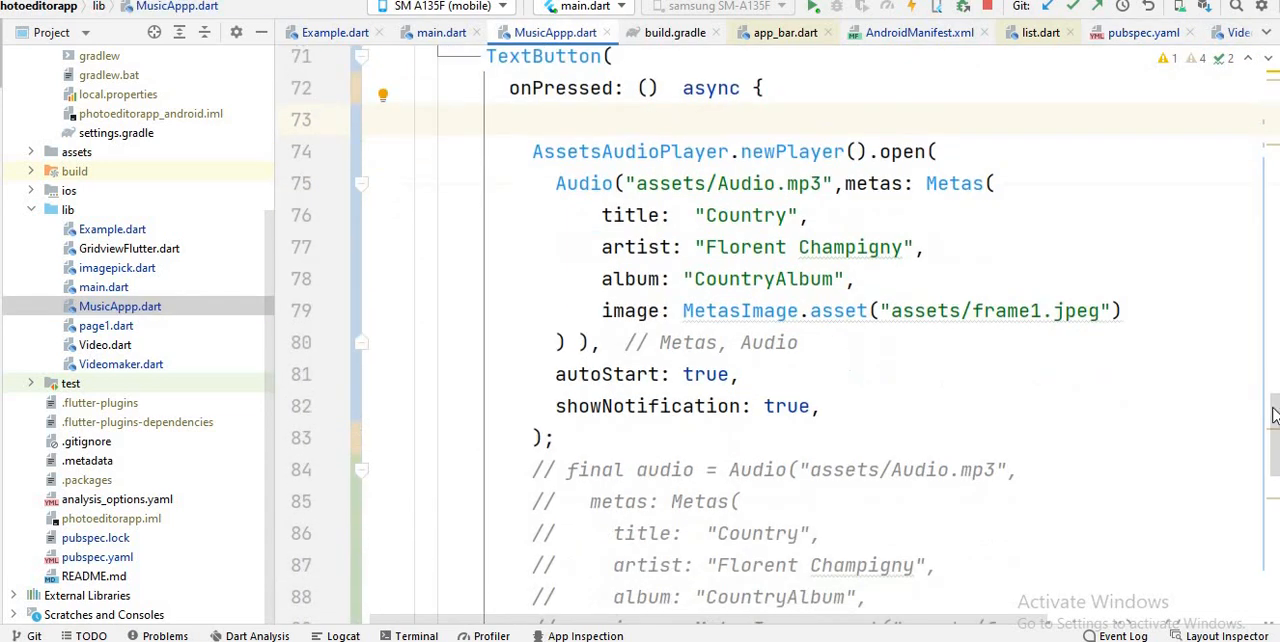
scroll(up, 3)
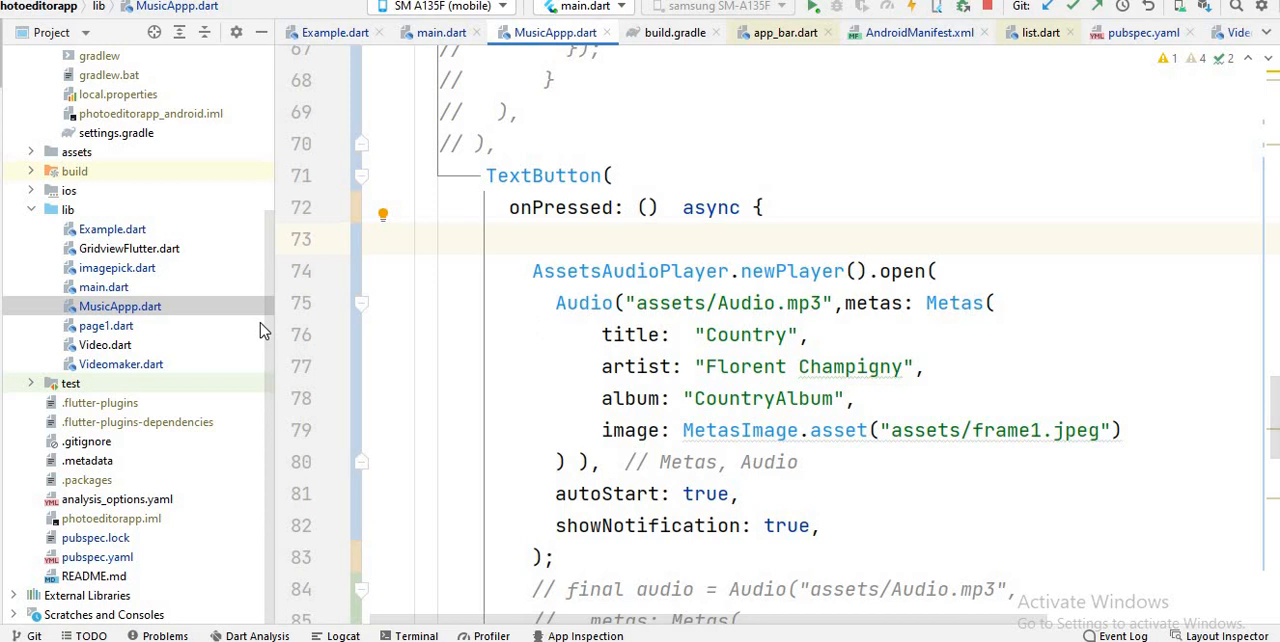
scroll(up, 3)
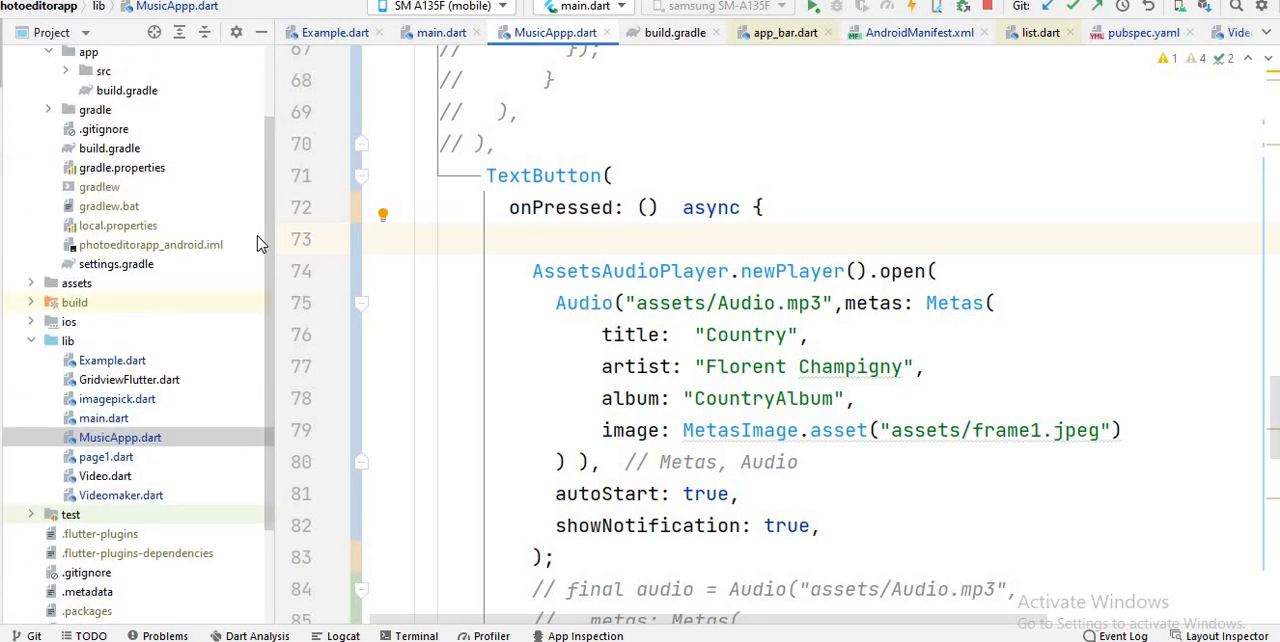
mouse_move(718, 280)
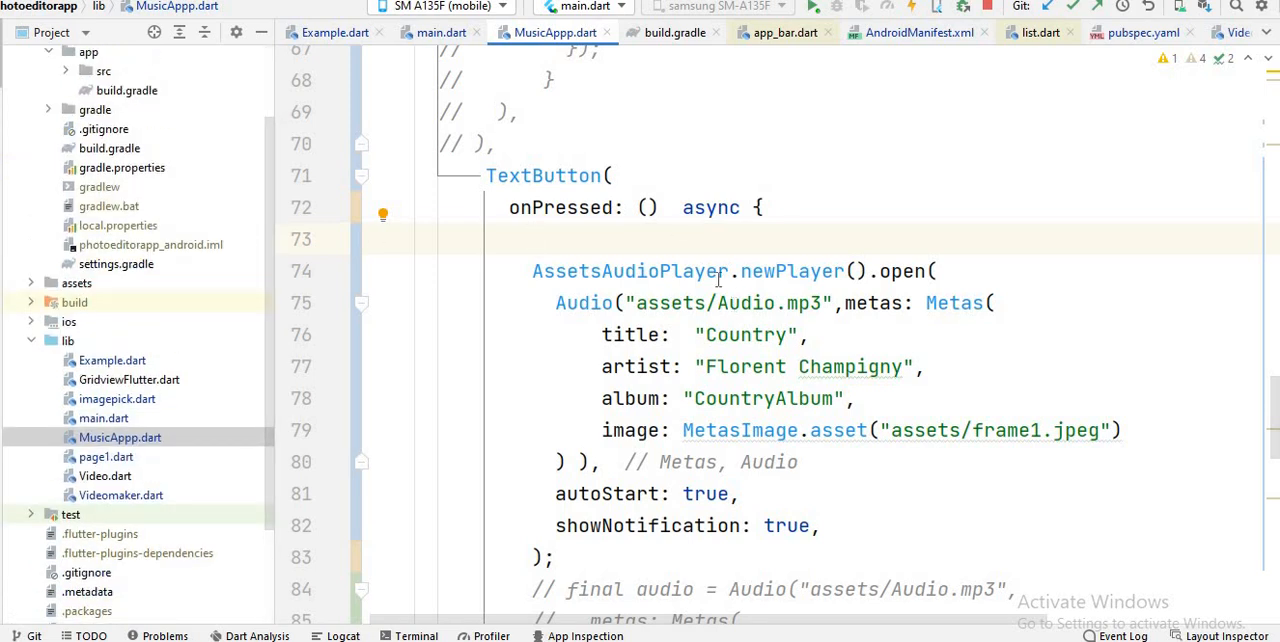
scroll(up, 3)
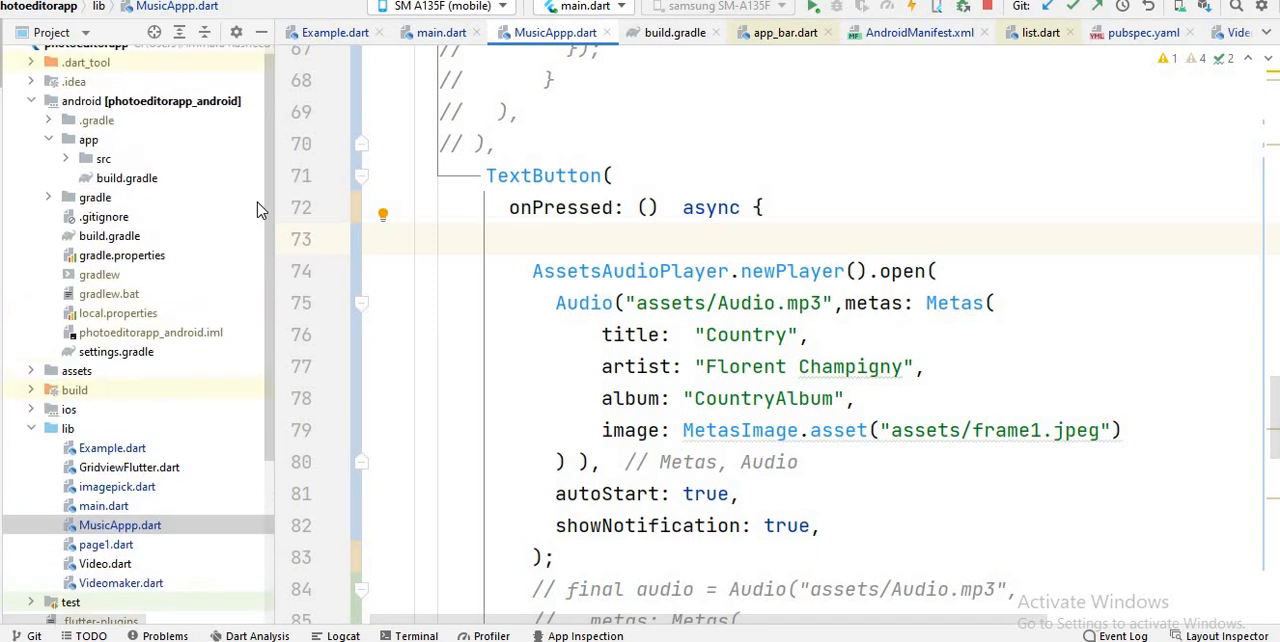
scroll(down, 3)
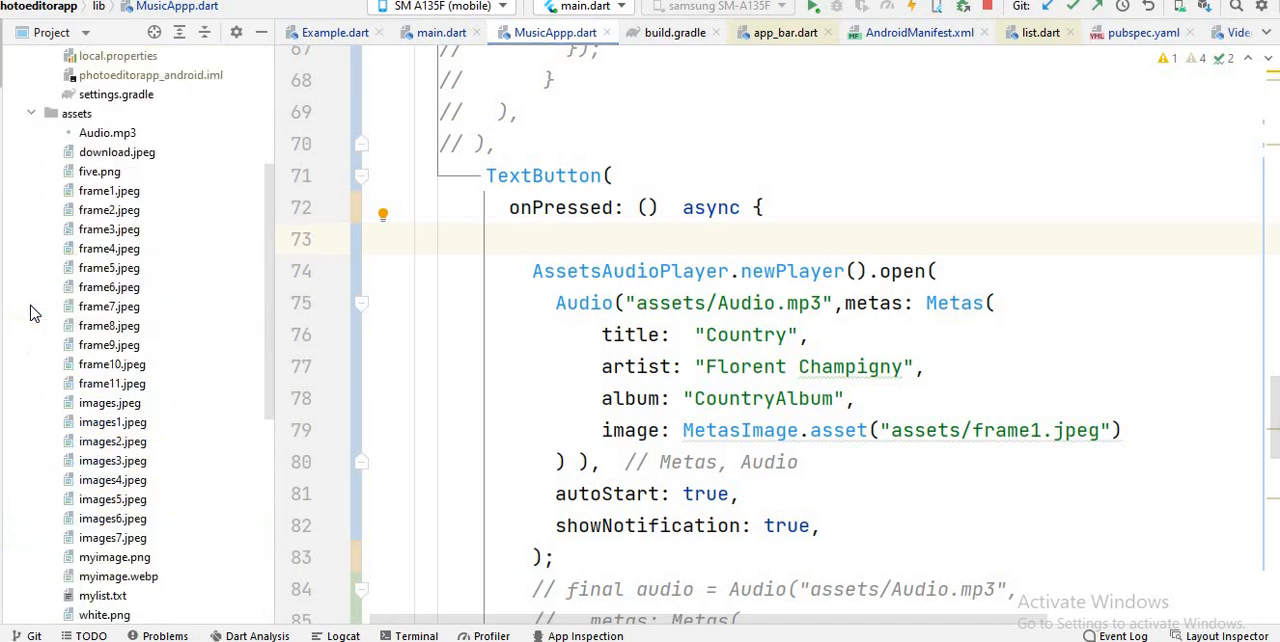
double_click(108, 306)
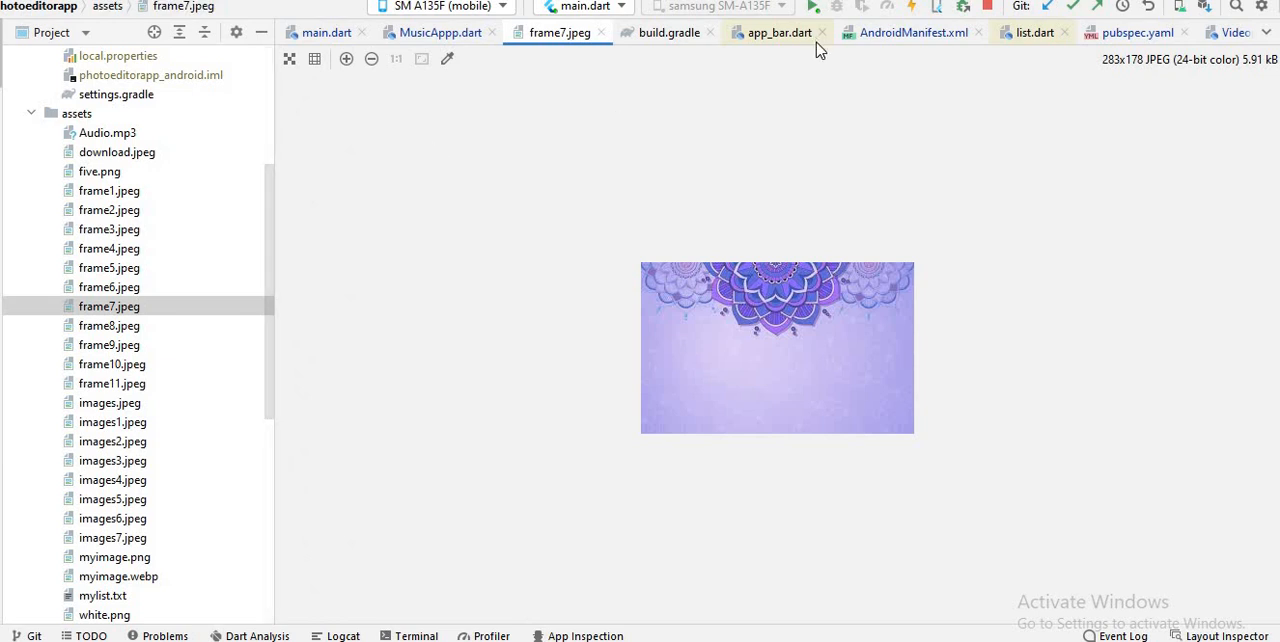
click(436, 32)
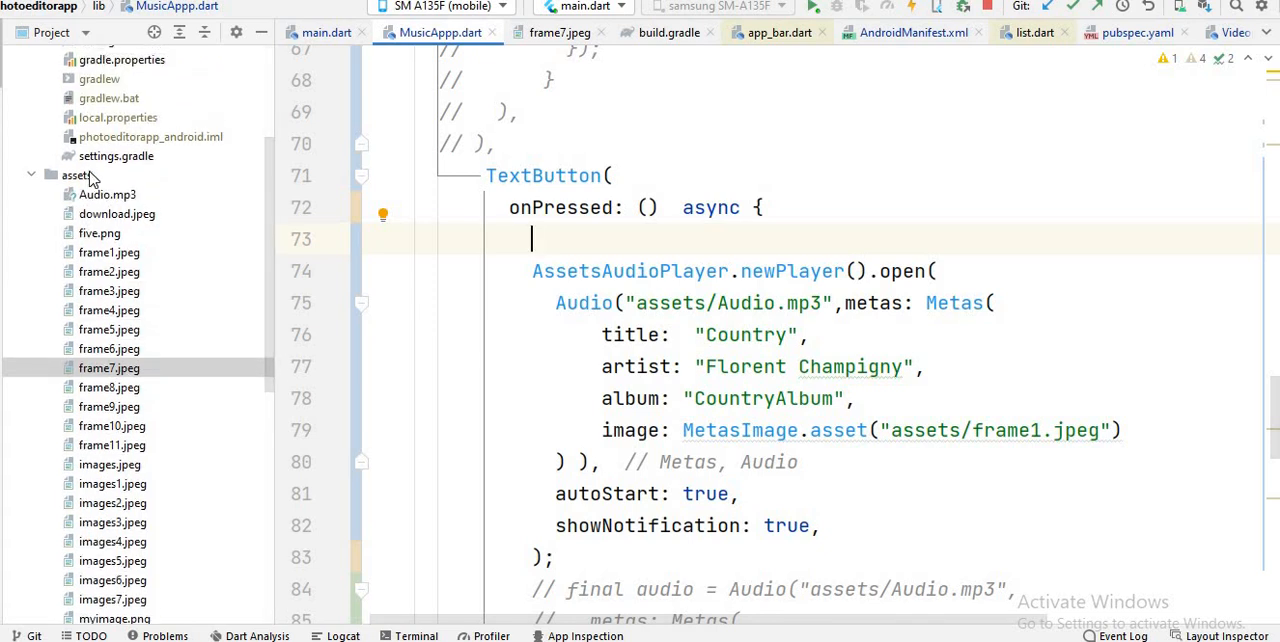
mouse_move(276, 258)
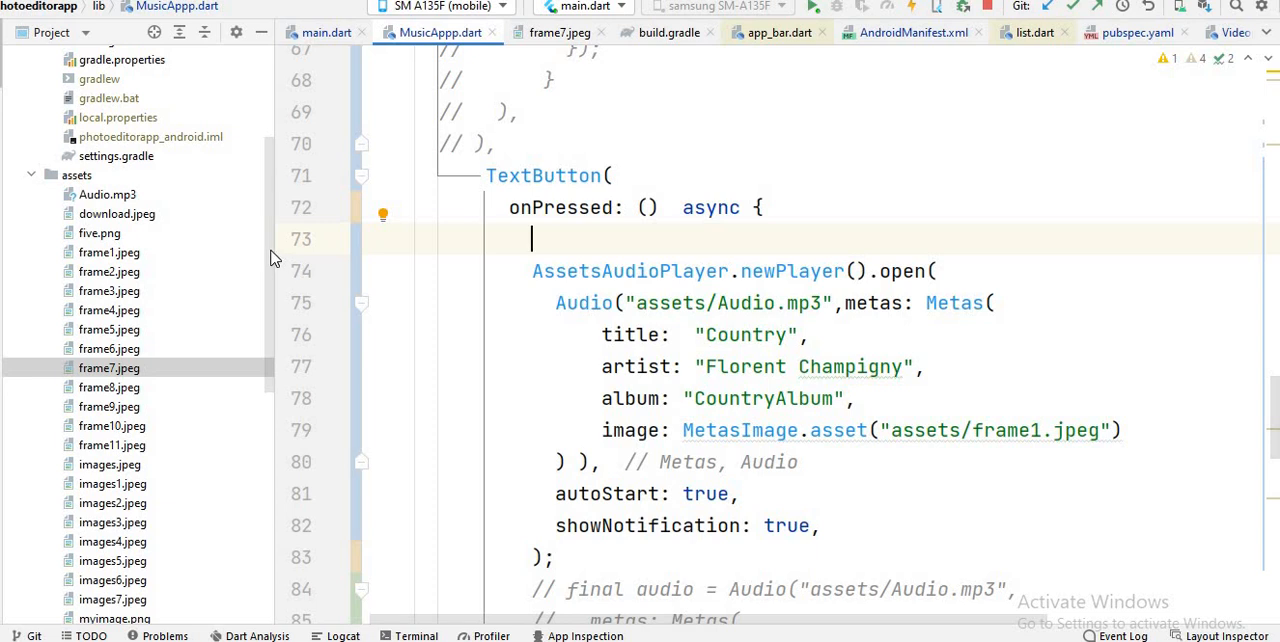
scroll(down, 3)
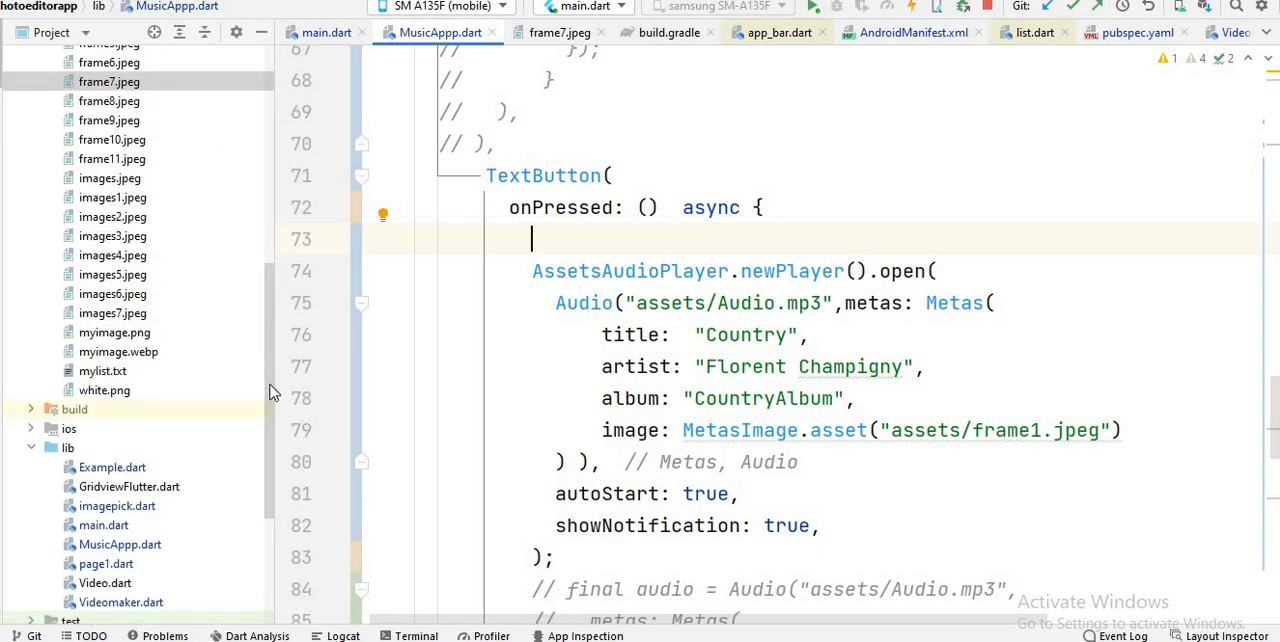
scroll(down, 3)
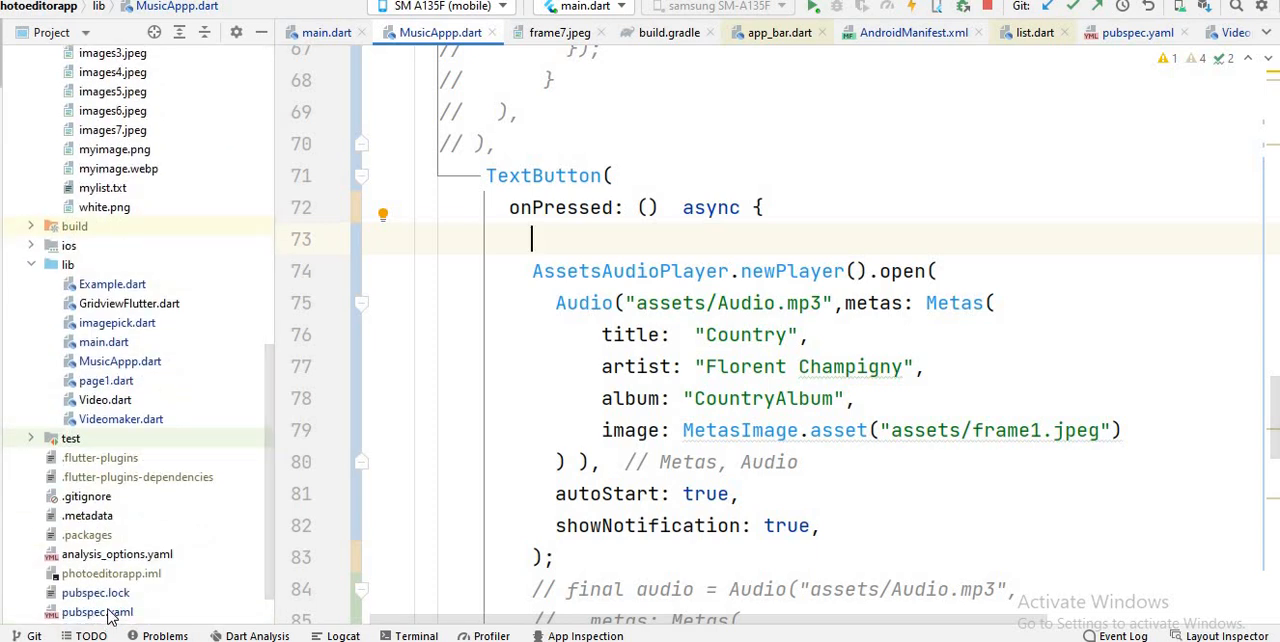
scroll(down, 3)
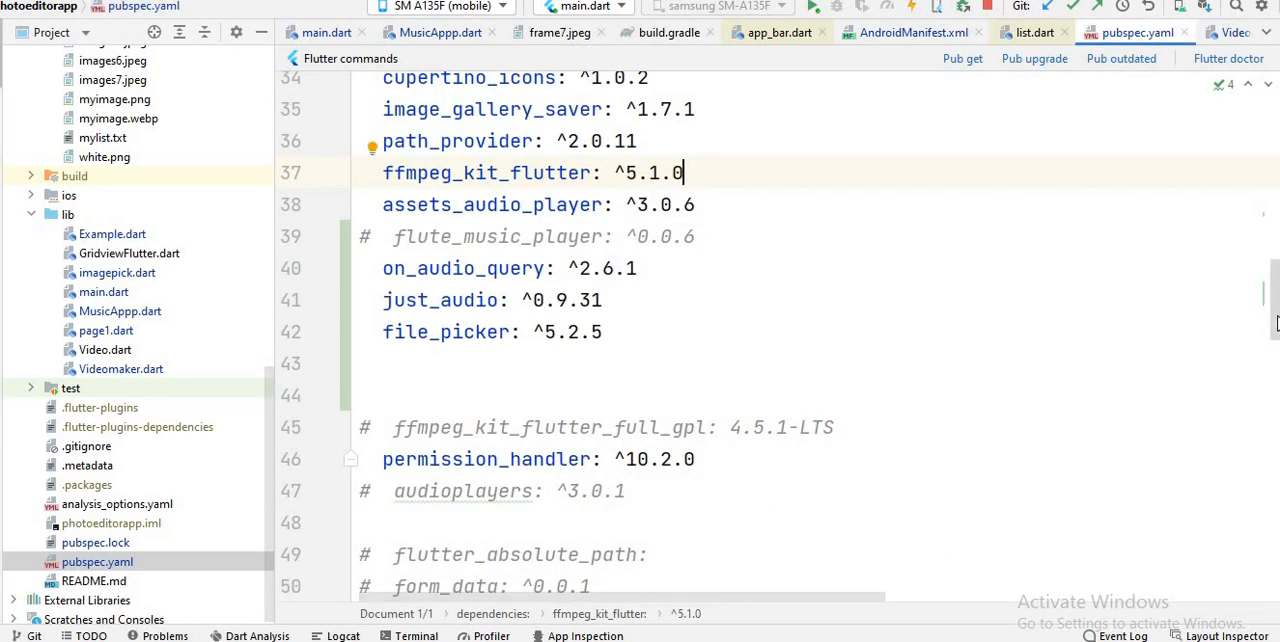
Add '- assets/Audio.mp3' under the flutter assets list after mylist.txt in pubspec.yaml.
scroll(down, 3)
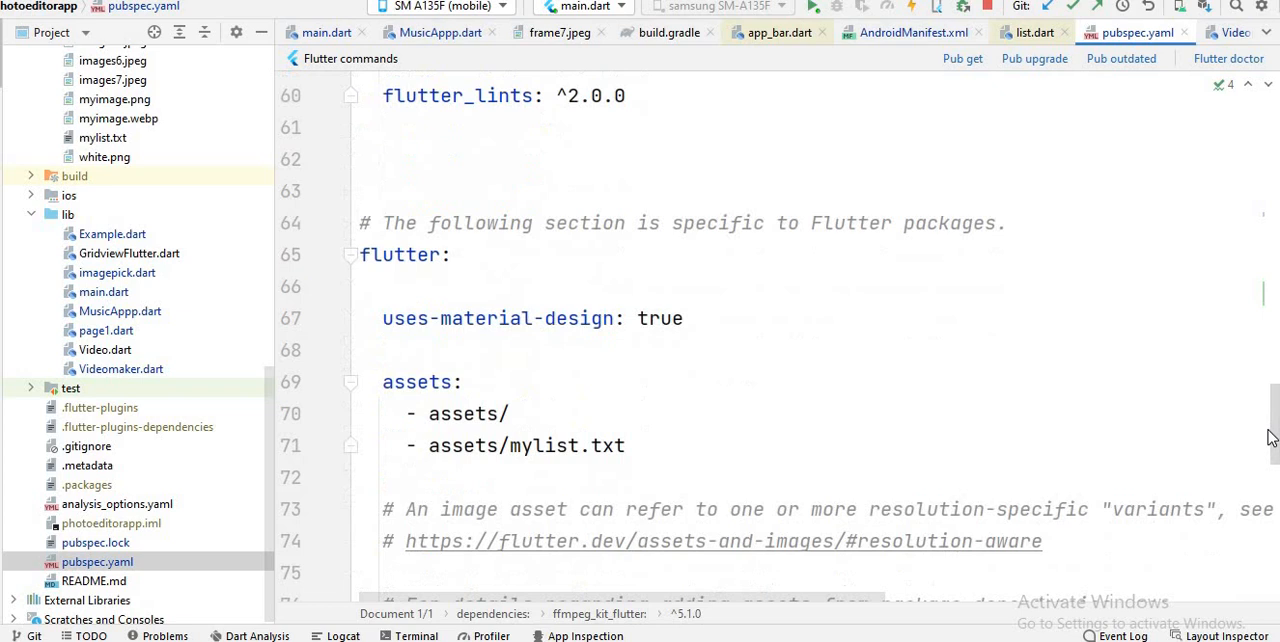
scroll(up, 3)
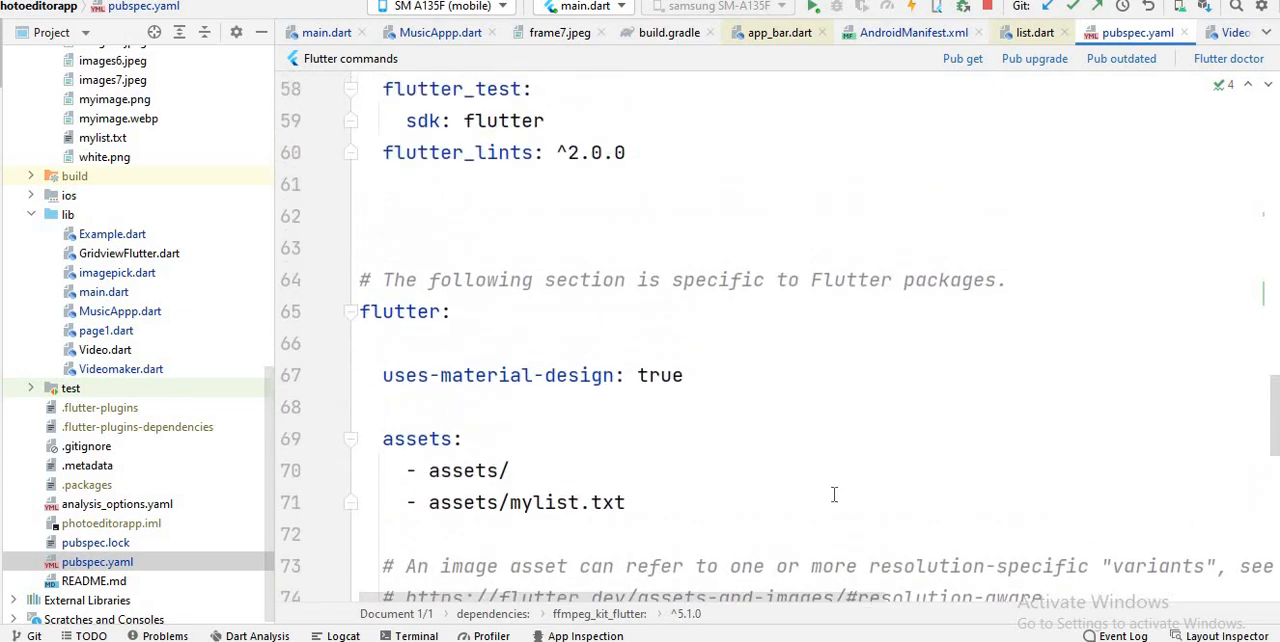
mouse_move(536, 530)
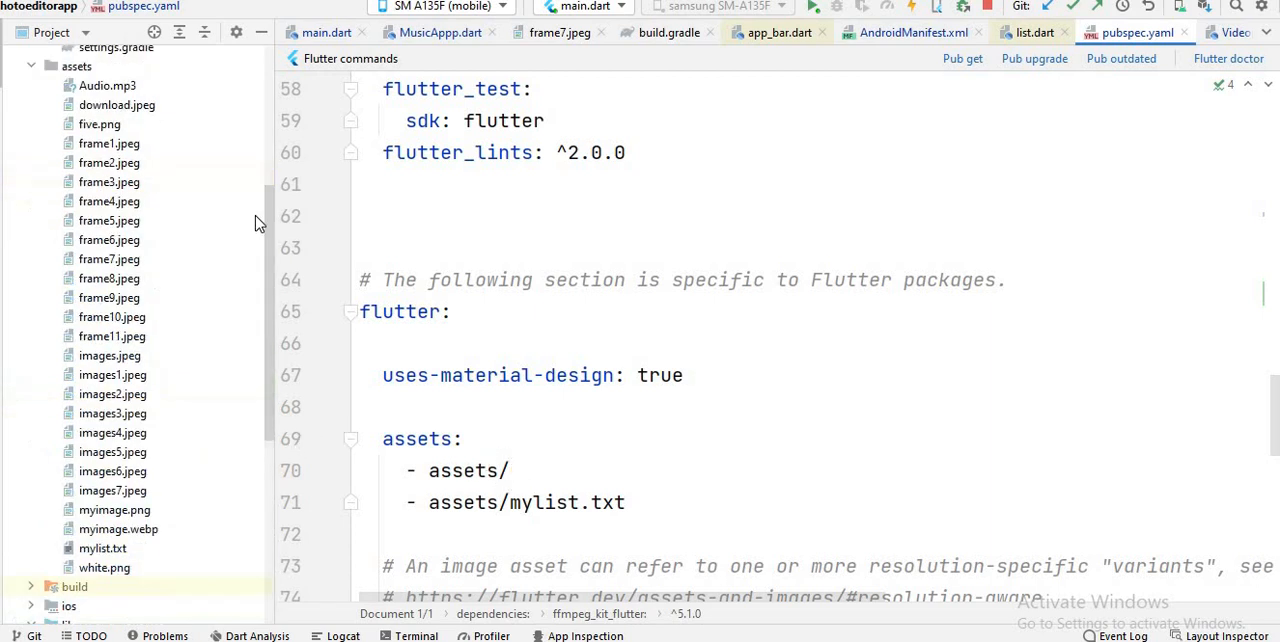
scroll(up, 3)
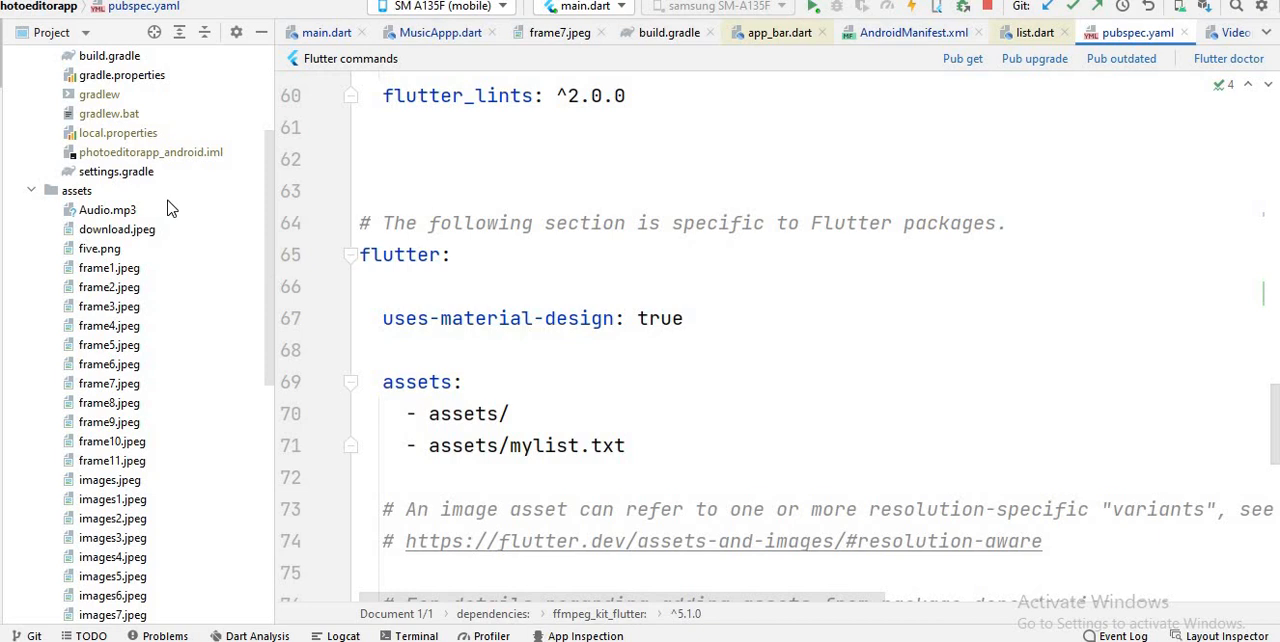
mouse_move(176, 294)
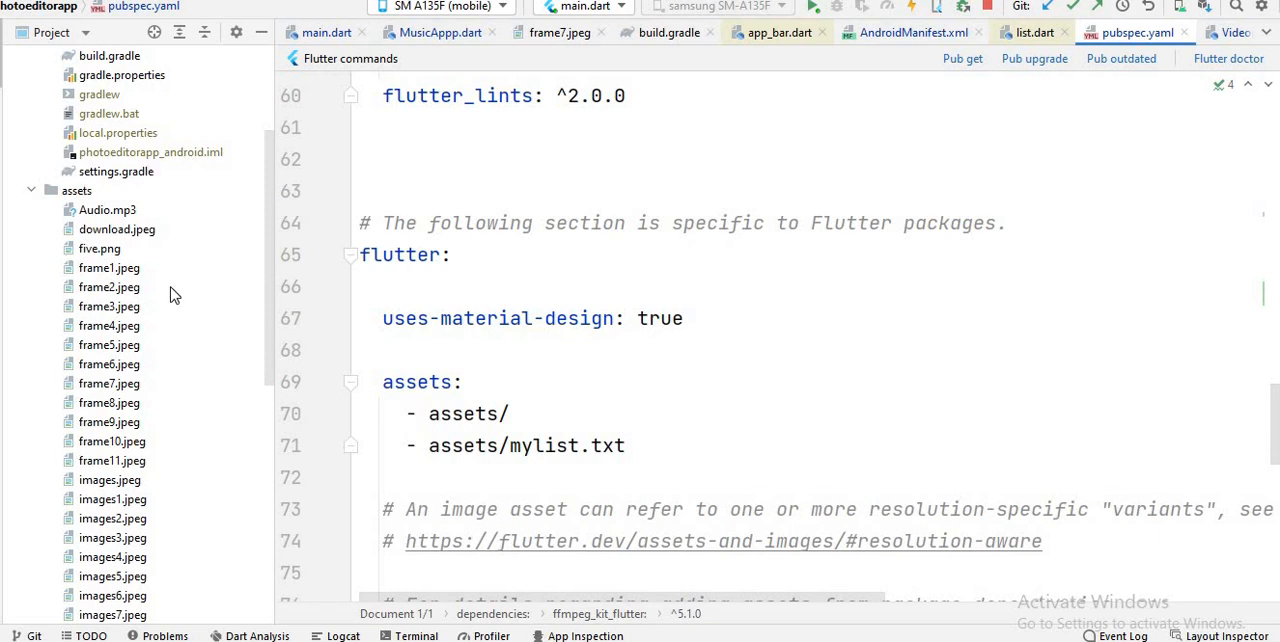
mouse_move(208, 248)
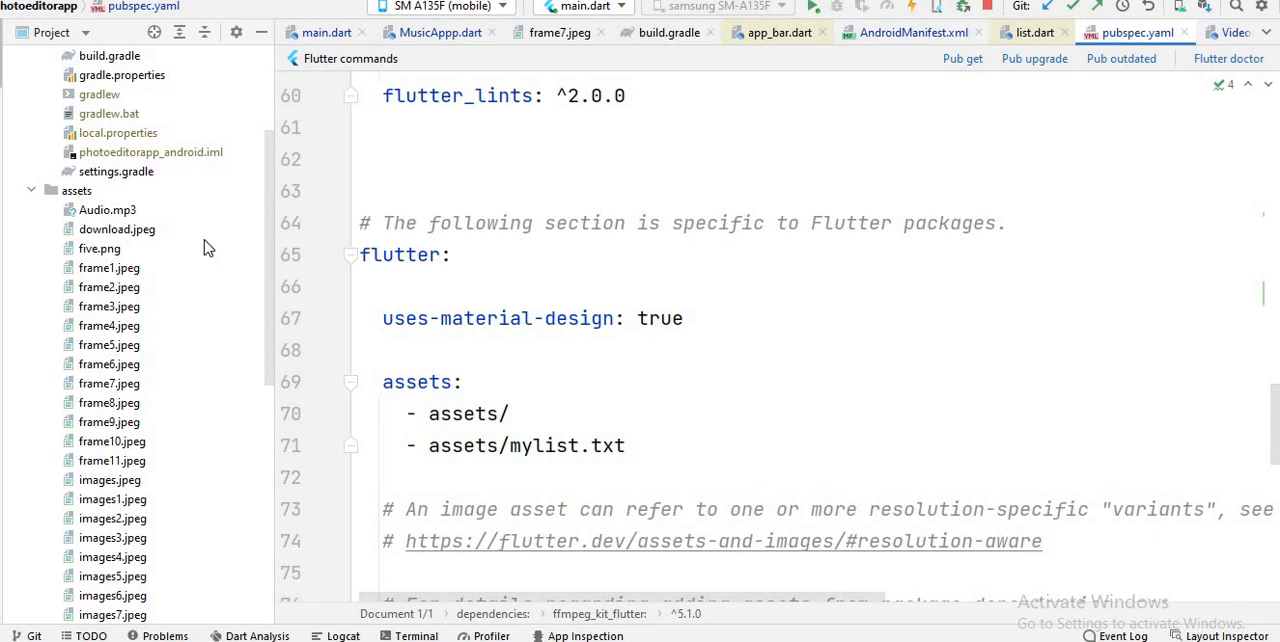
mouse_move(288, 348)
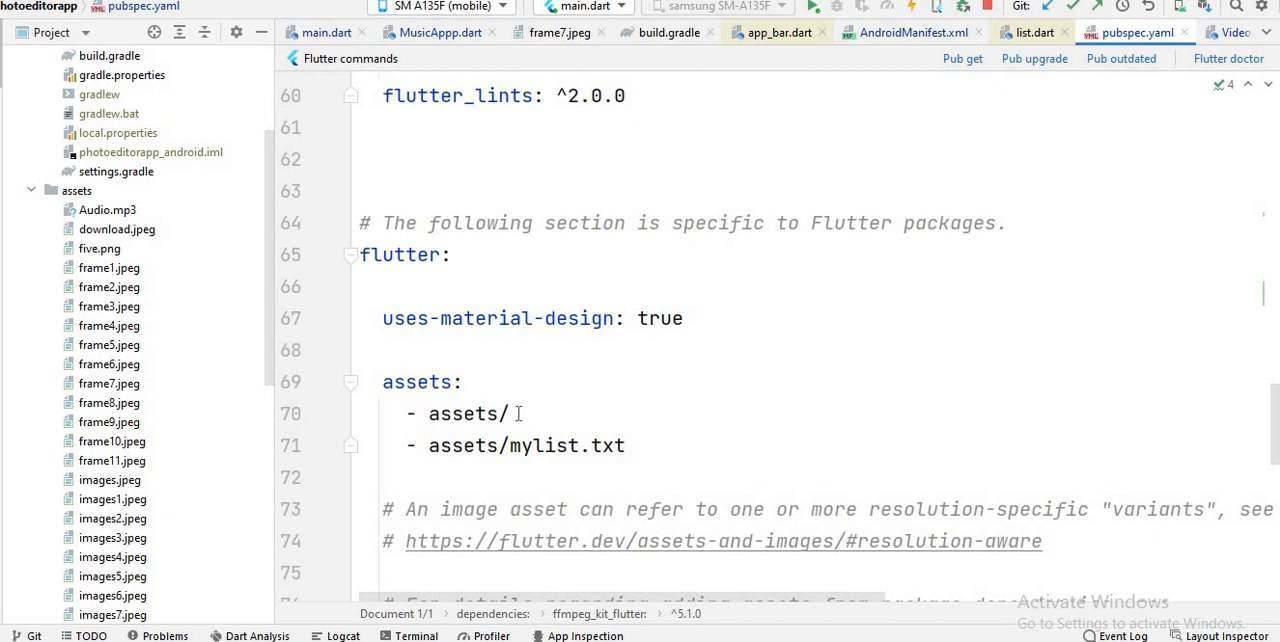
click(628, 444)
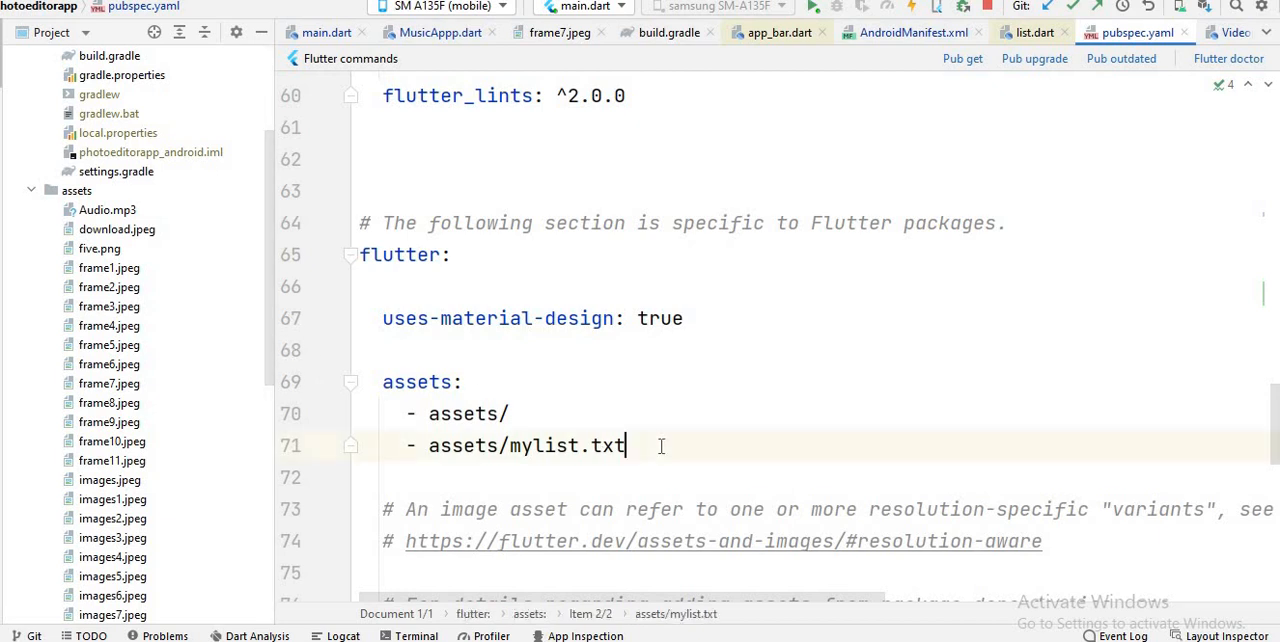
key(enter)
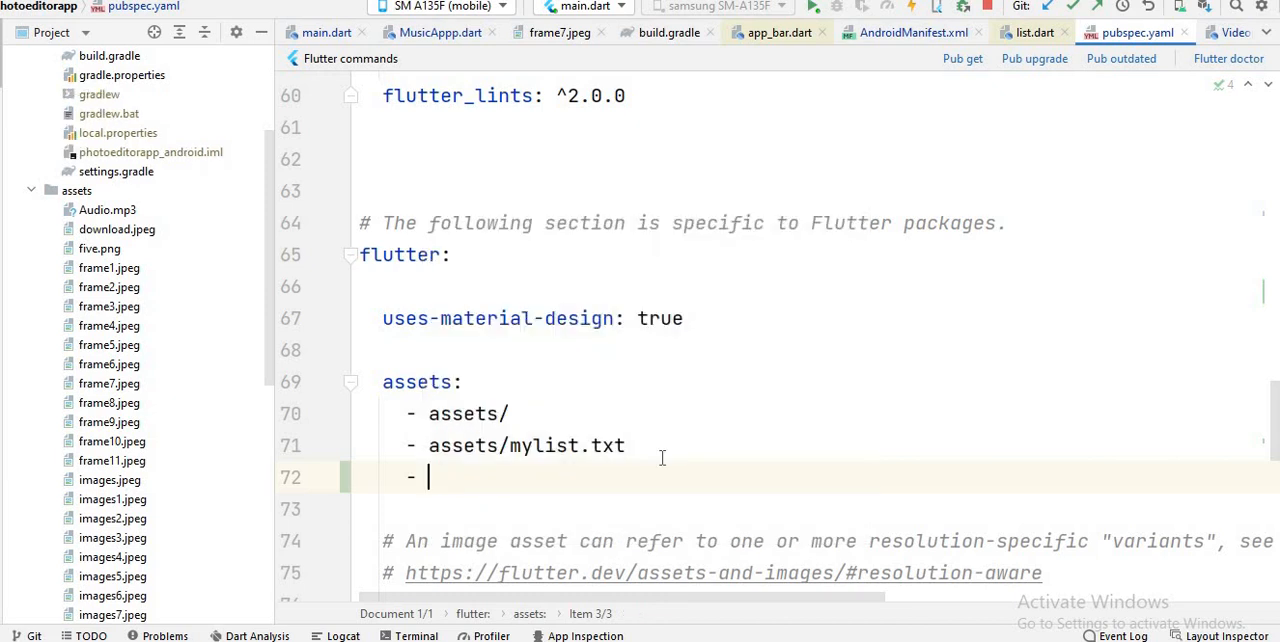
text(assets.)
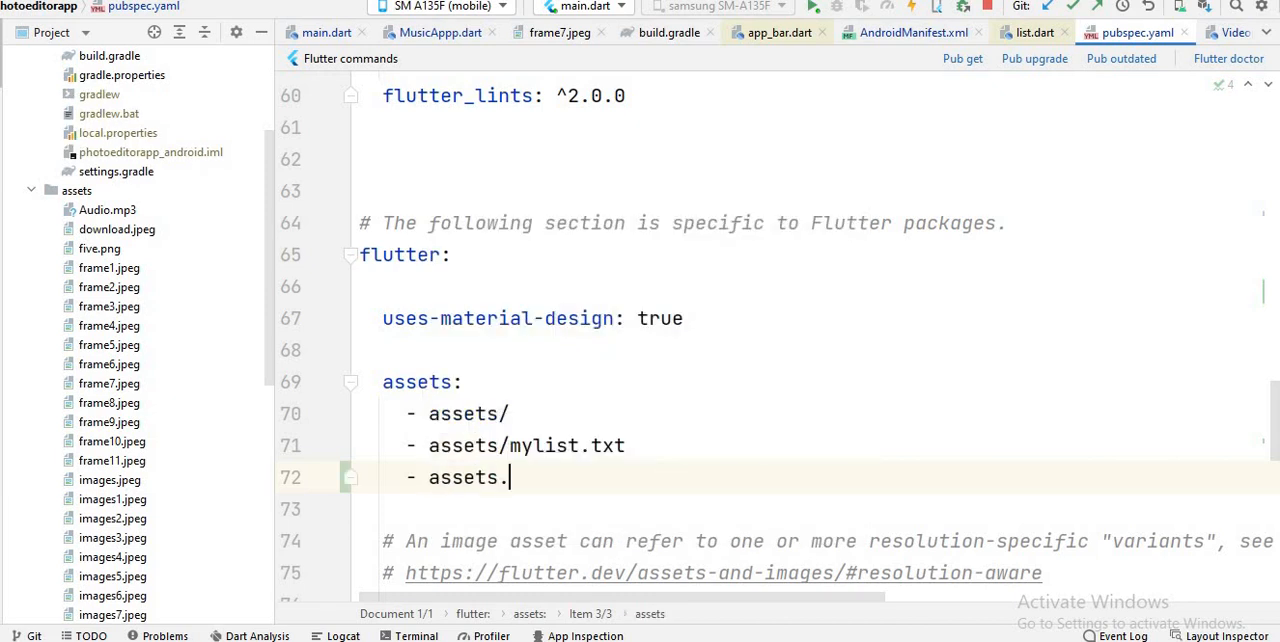
text(/A)
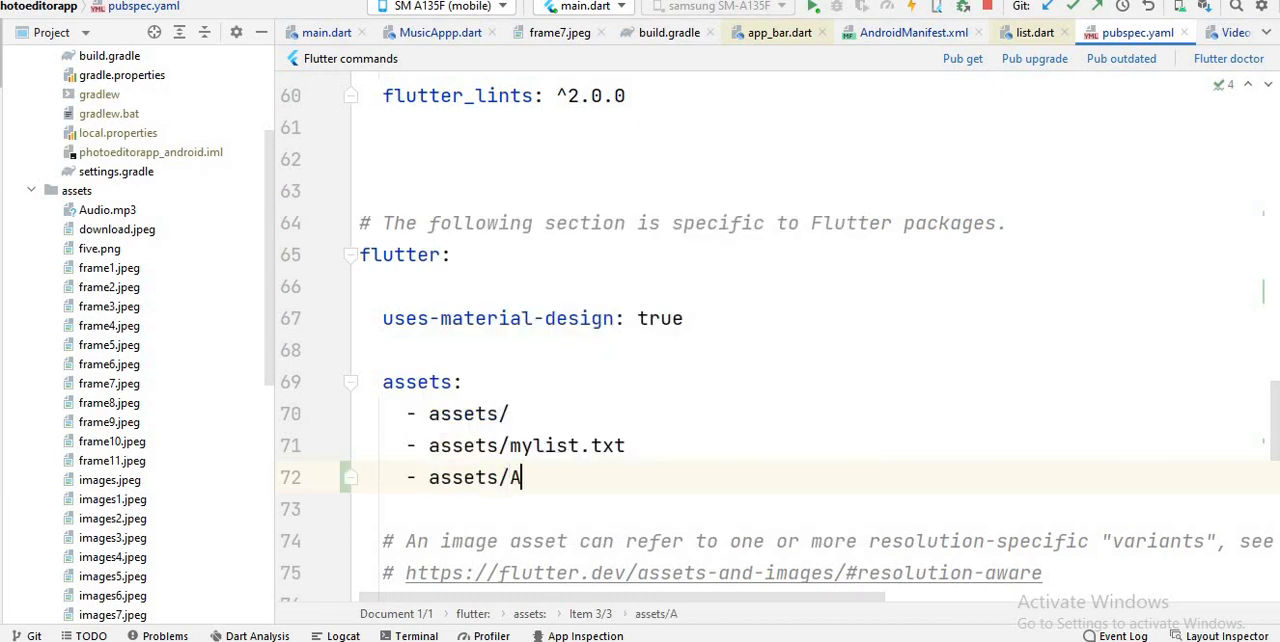
text(udio.)
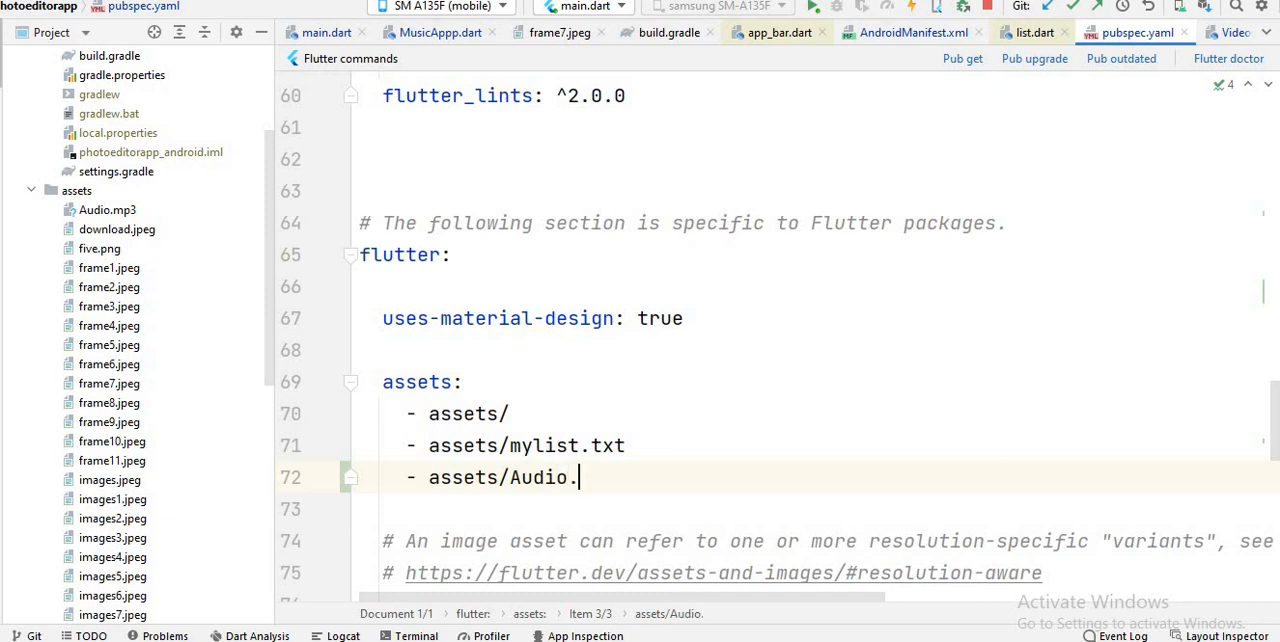
text(mp3)
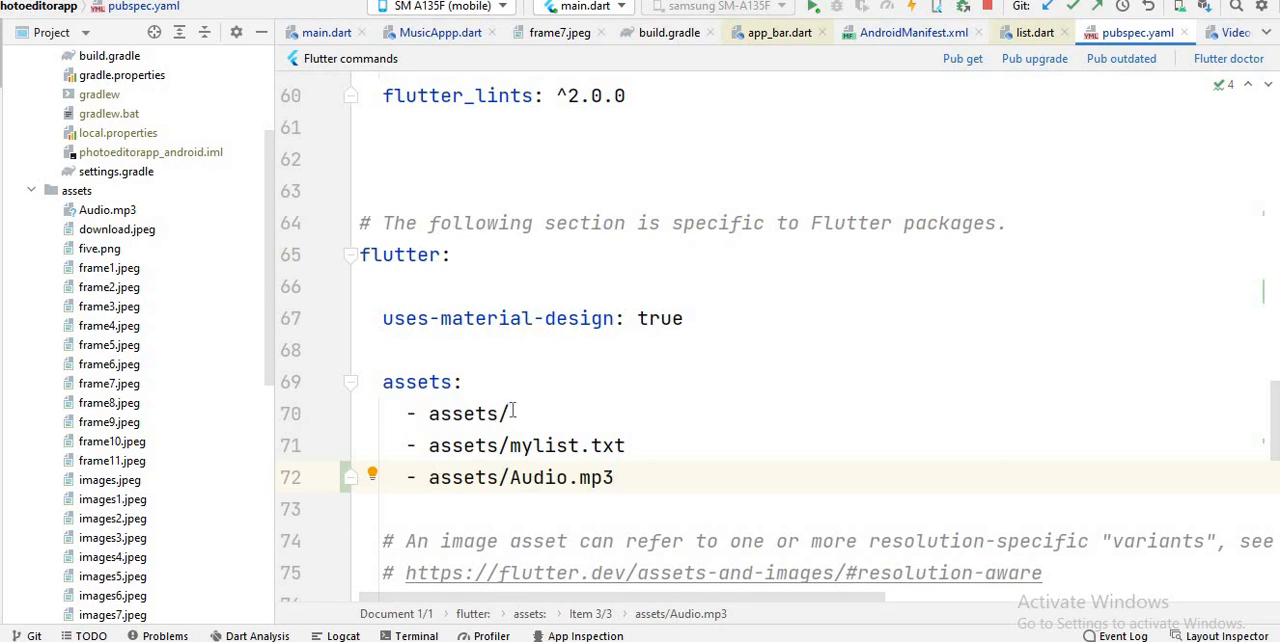
click(510, 412)
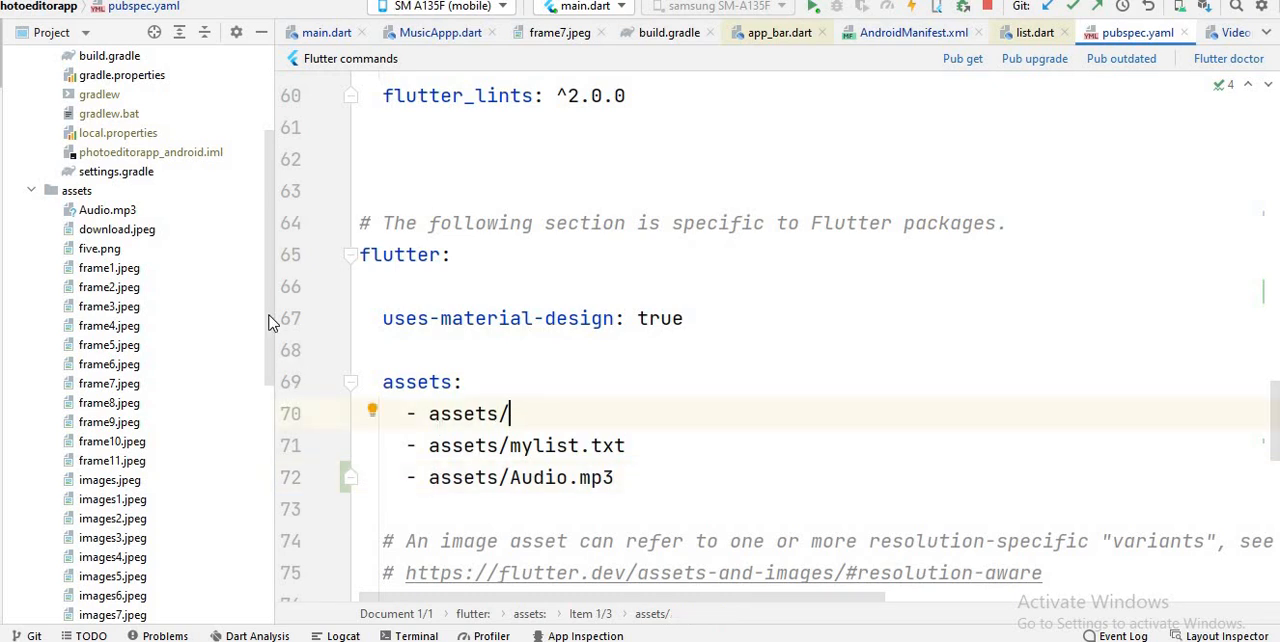
Switch back to the MusicApp.dart audio player code.
scroll(down, 3)
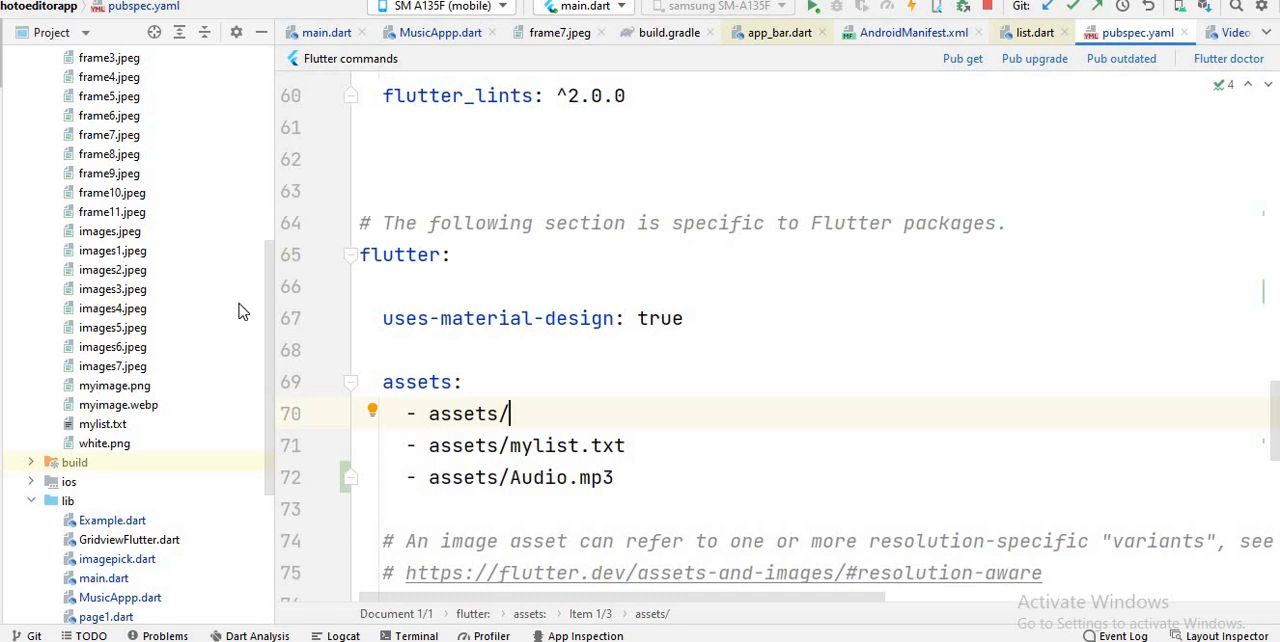
scroll(up, 3)
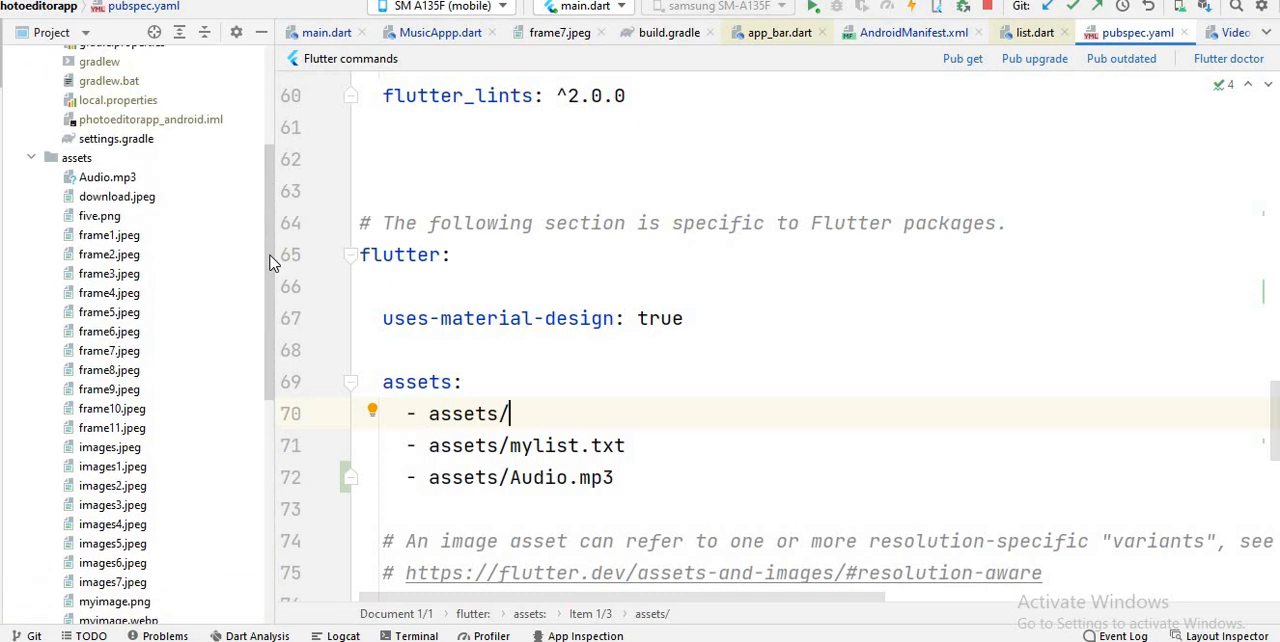
click(436, 32)
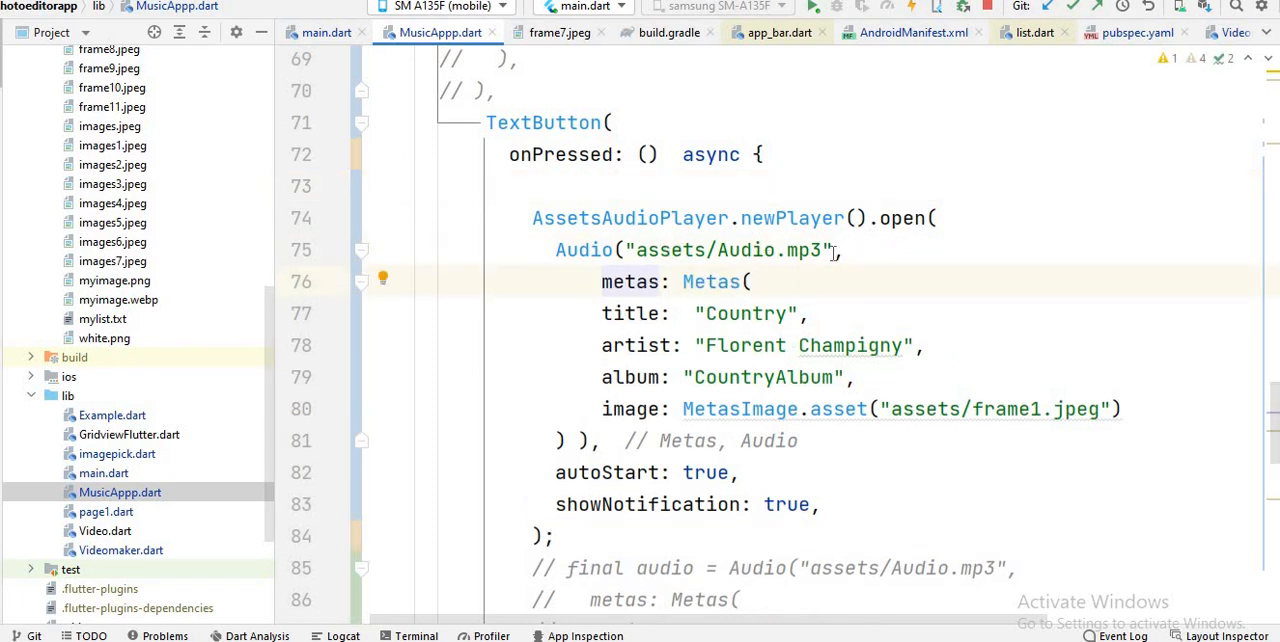
mouse_move(924, 244)
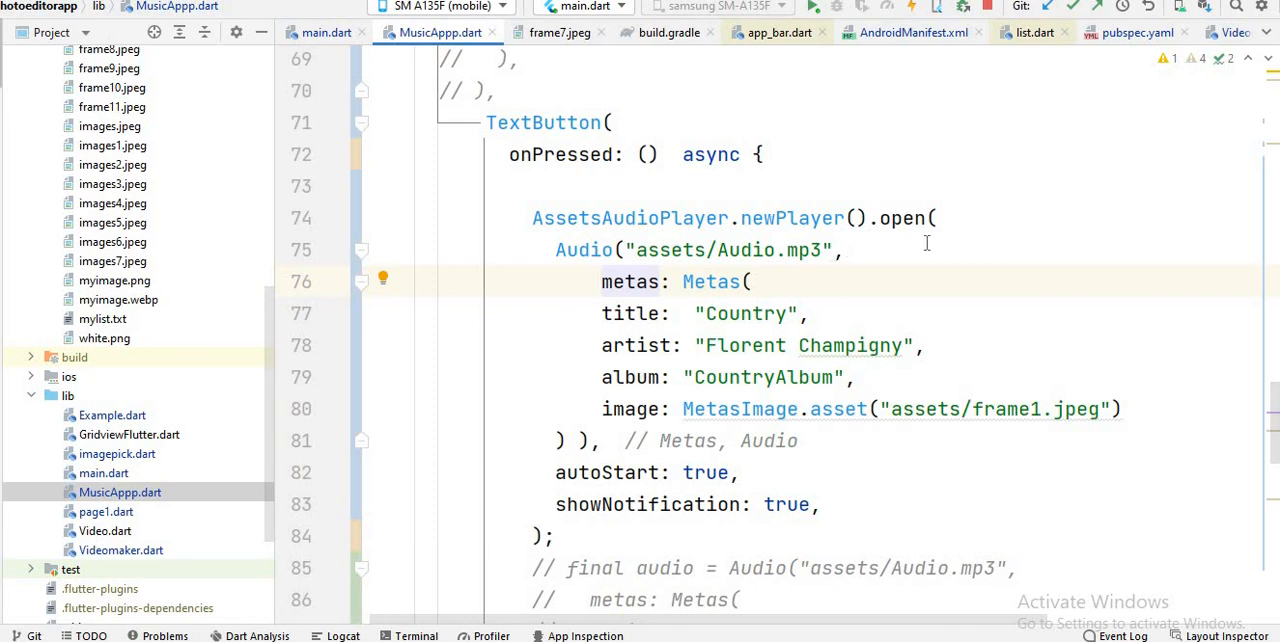
mouse_move(676, 312)
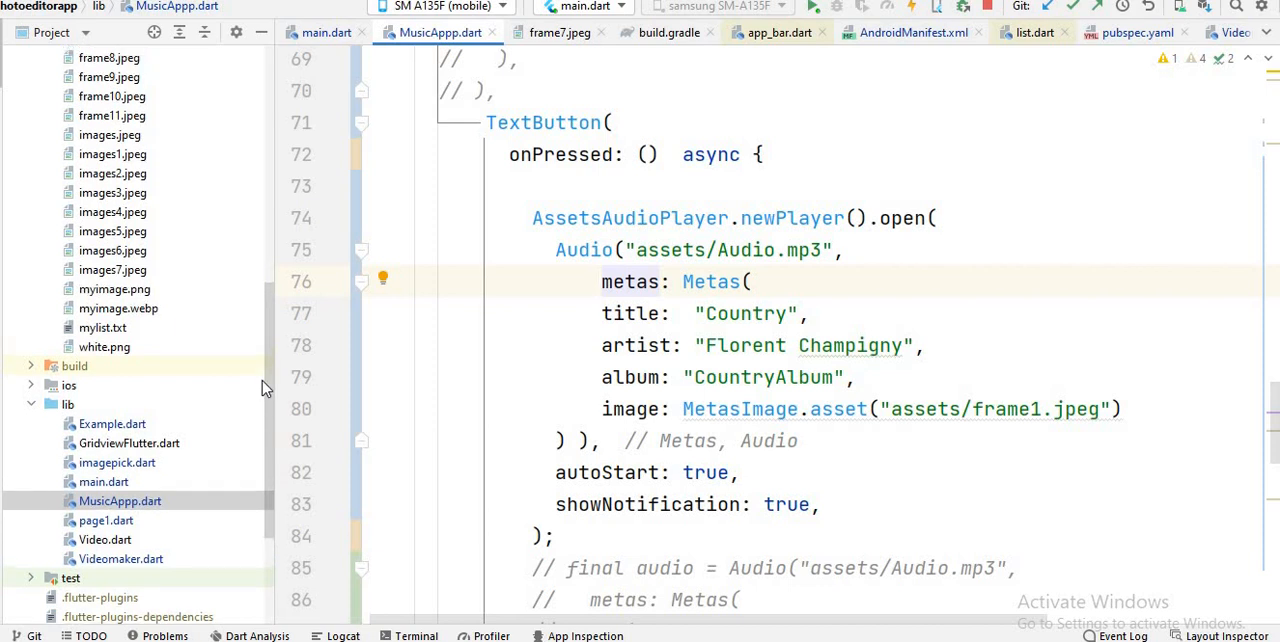
Change the MetasImage.asset cover path from assets/frame1.jpeg to assets/images.jpeg.
scroll(up, 3)
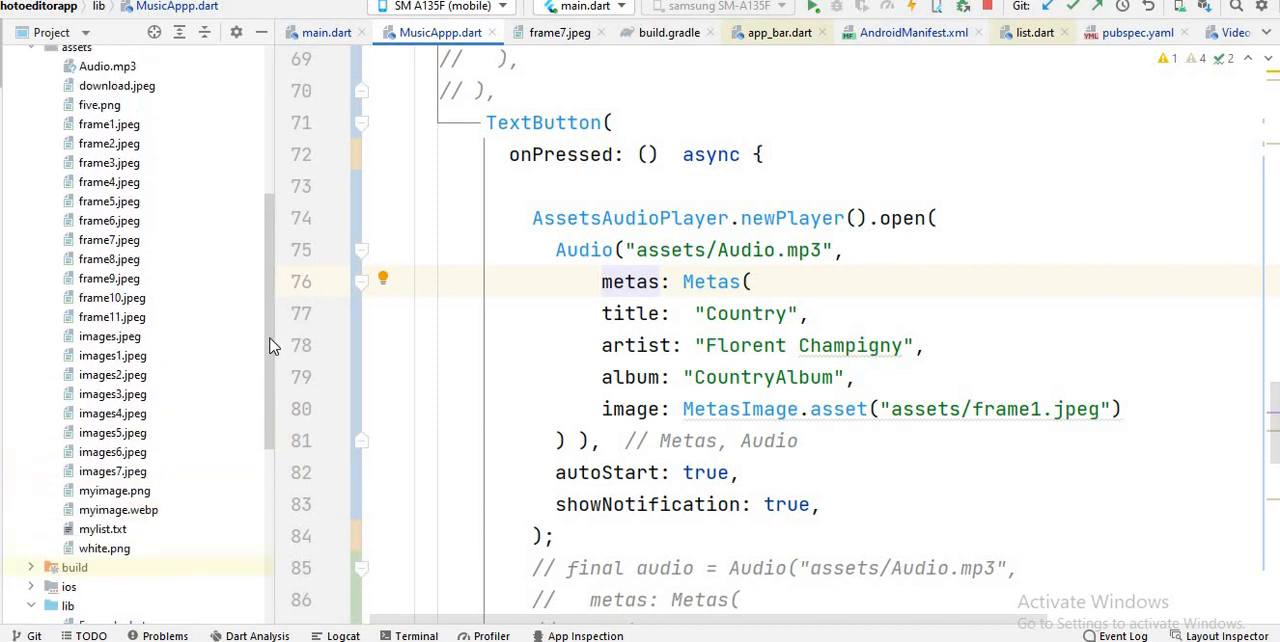
mouse_move(204, 344)
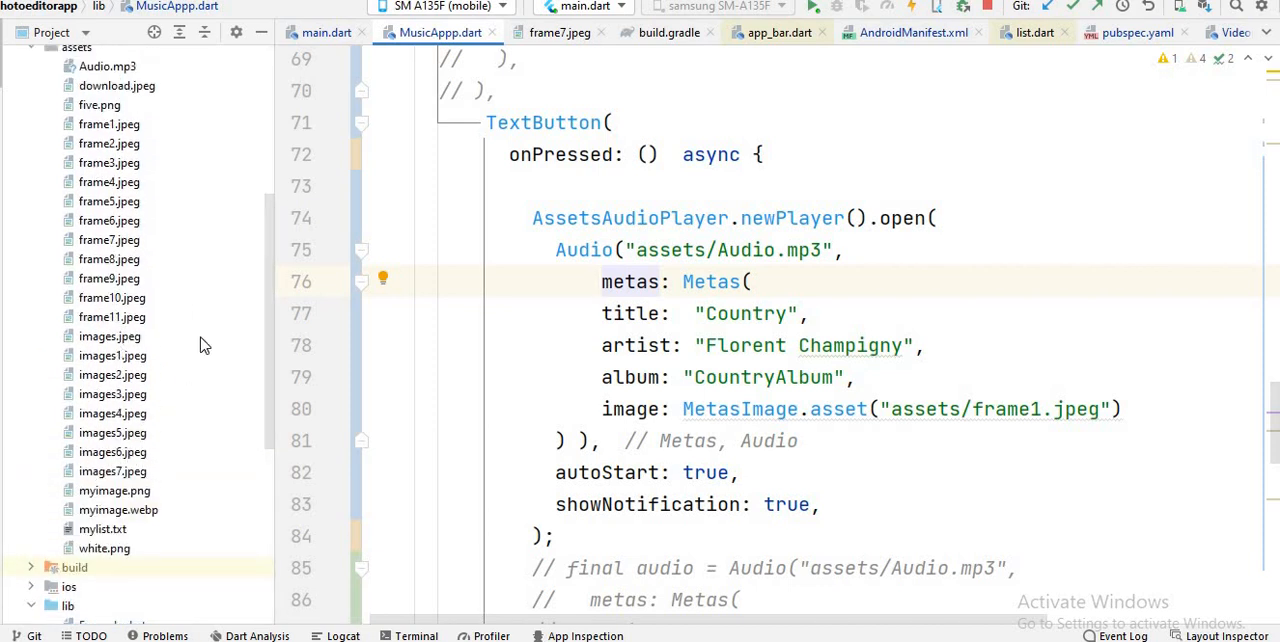
double_click(1004, 408)
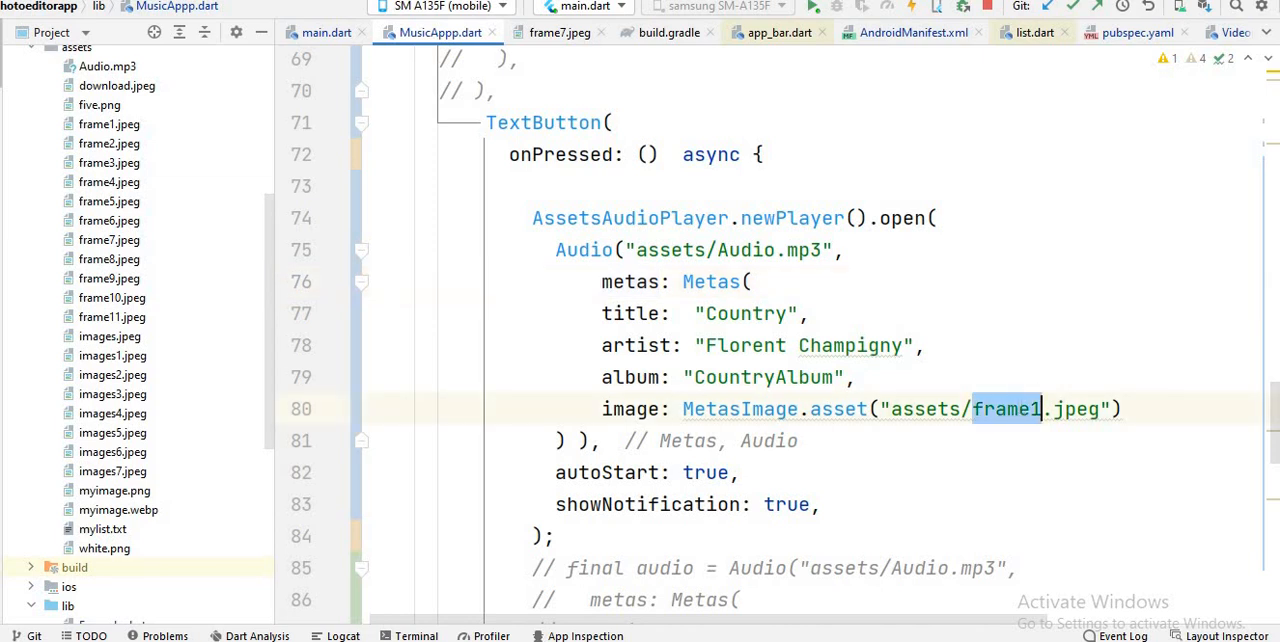
text(ima)
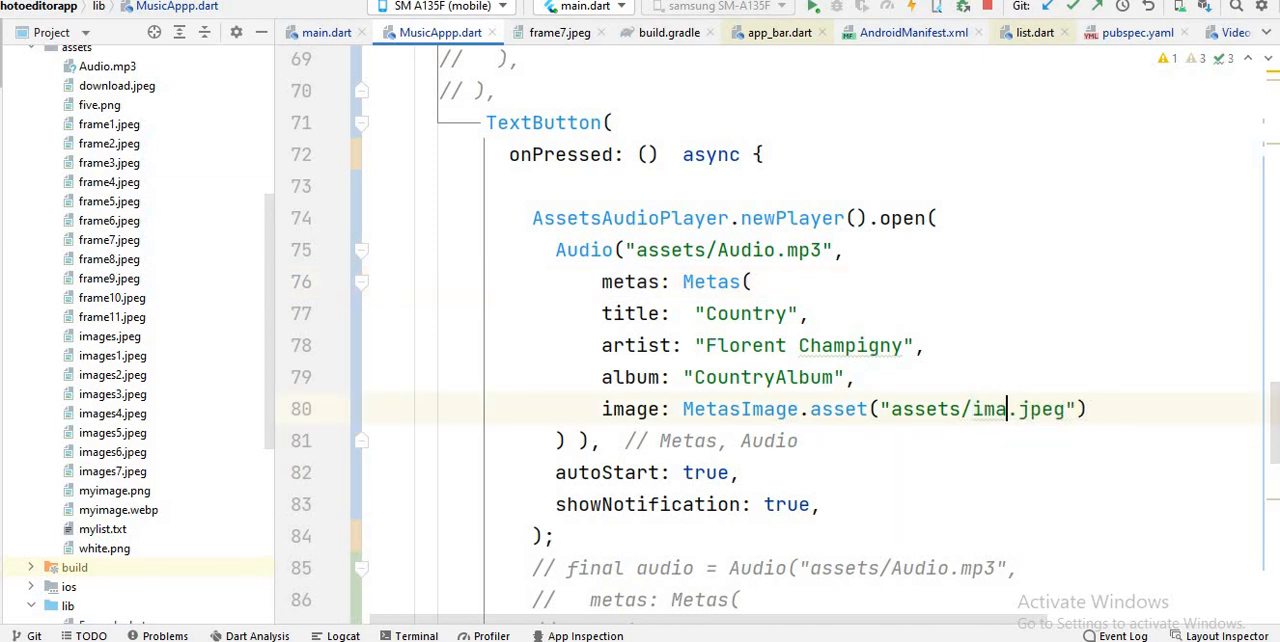
text(ge)
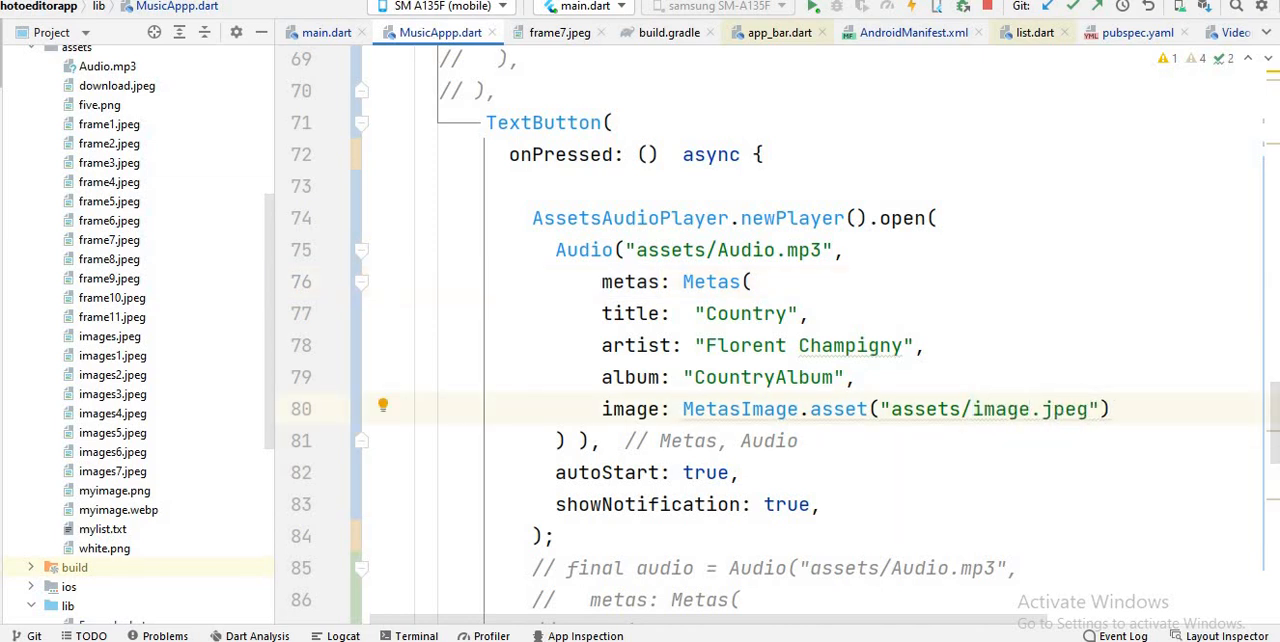
text(s)
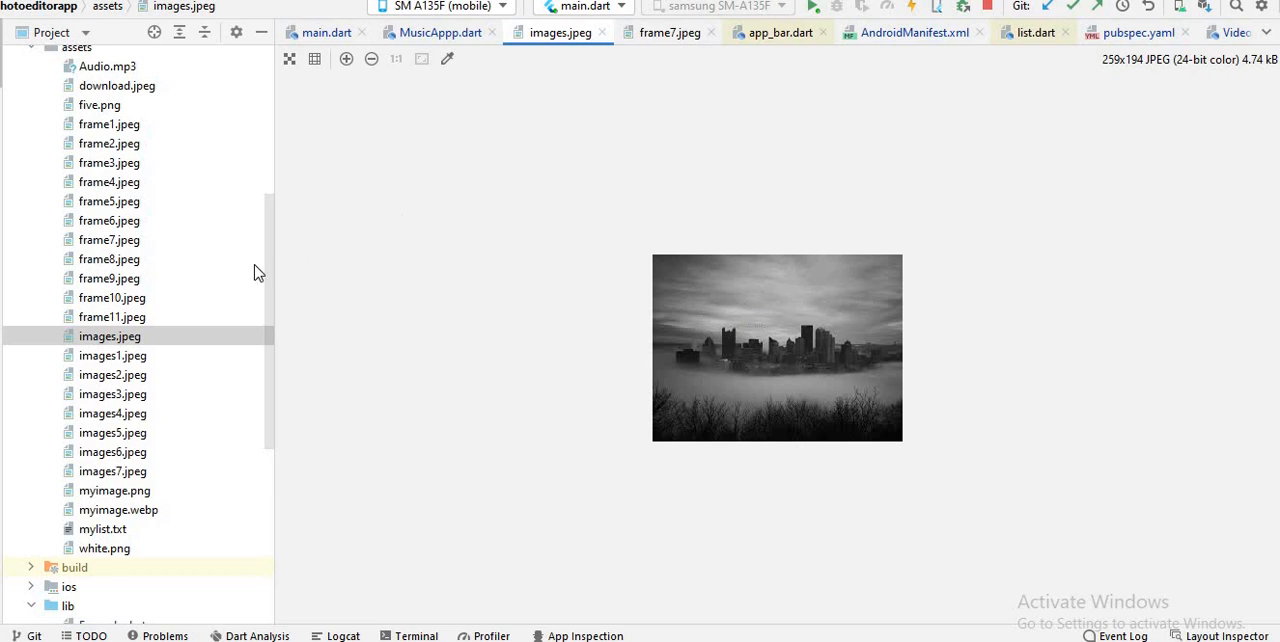
click(436, 32)
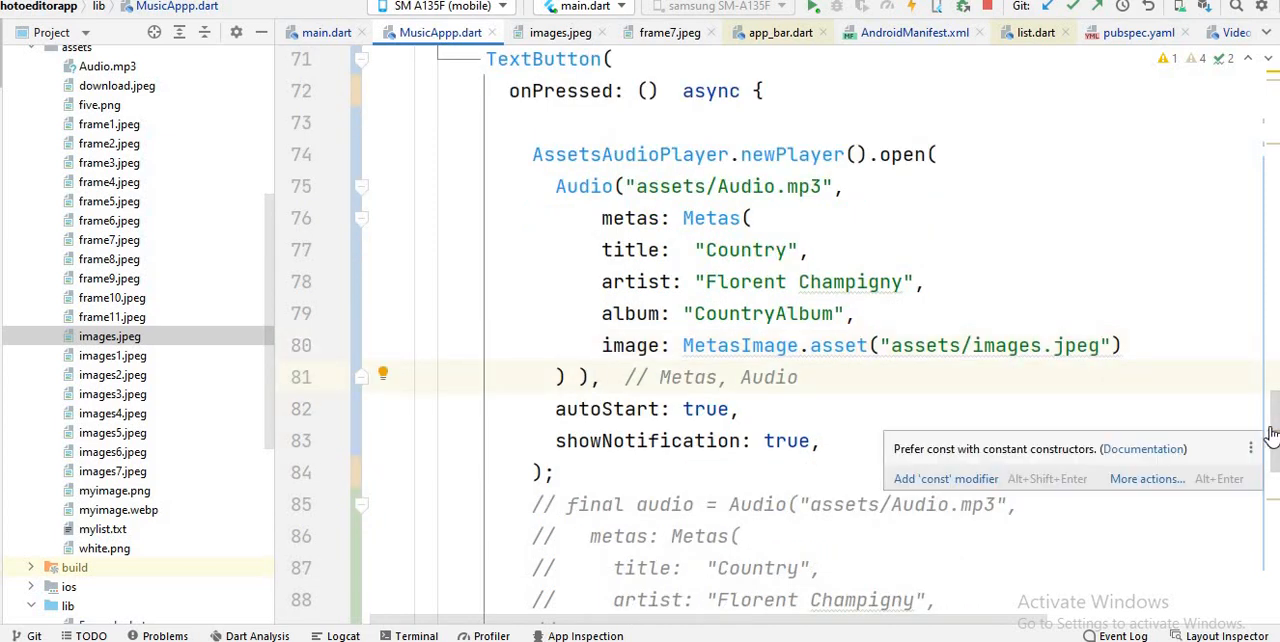
scroll(down, 3)
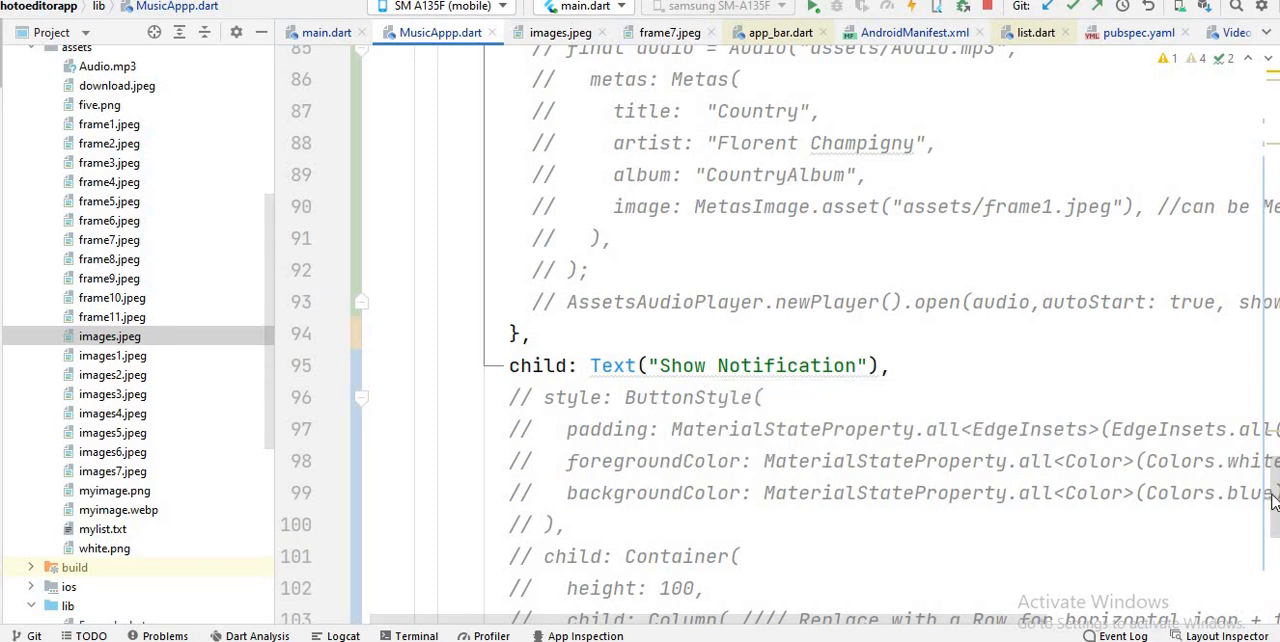
scroll(up, 3)
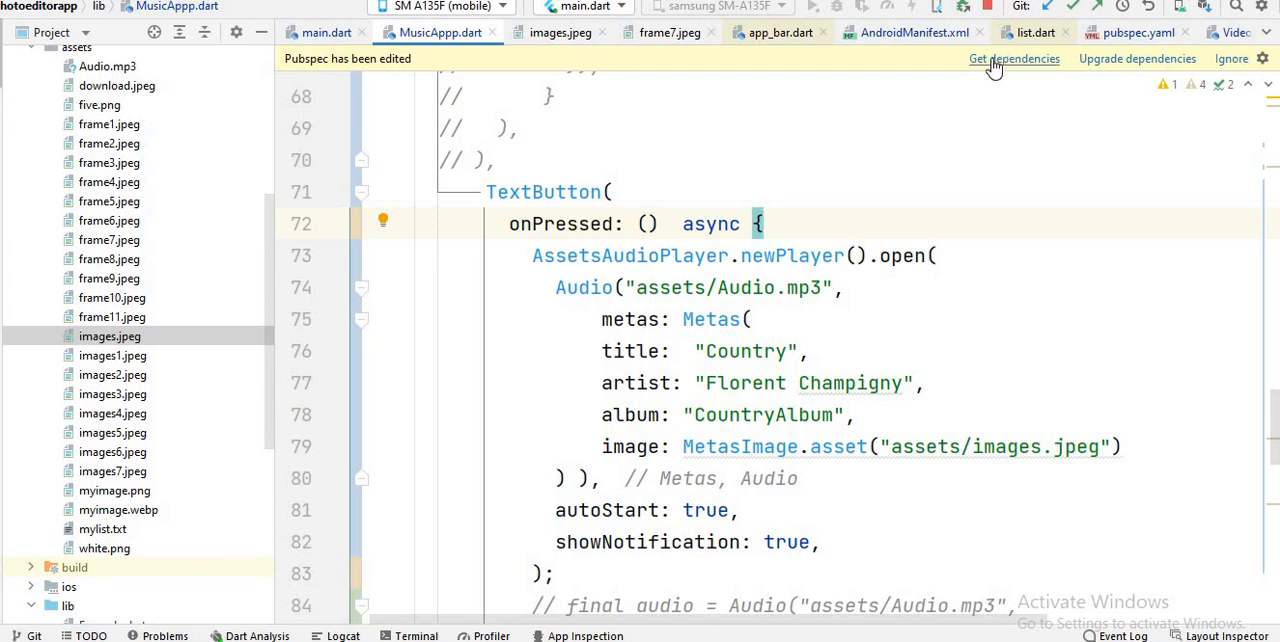
Run Get dependencies from the edited-pubspec banner and hide the Messages output.
click(1014, 58)
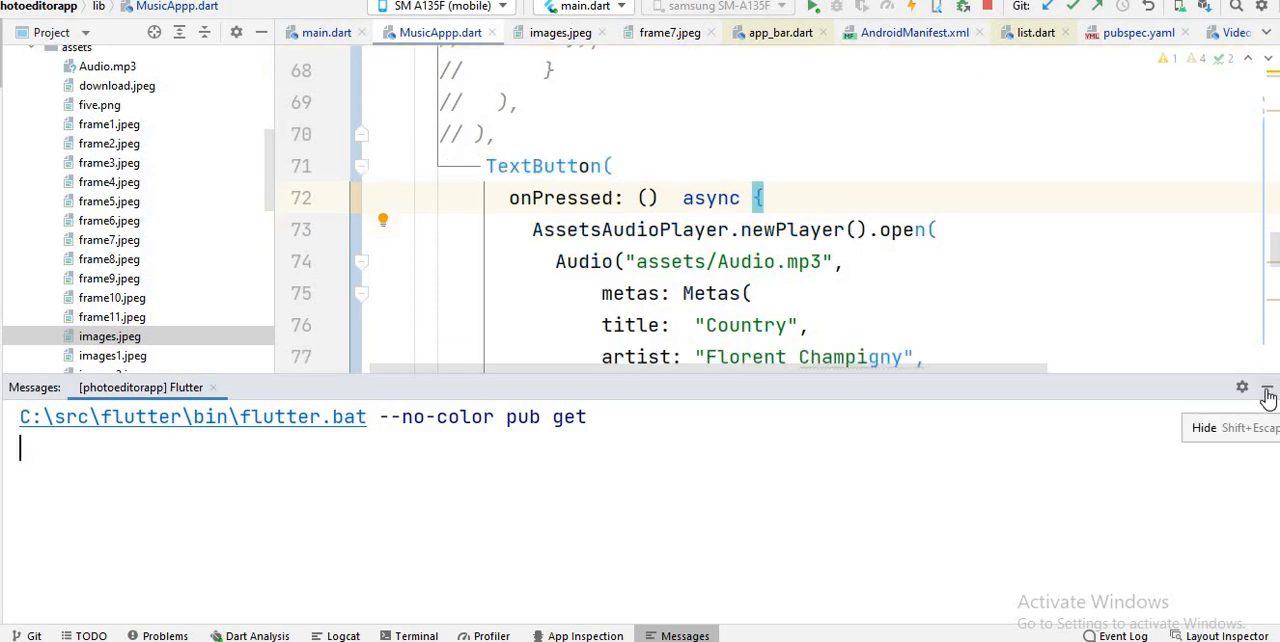
click(1268, 392)
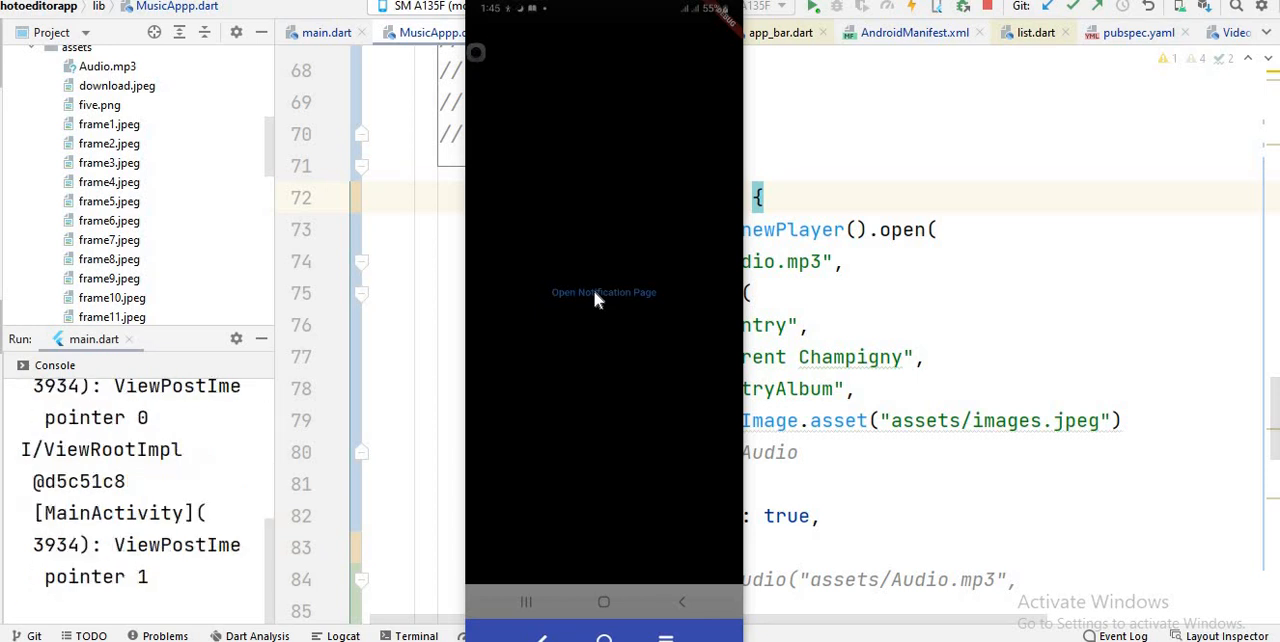
Start the song from the music player page, then pause and resume 'Country' by Florent Champigny via the notification controls.
click(604, 292)
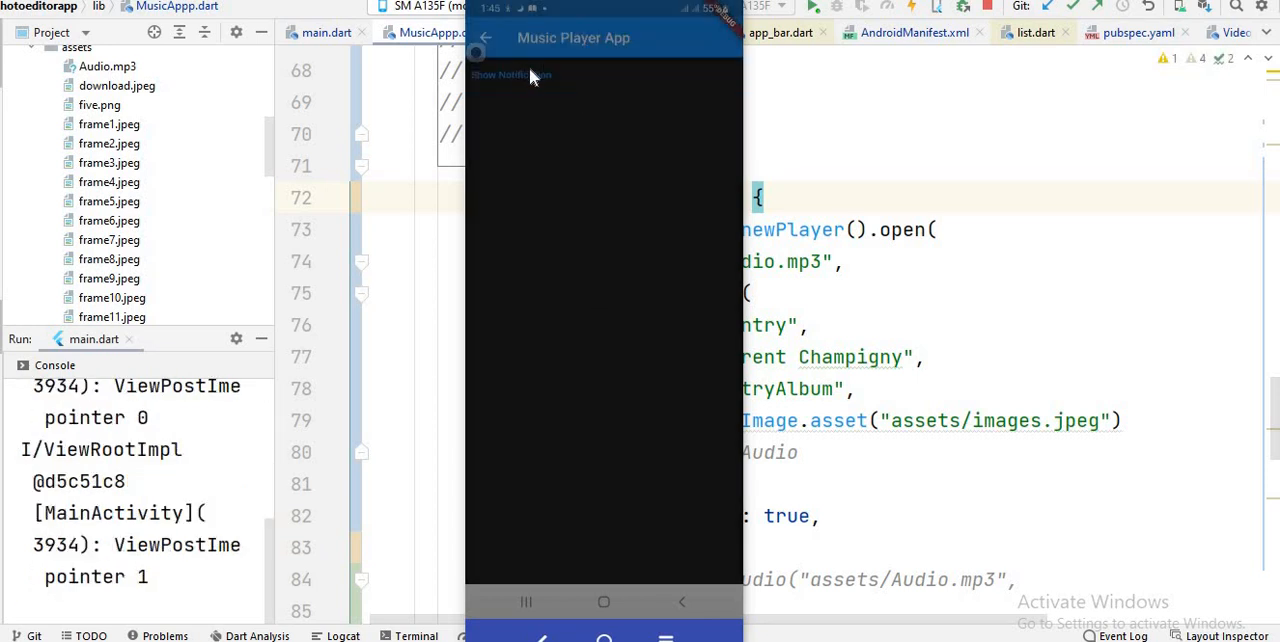
mouse_move(528, 80)
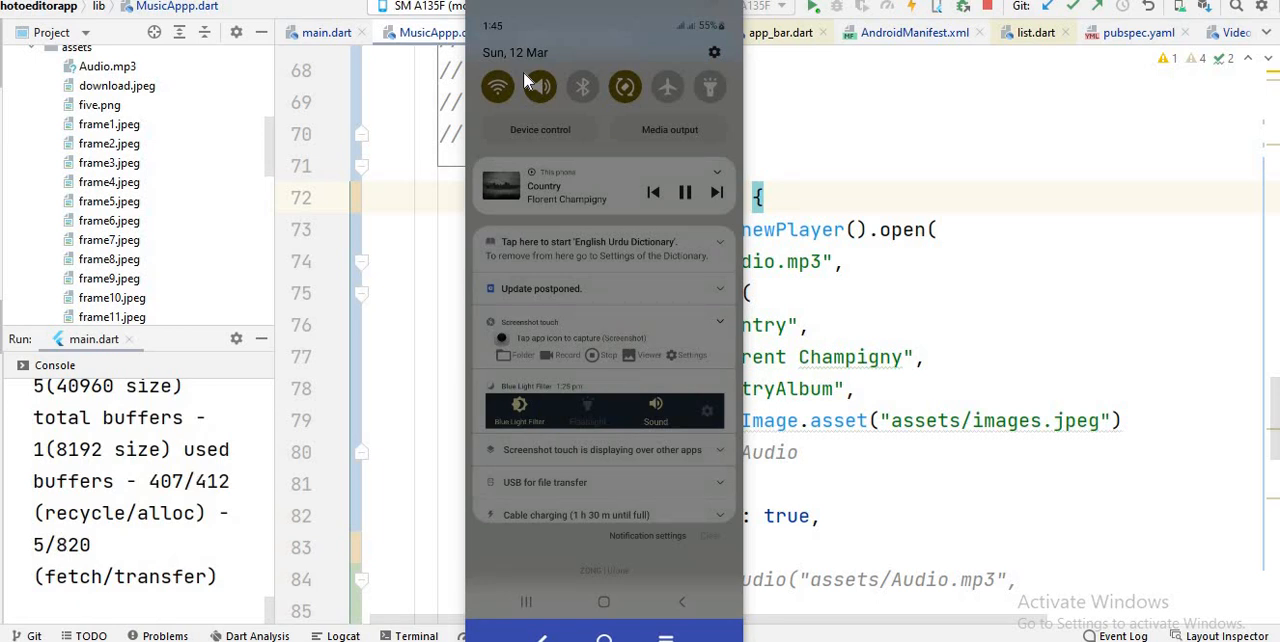
click(686, 192)
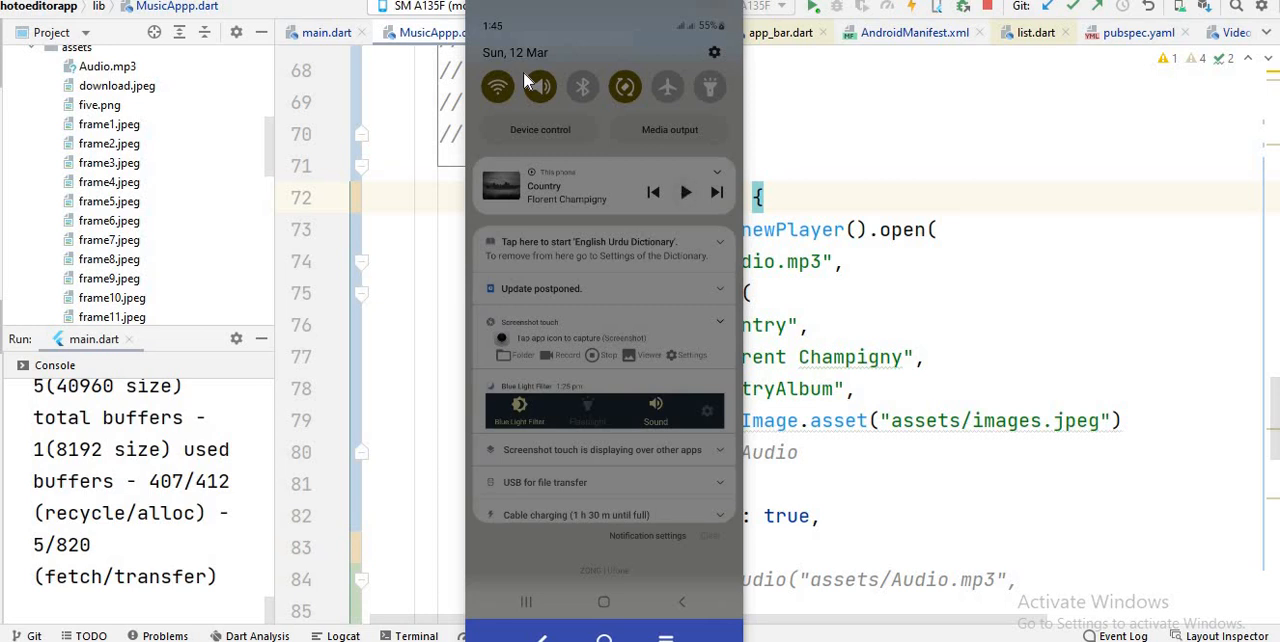
click(684, 192)
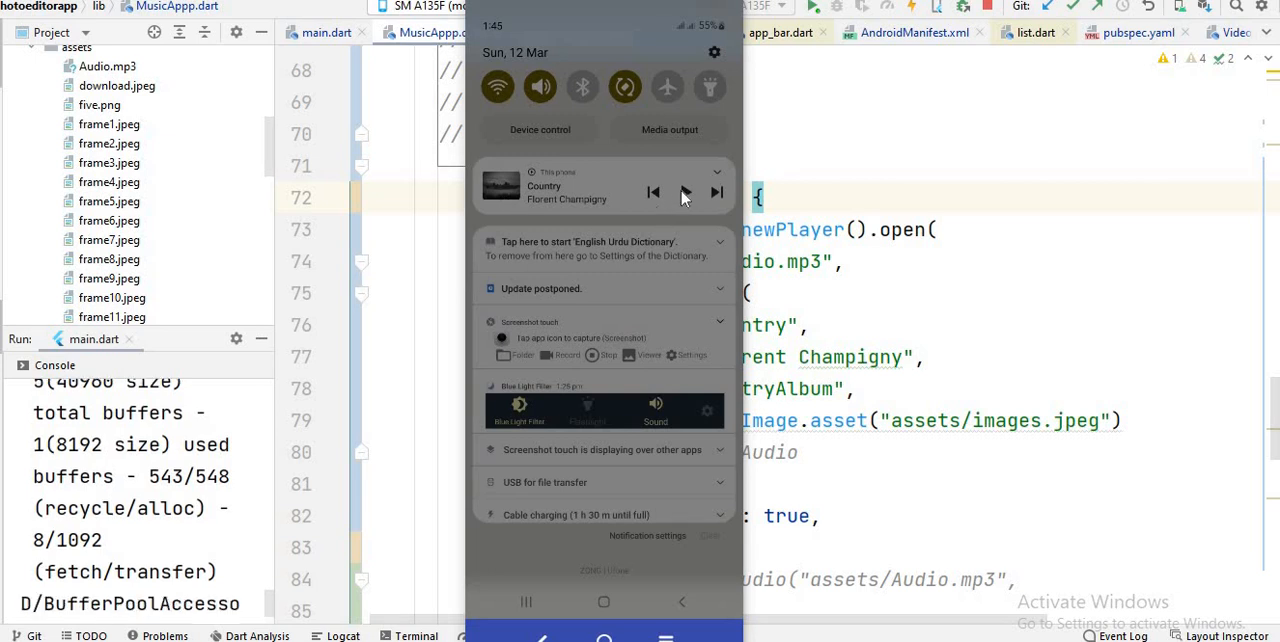
click(684, 192)
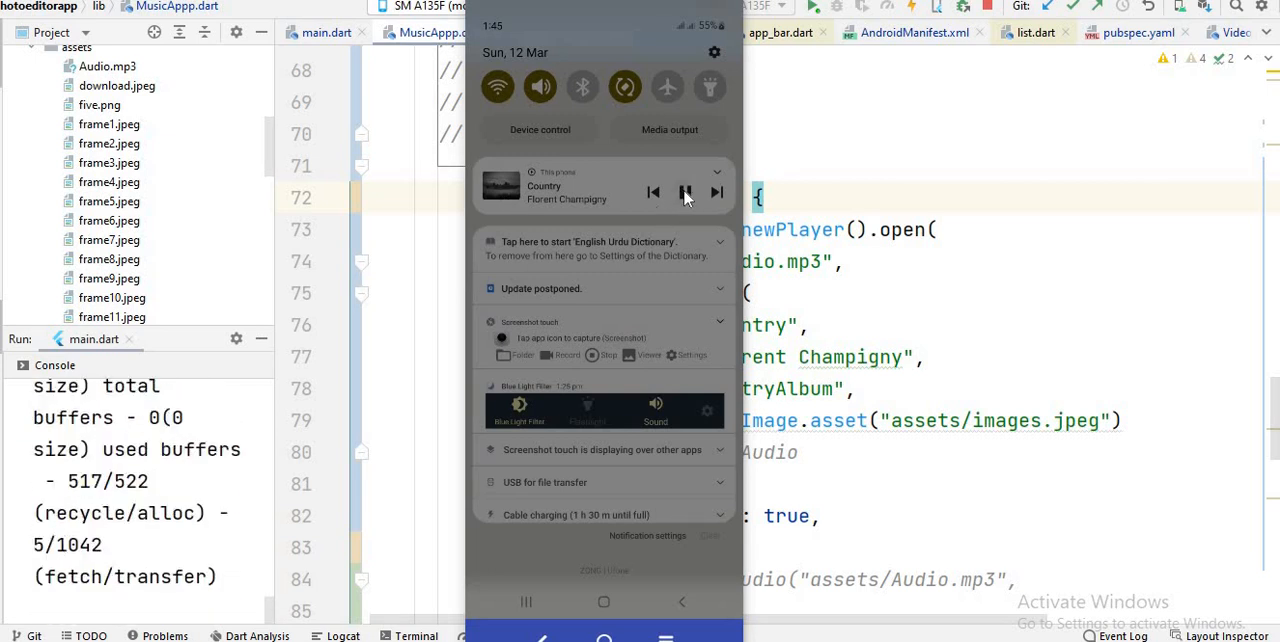
click(684, 192)
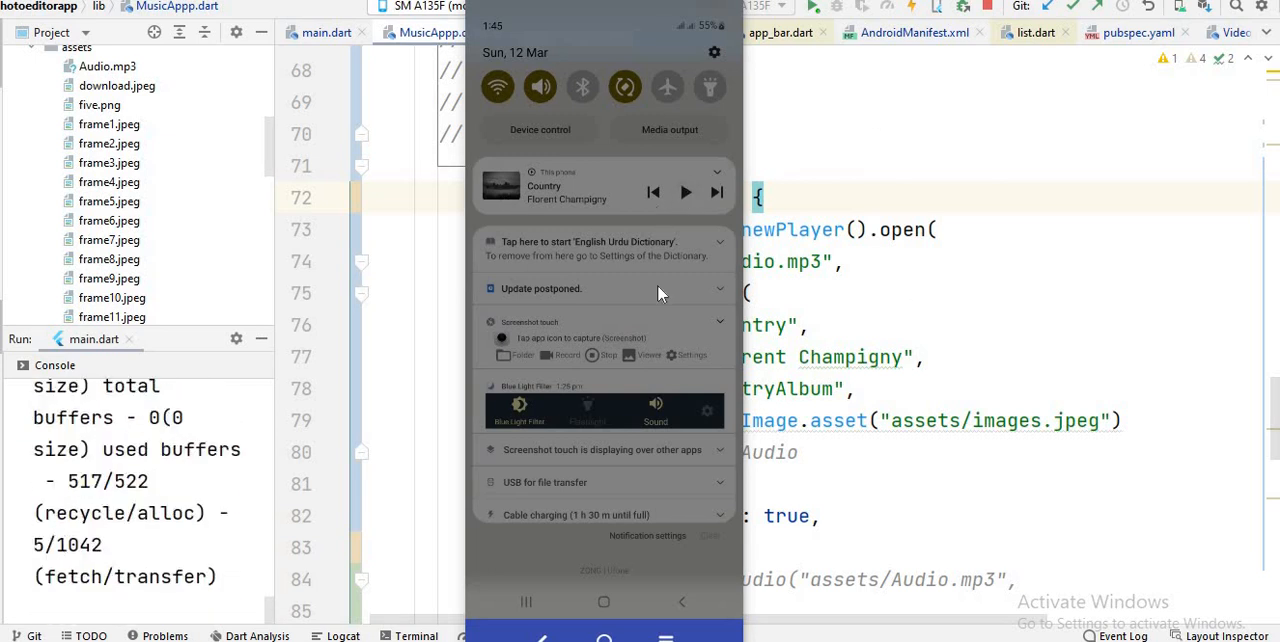